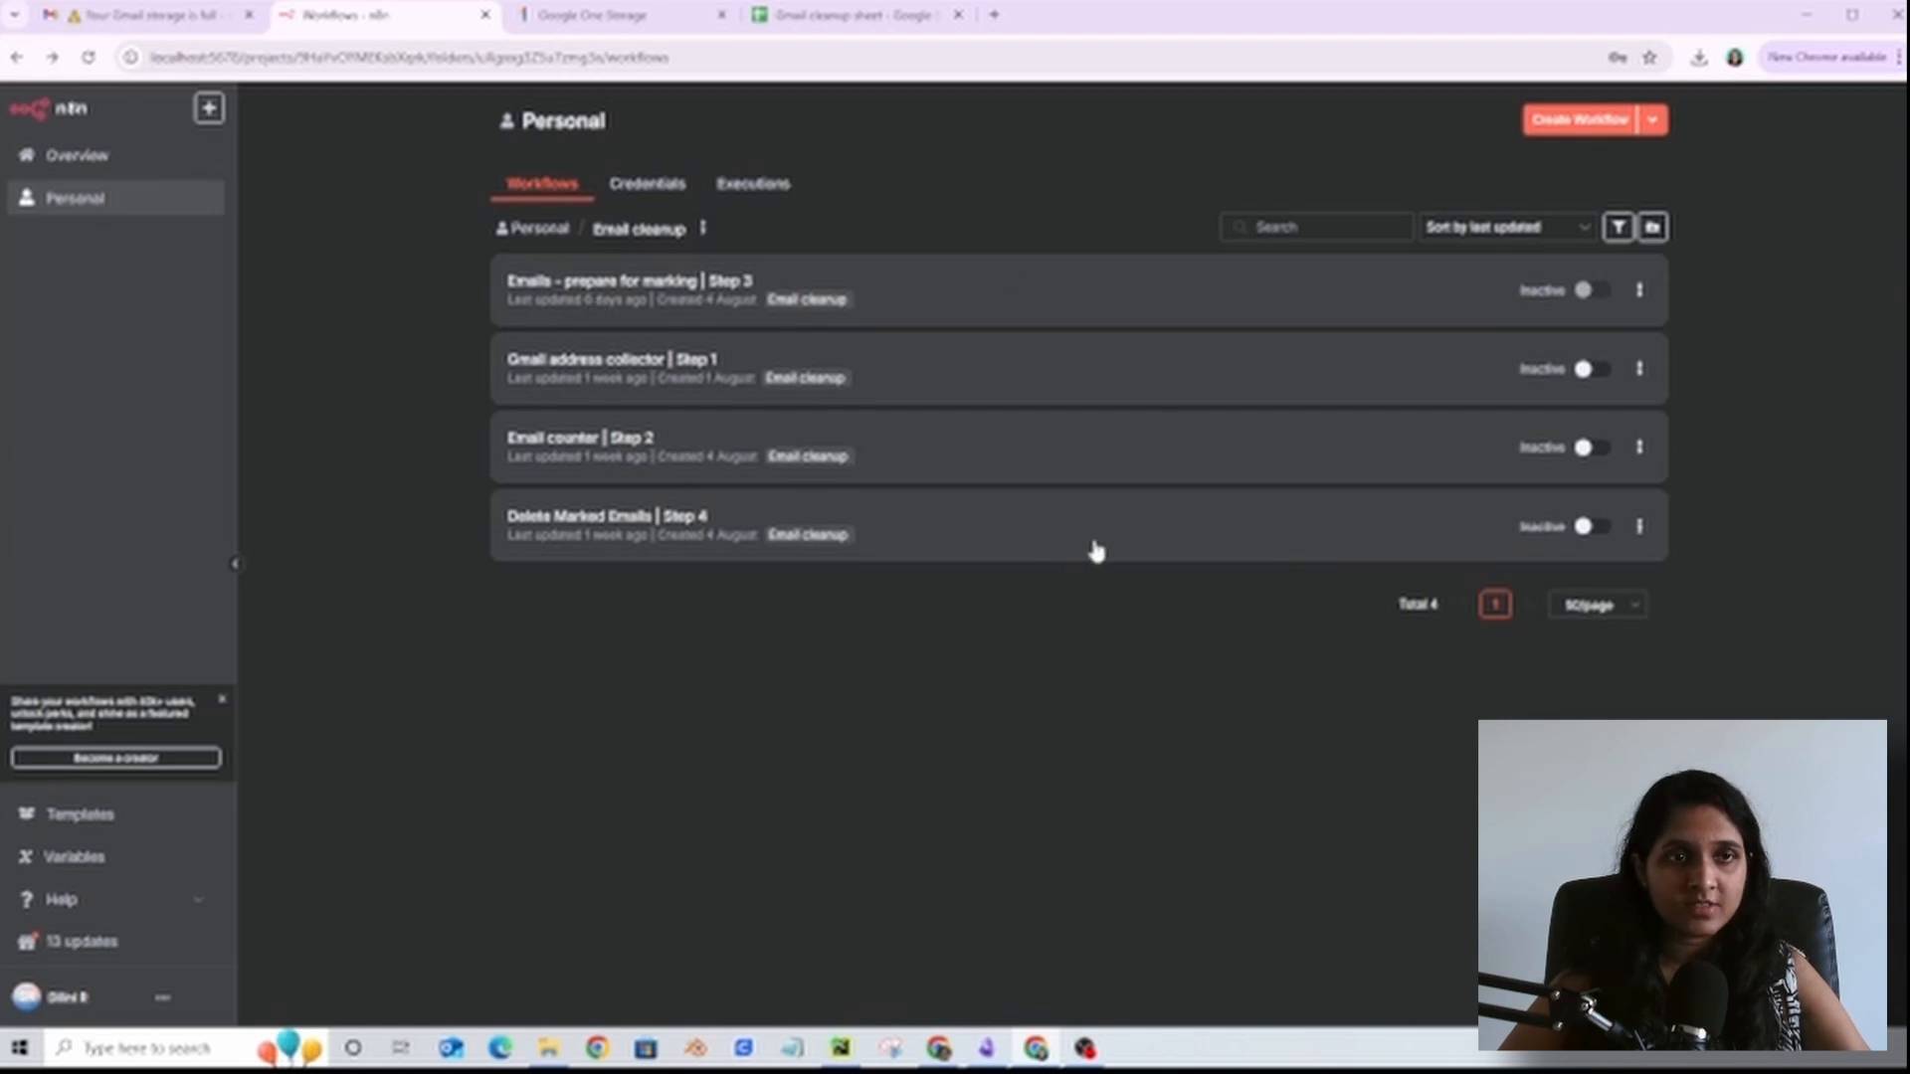
# Step: Show the Gmail warning that storage is 100% full and mail stops in 28 days
pyautogui.click(146, 13)
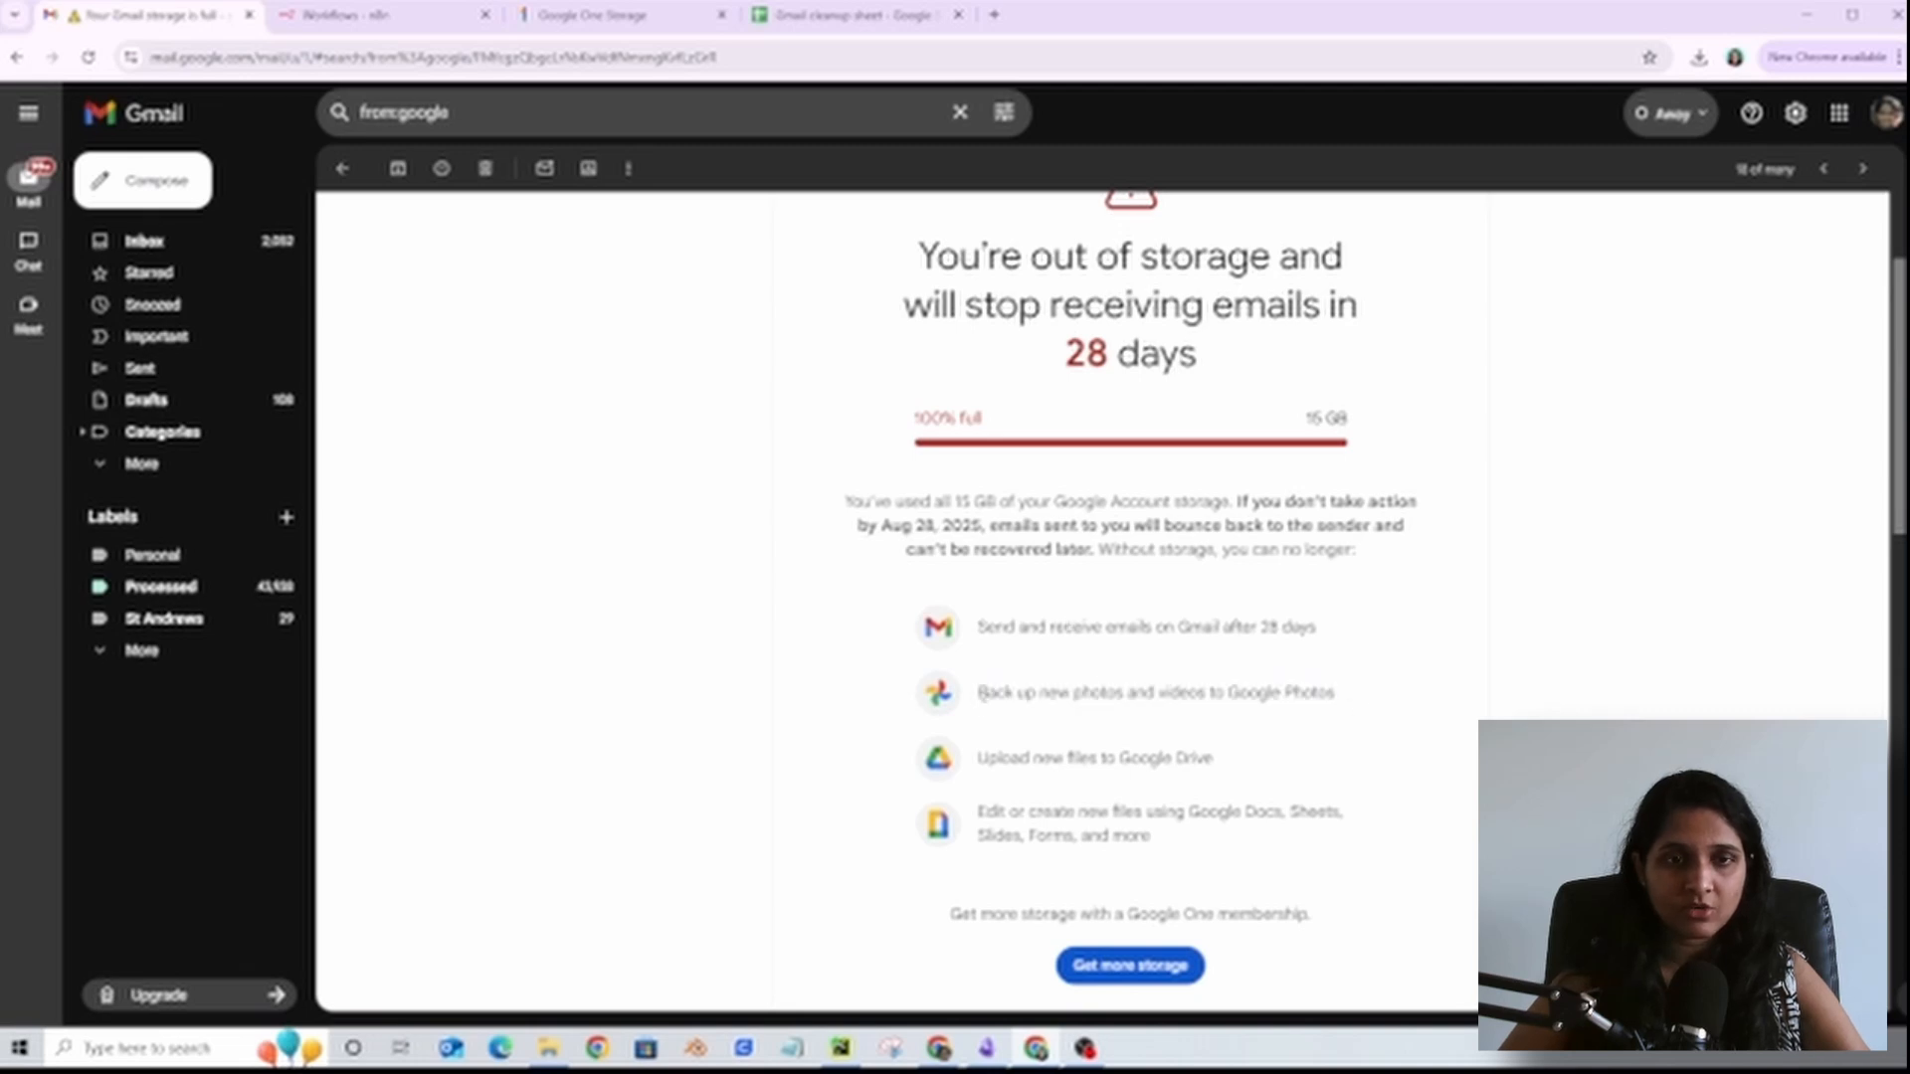
pyautogui.moveTo(1051, 712)
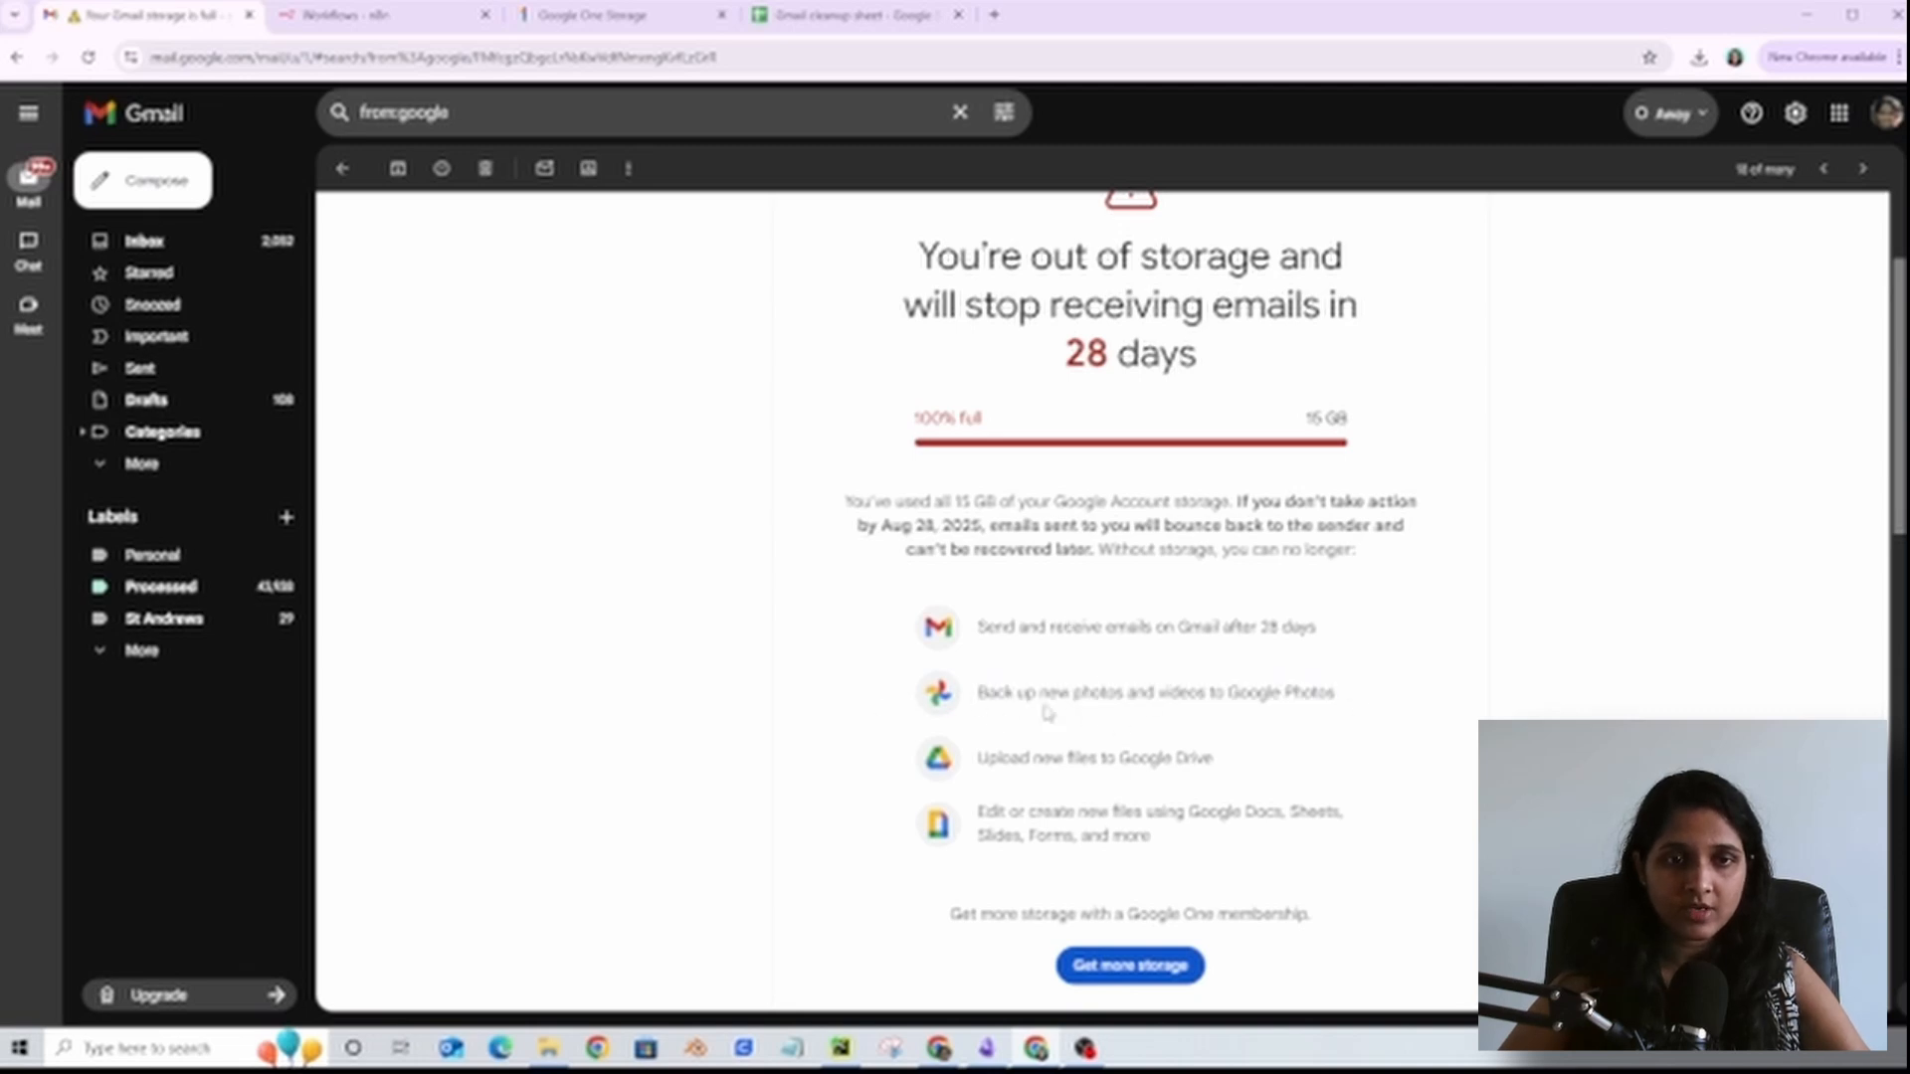
pyautogui.moveTo(1126, 752)
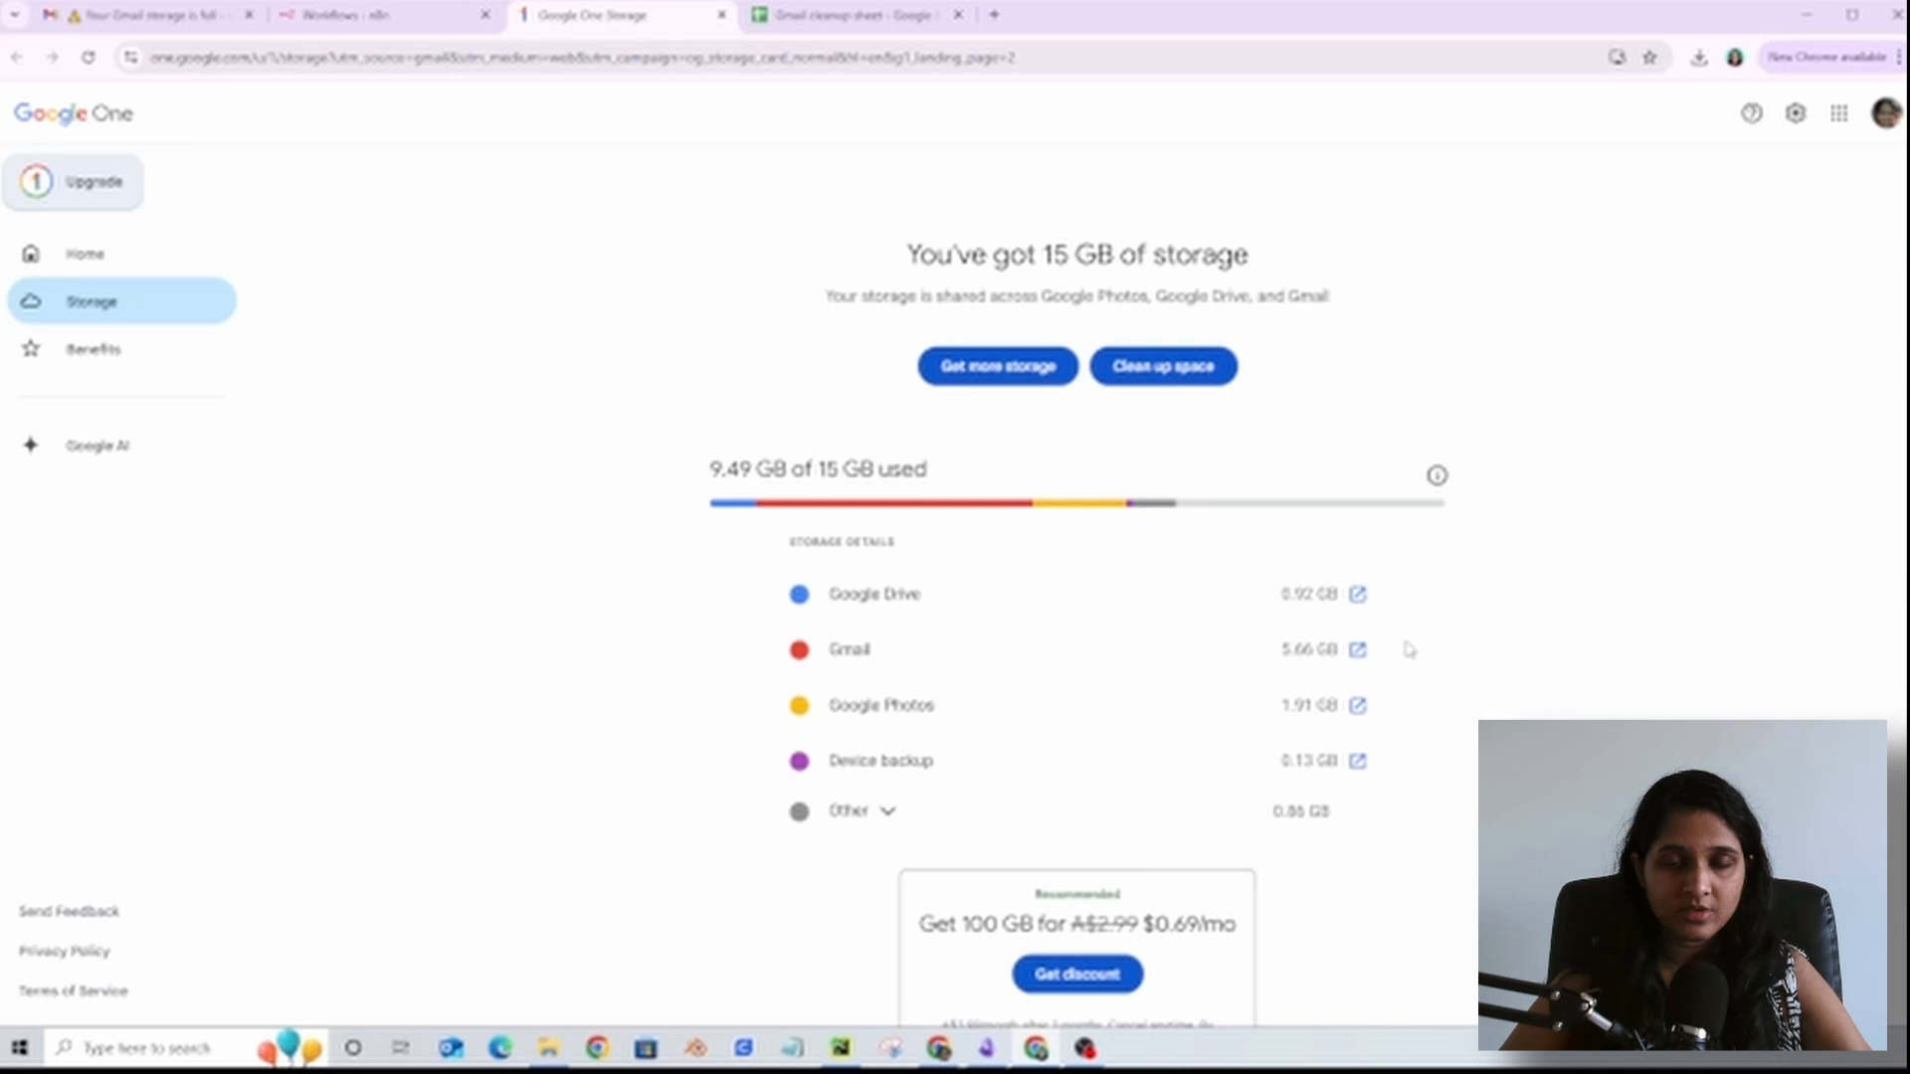
pyautogui.moveTo(1287, 655)
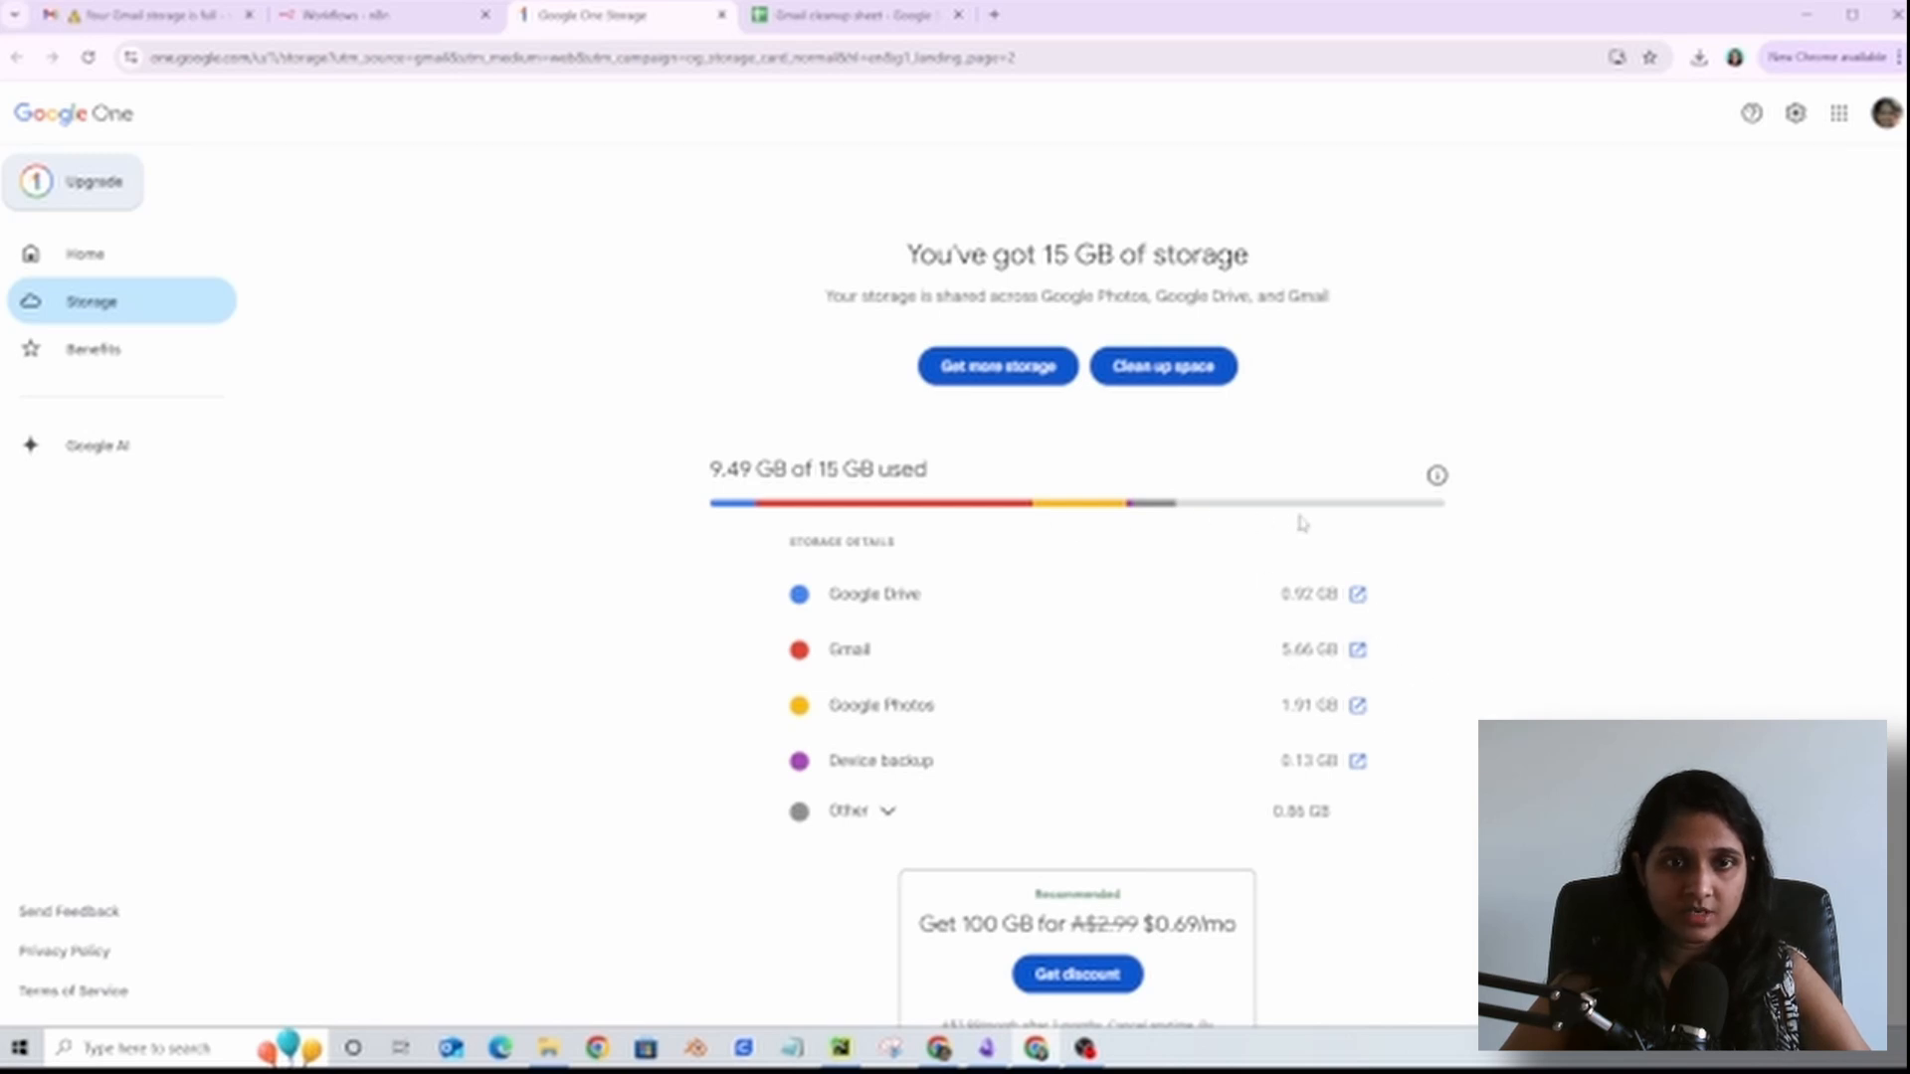
pyautogui.moveTo(1479, 577)
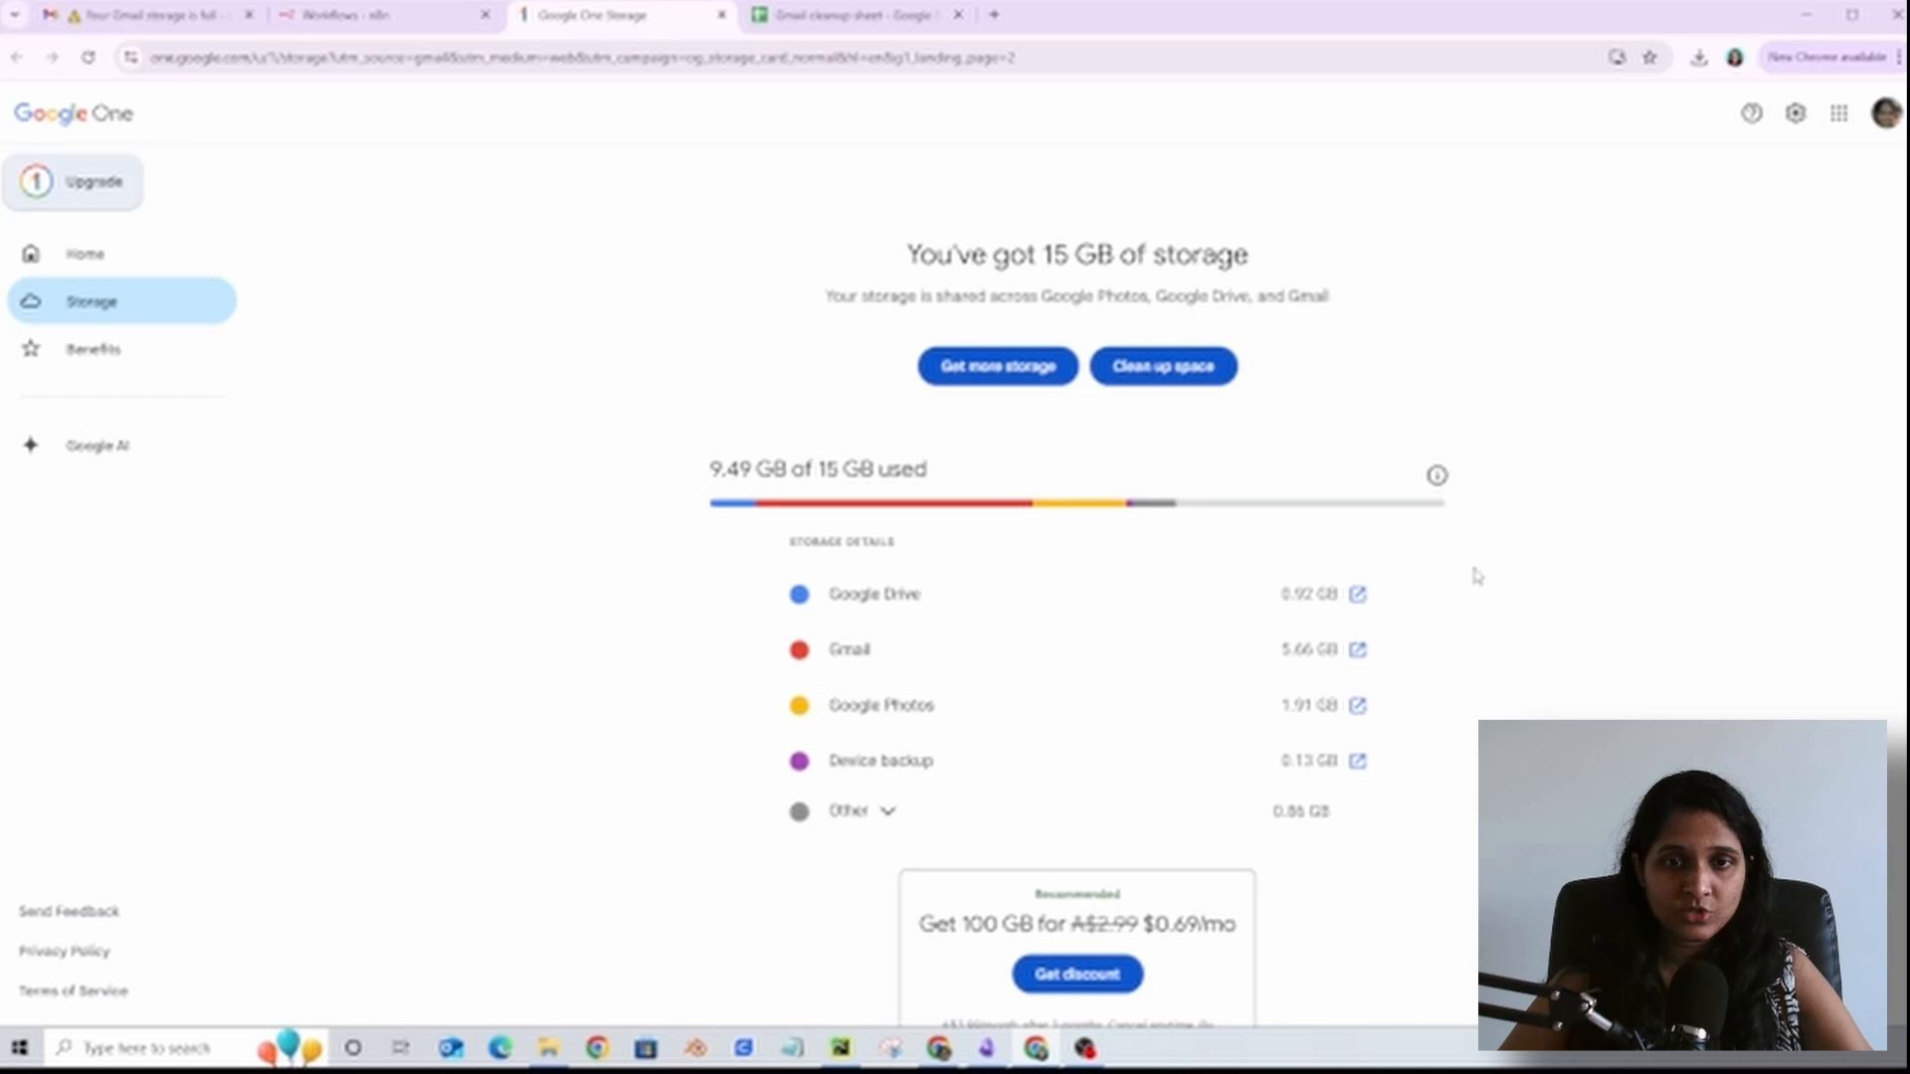
pyautogui.moveTo(1470, 577)
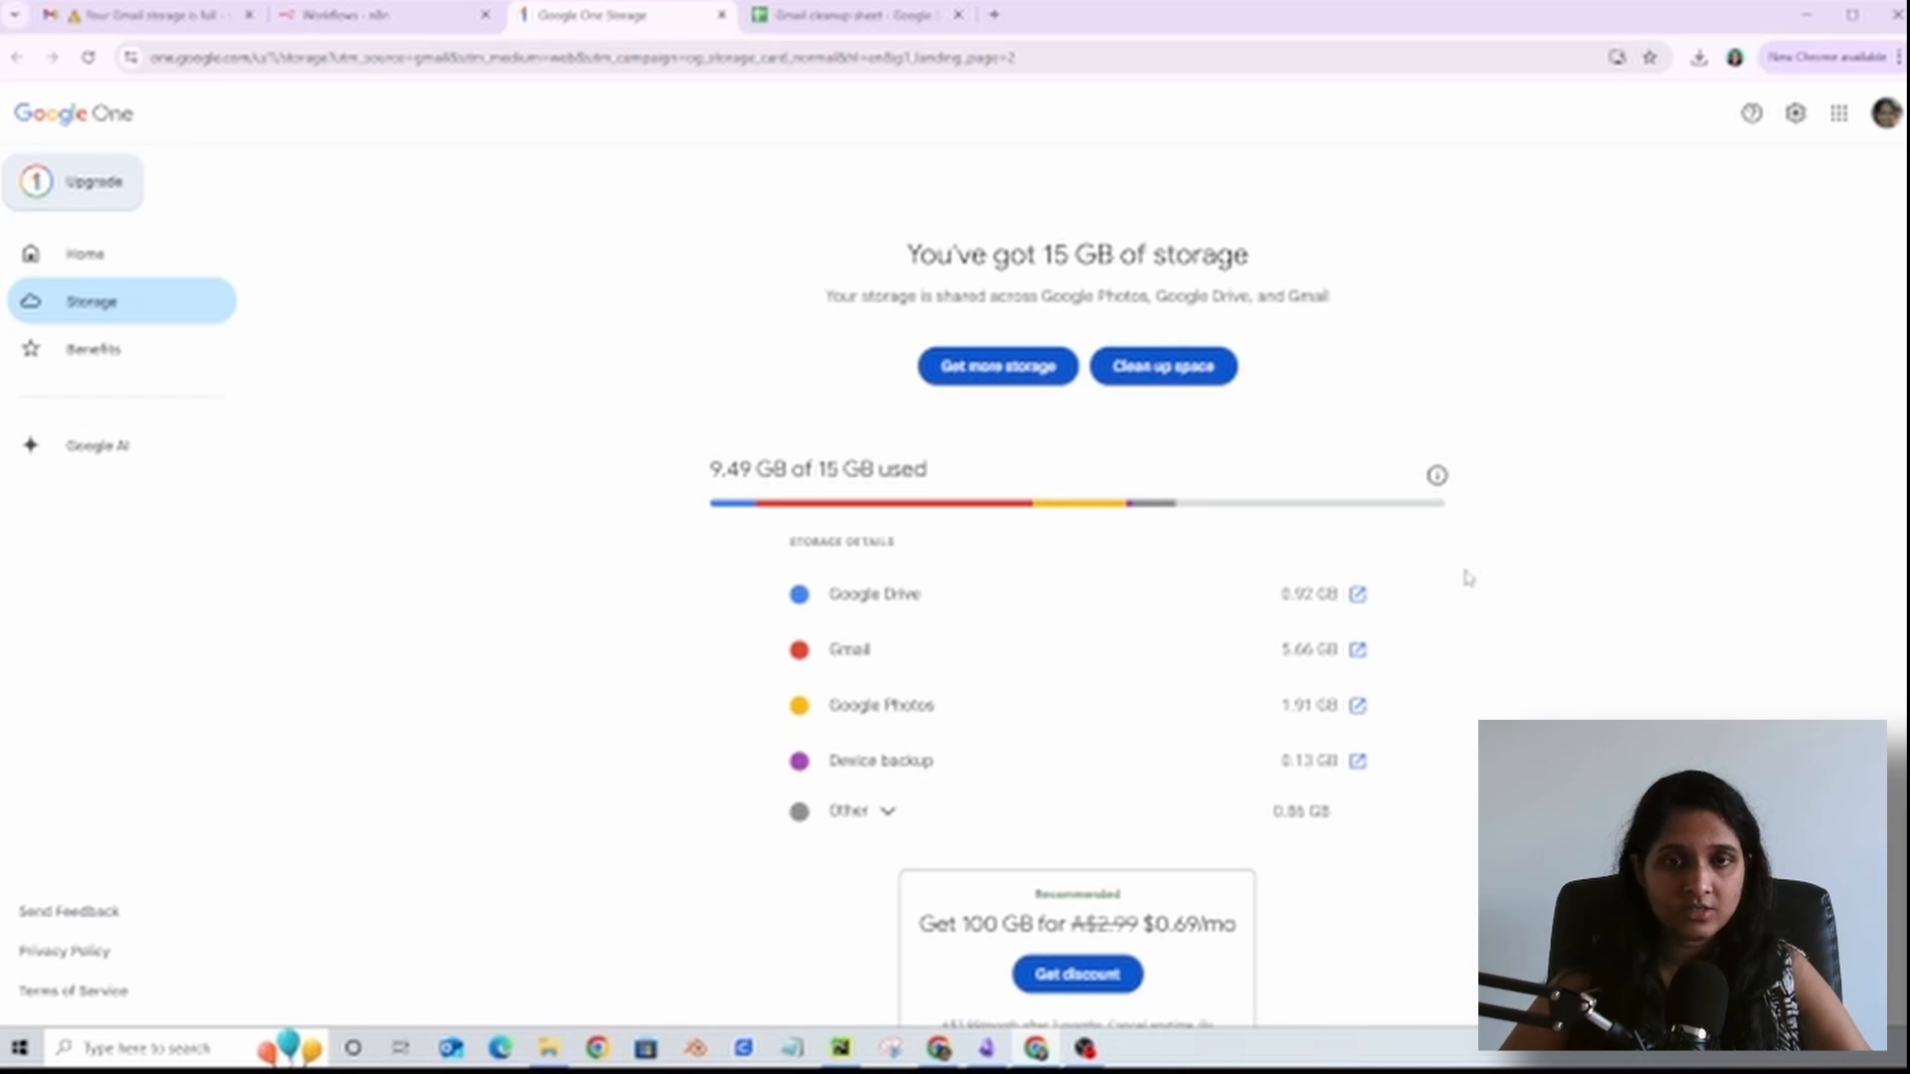
pyautogui.moveTo(1461, 581)
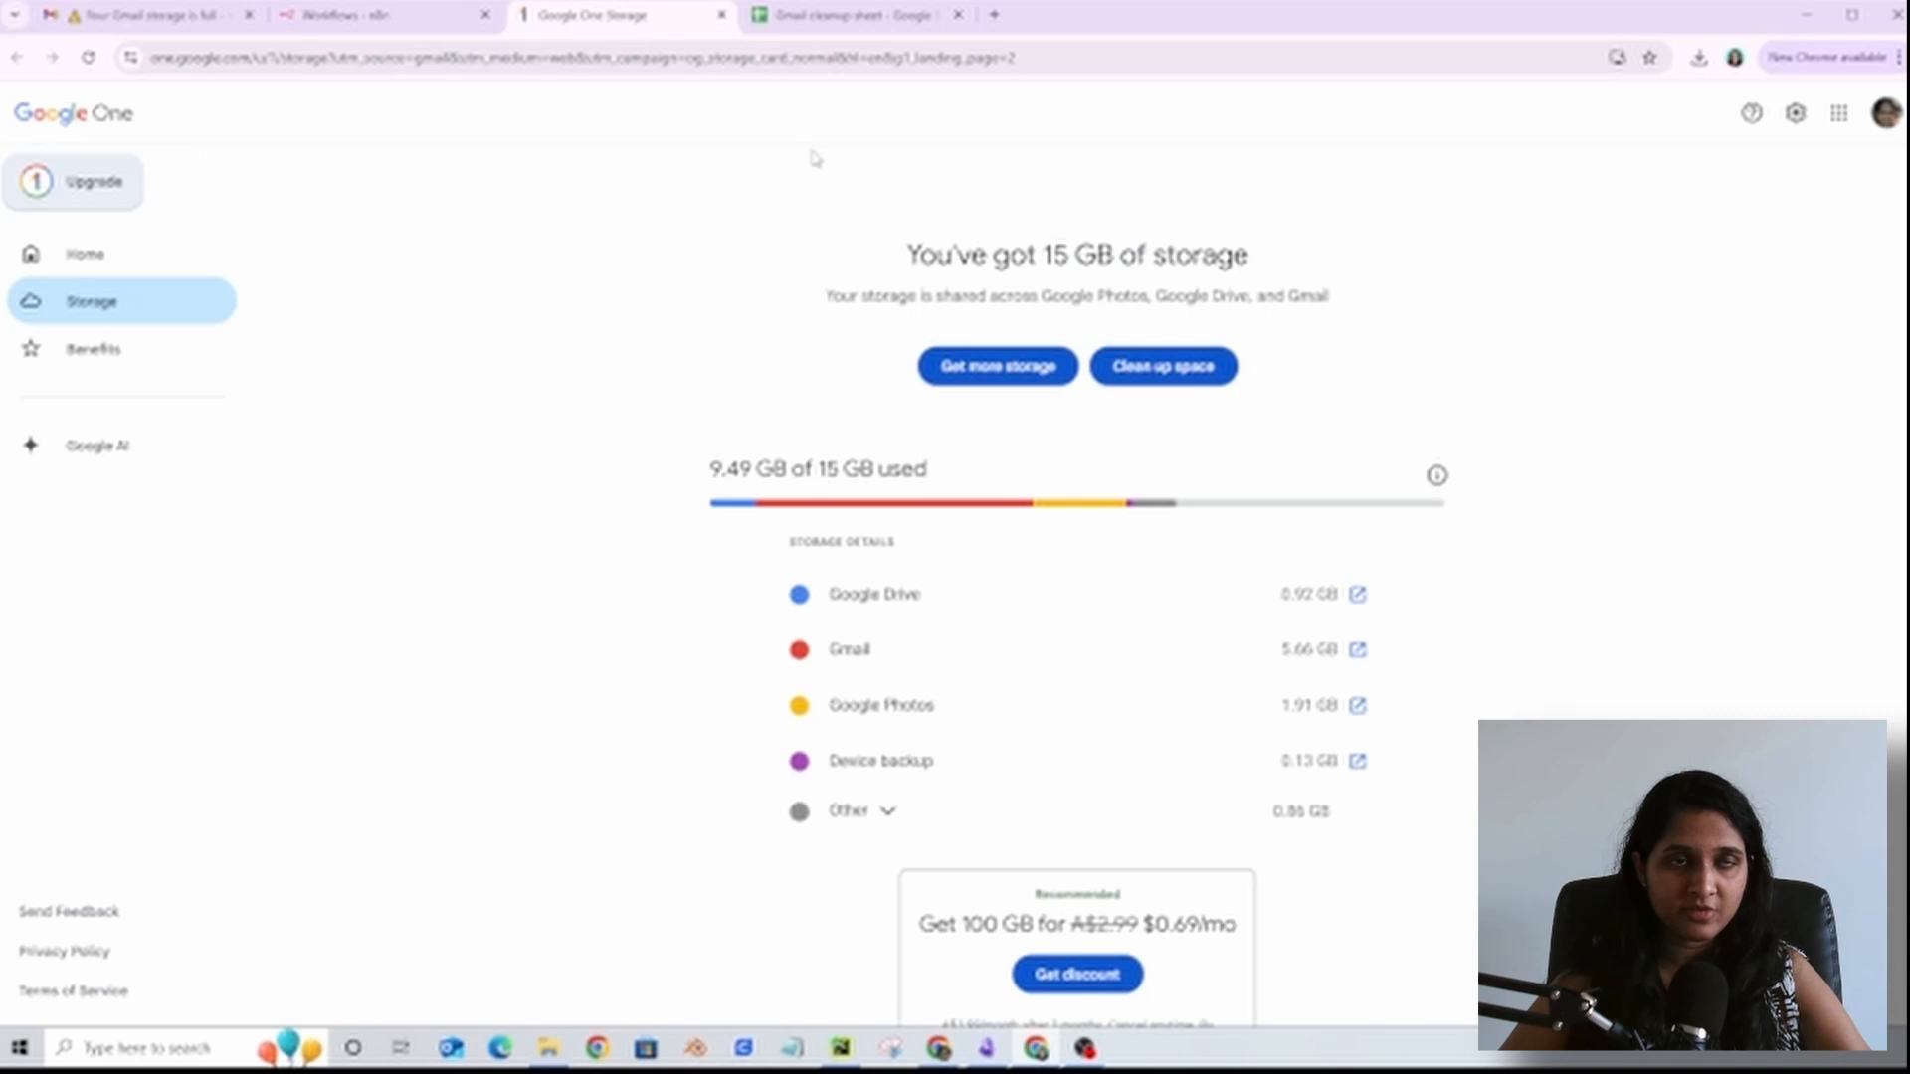
# Step: Open 'Gmail address collector | Step 1' from the n8n workflows list to view its node chain
pyautogui.click(378, 14)
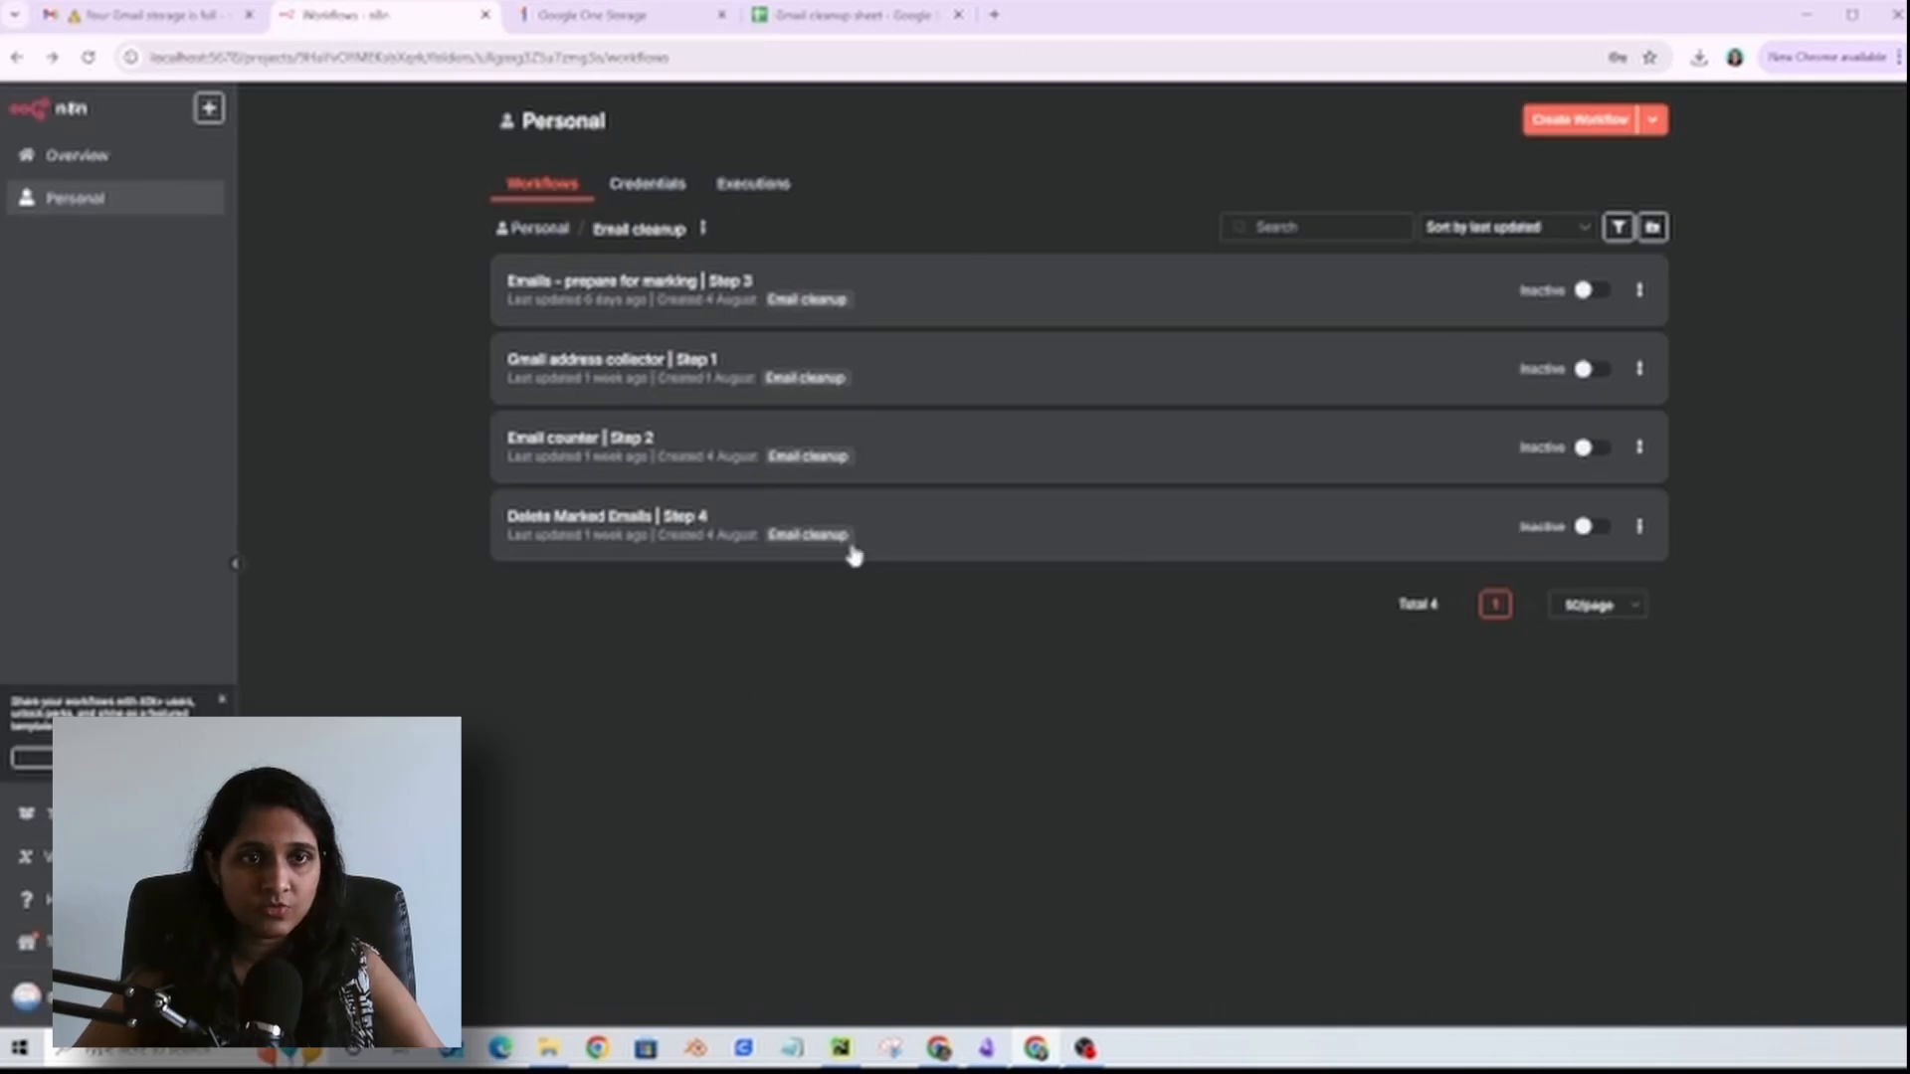
pyautogui.moveTo(1088, 567)
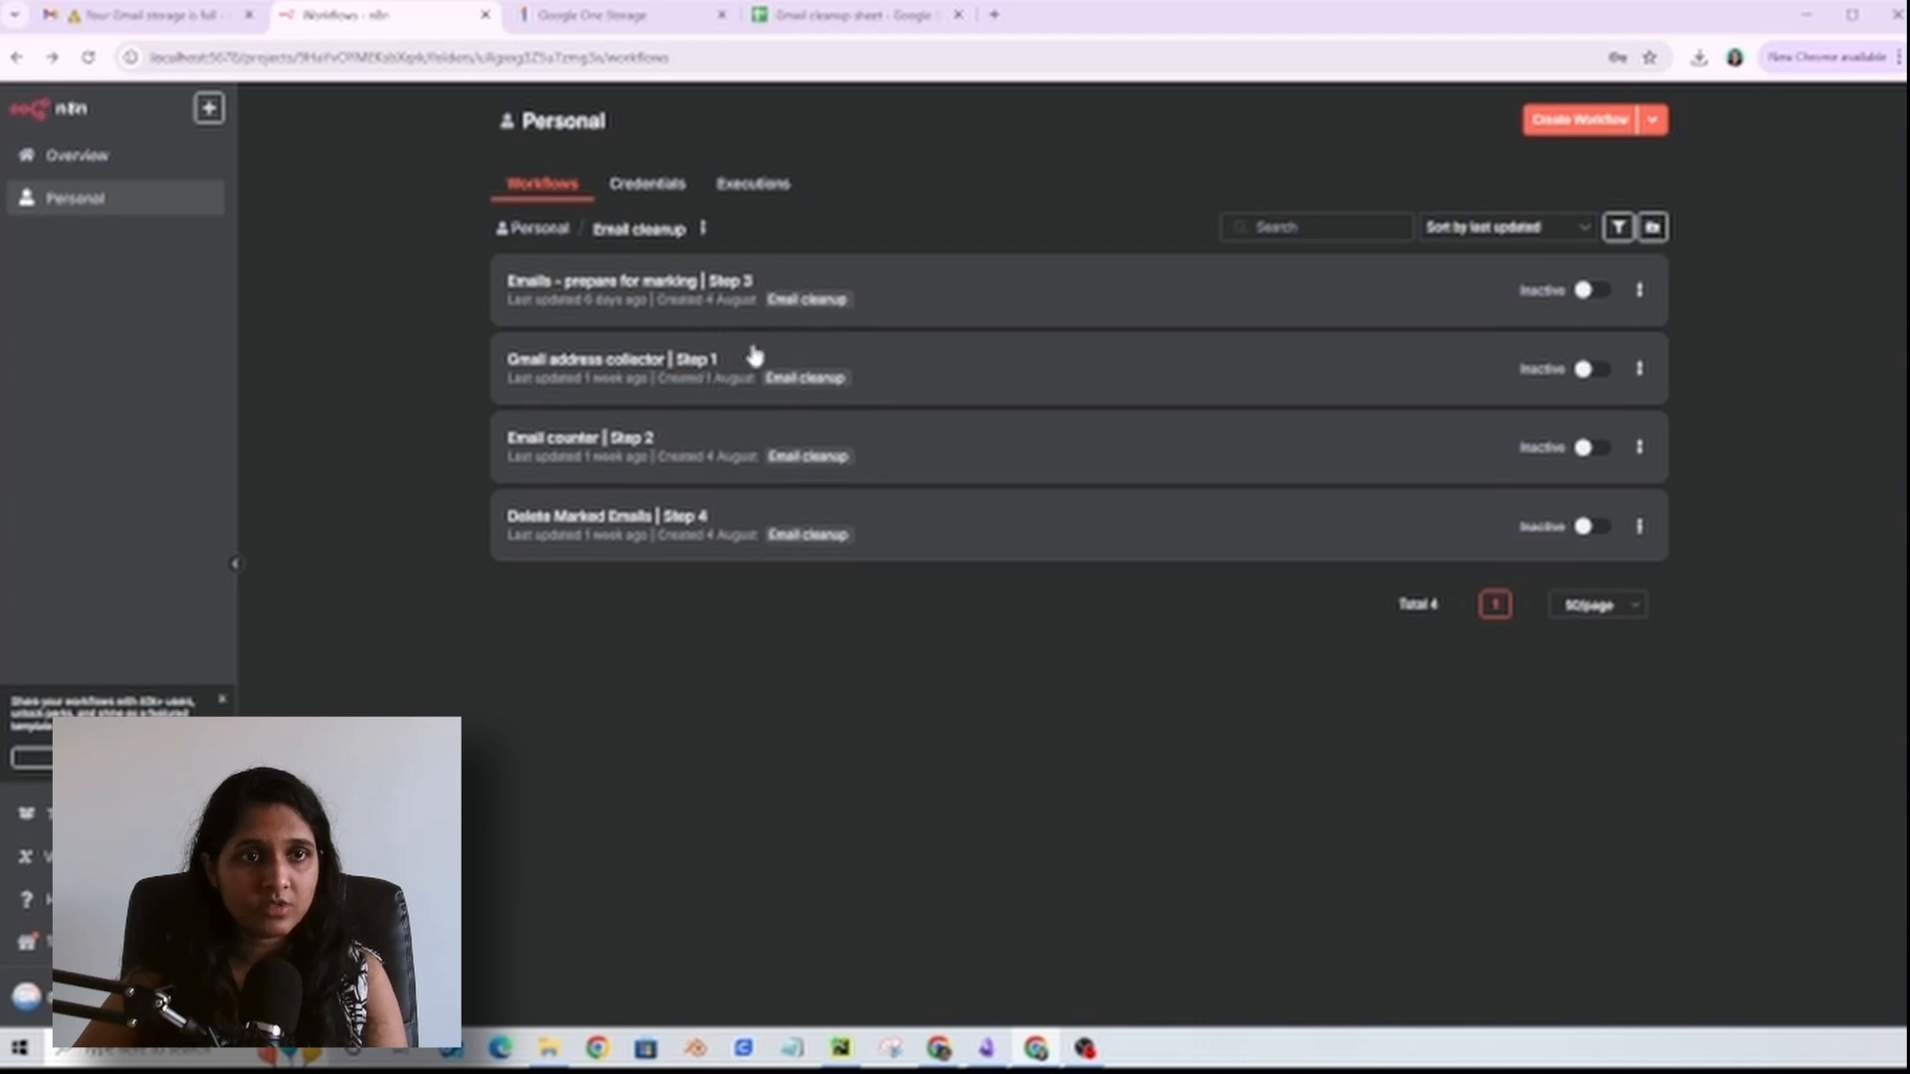
pyautogui.moveTo(935, 380)
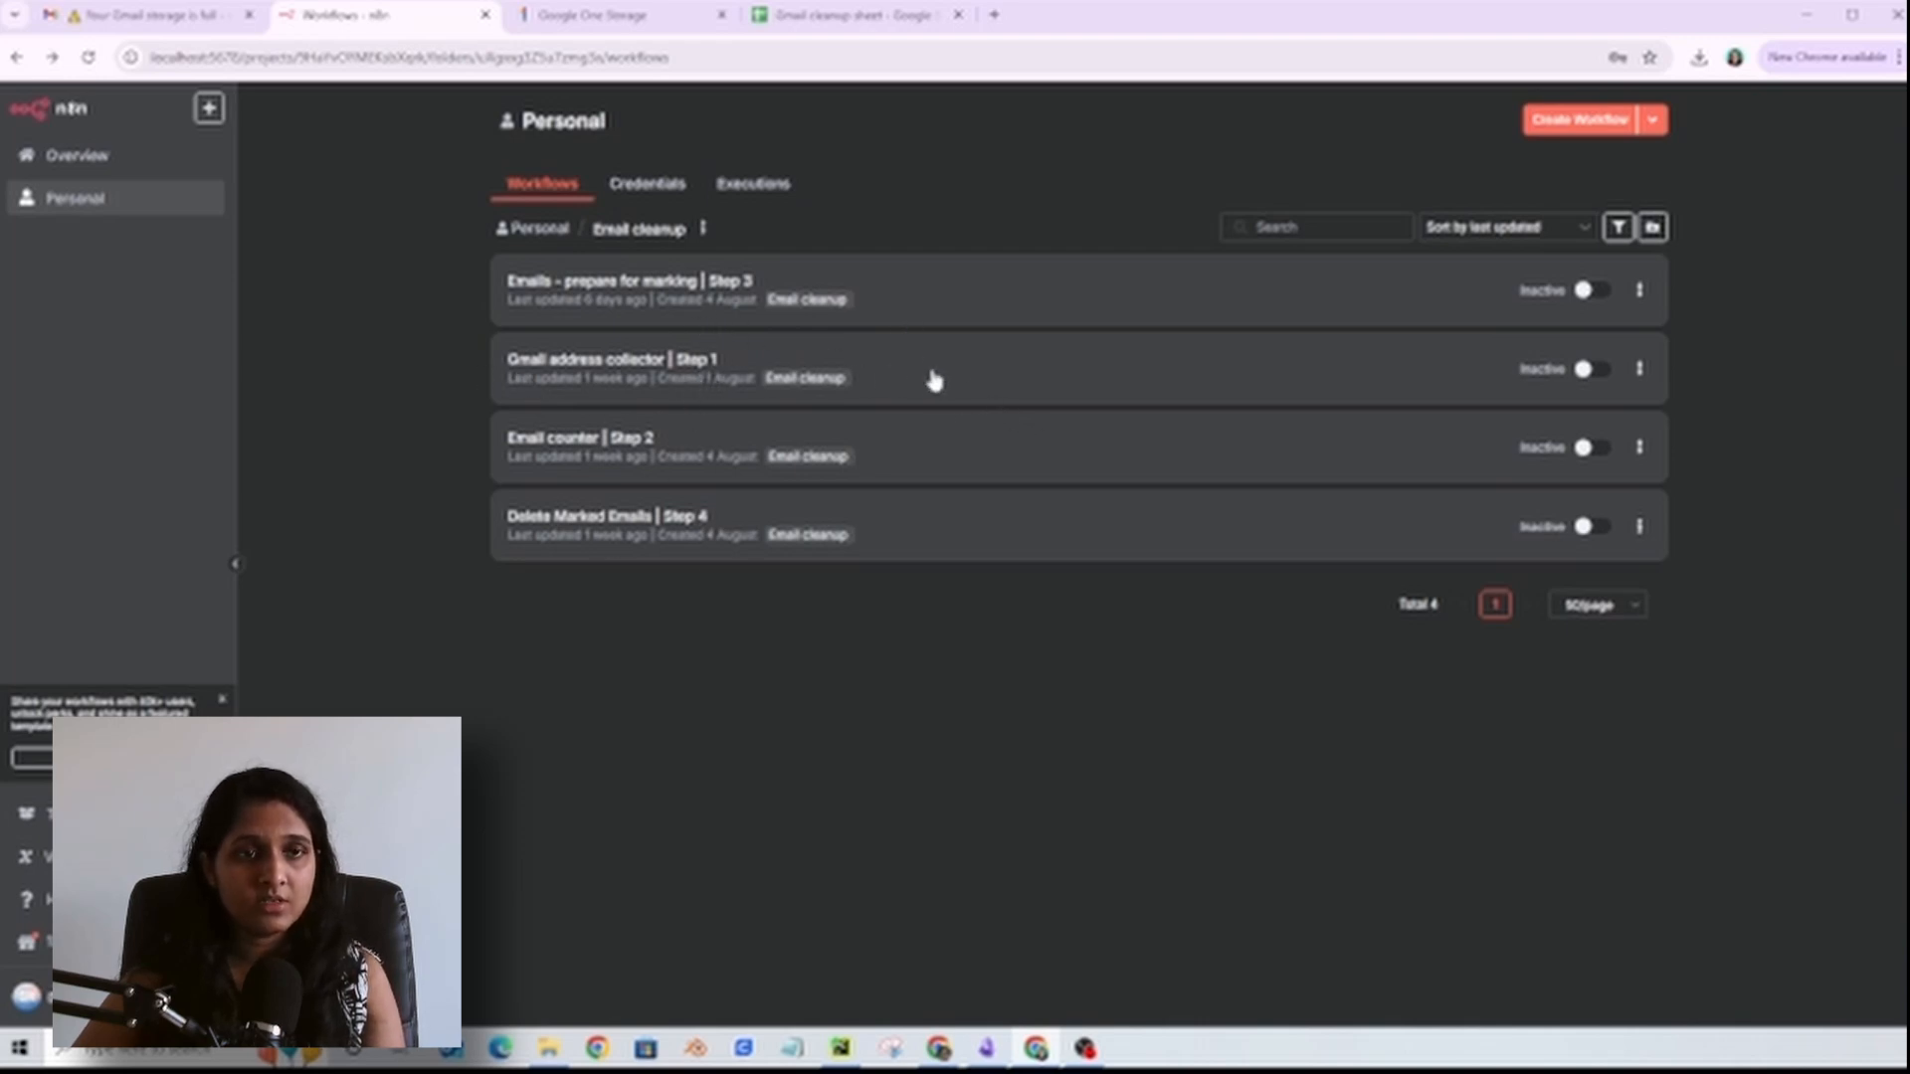
pyautogui.click(611, 358)
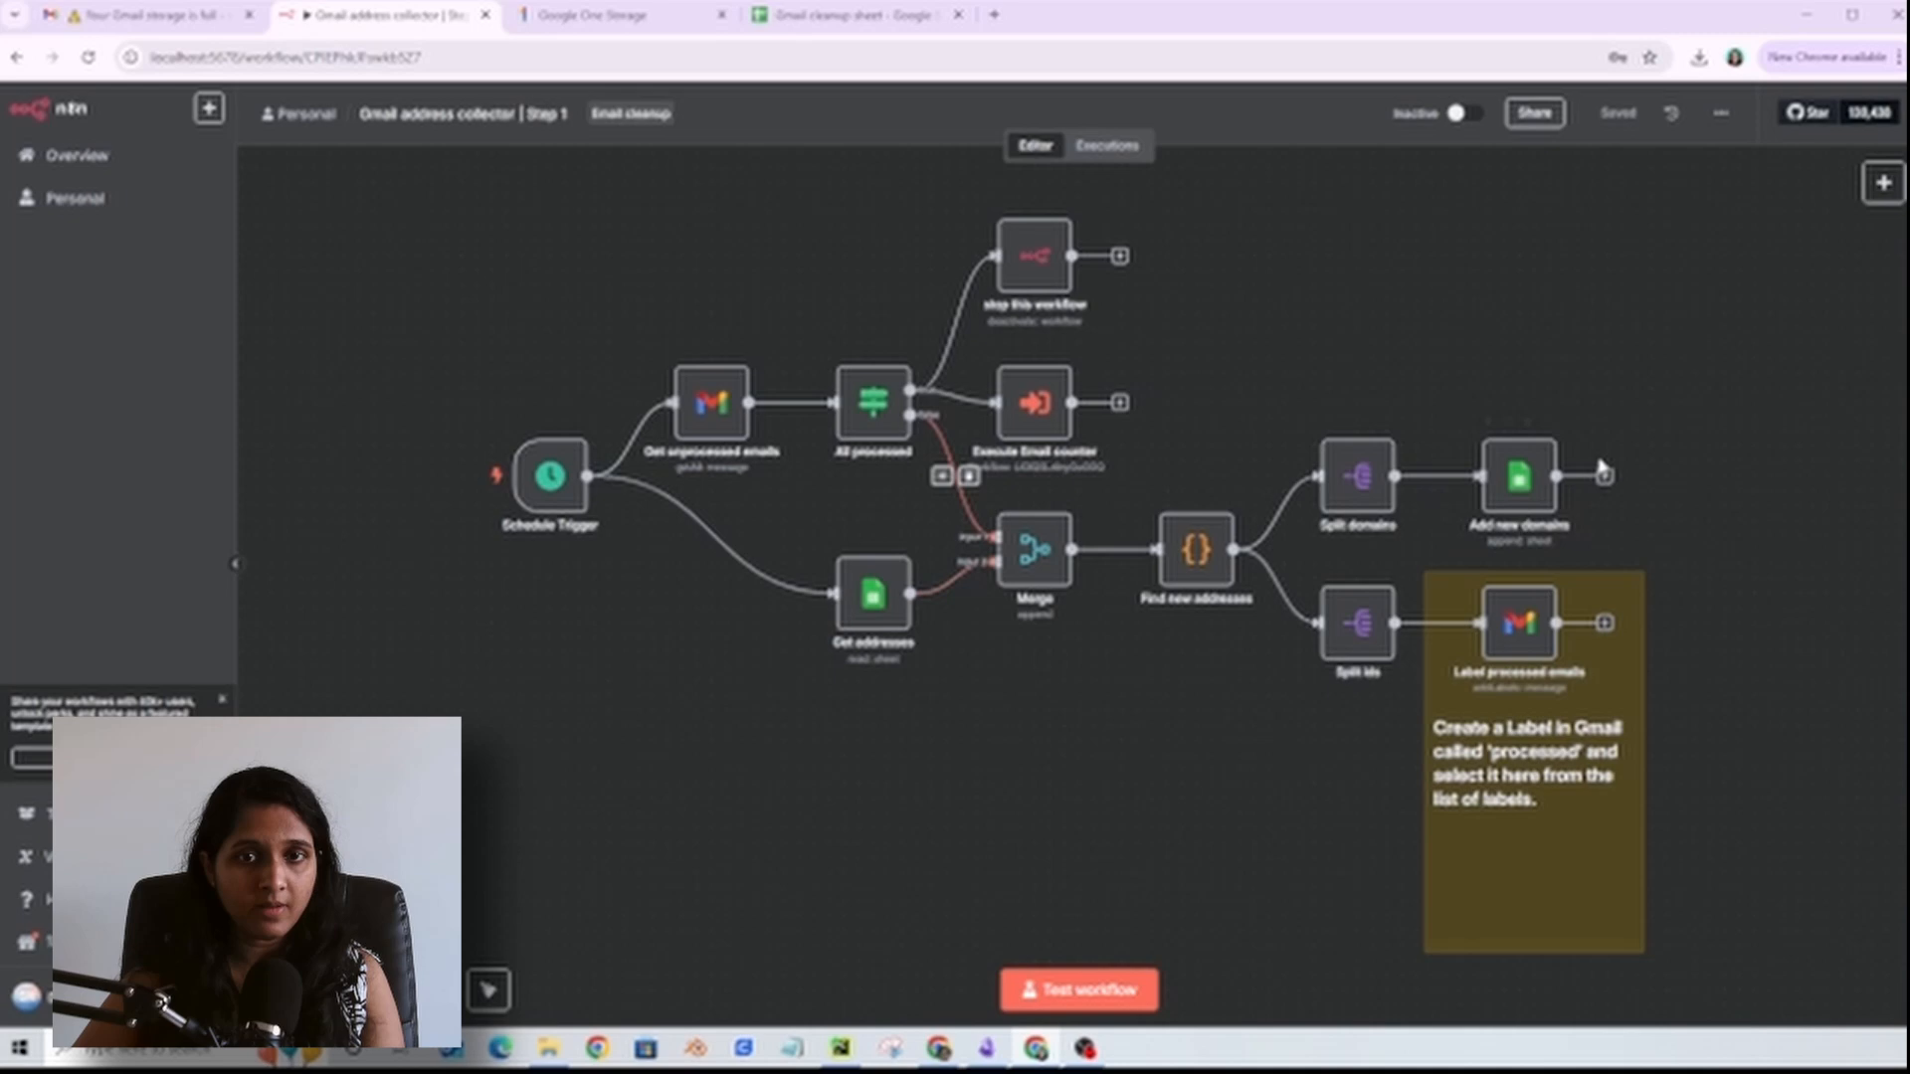
pyautogui.moveTo(1570, 551)
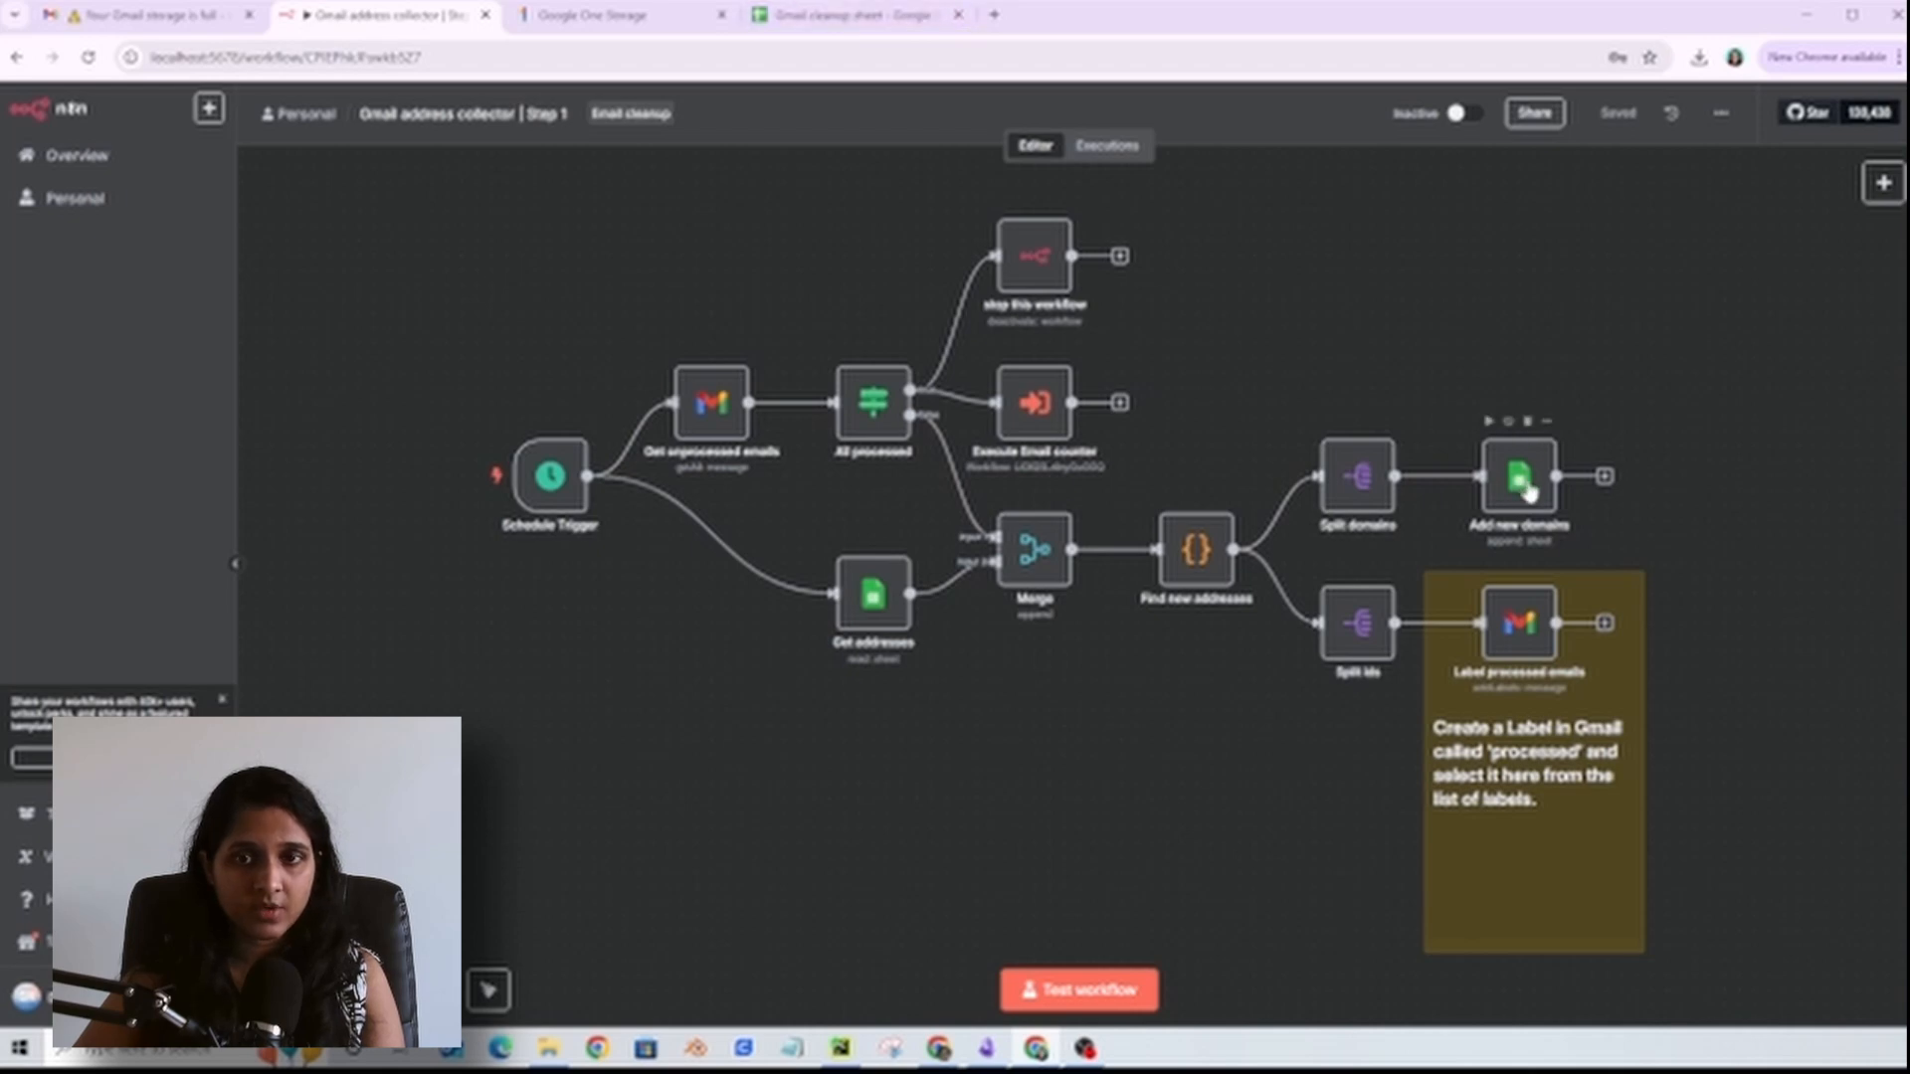
pyautogui.click(854, 13)
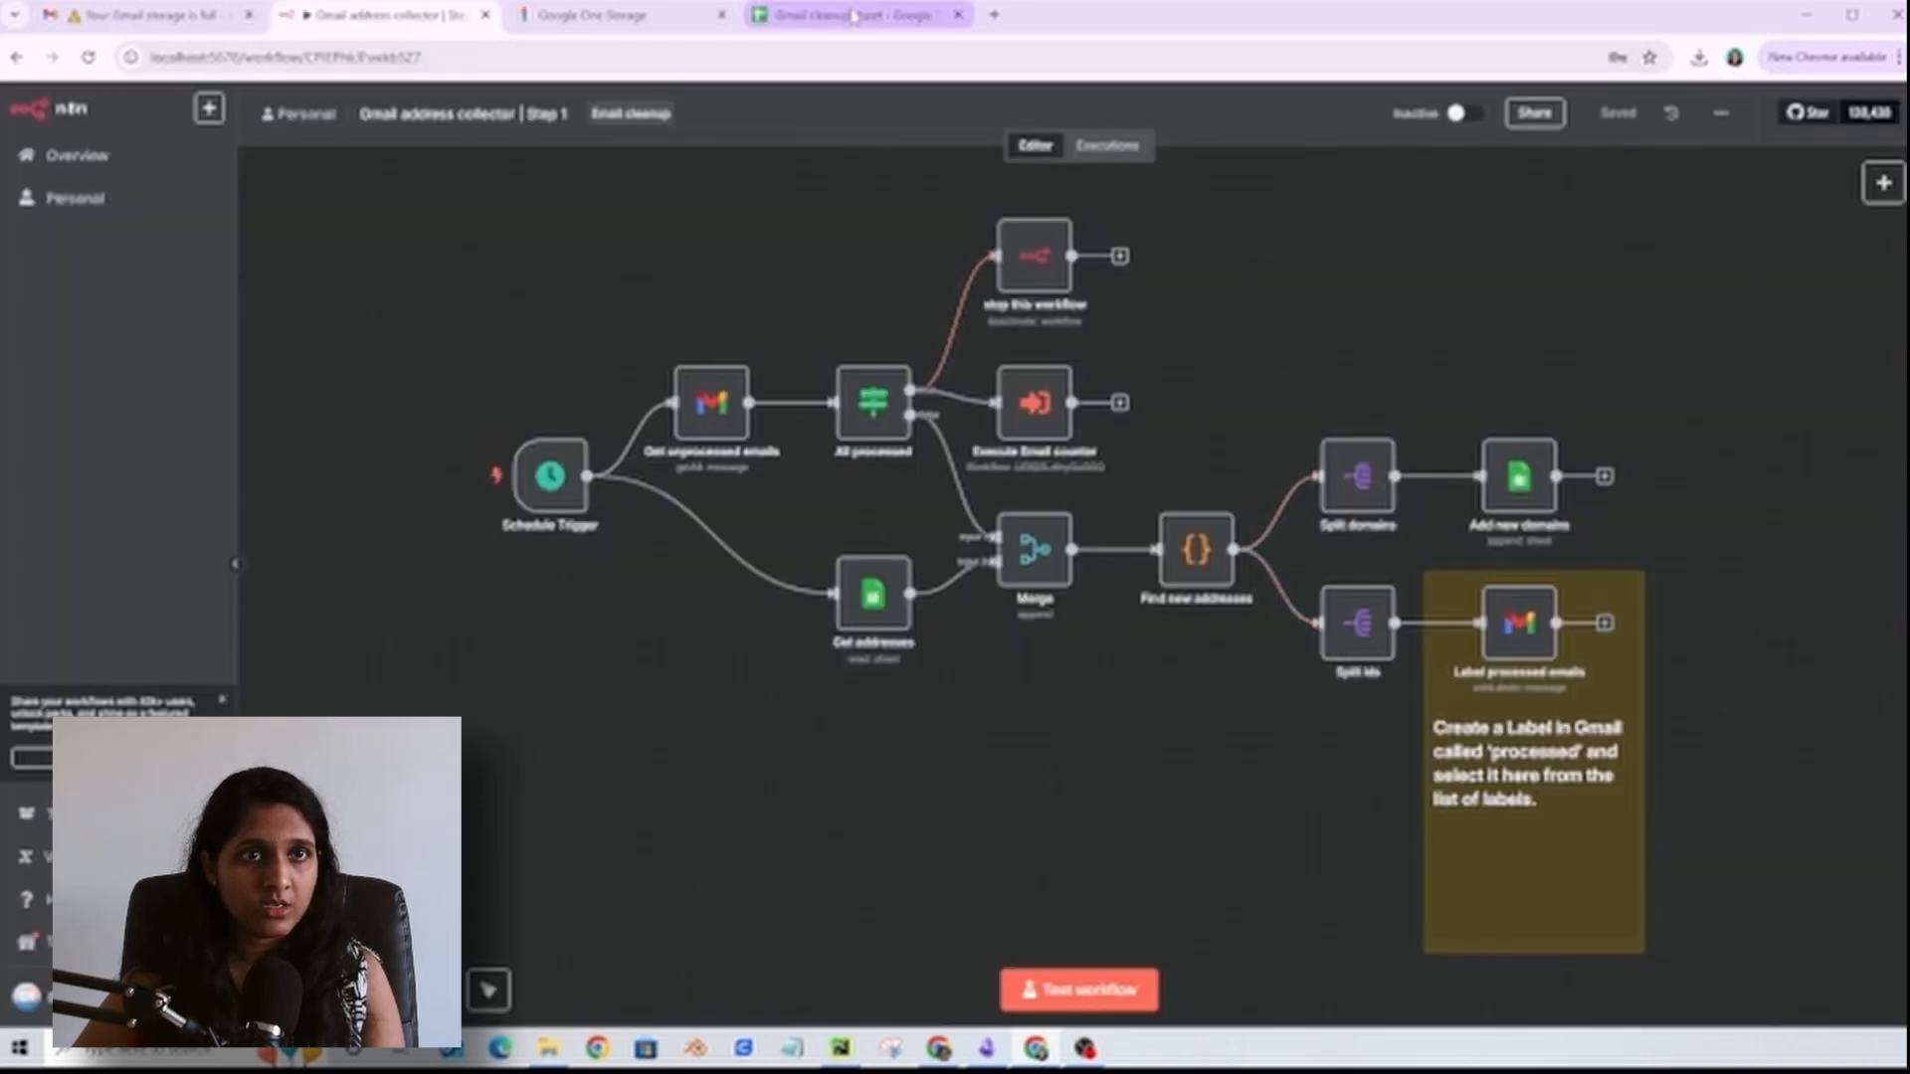
# Step: Browse the Gmail cleanup sheet's Domain, Count, Subjects, Snippets and Review columns
pyautogui.click(853, 14)
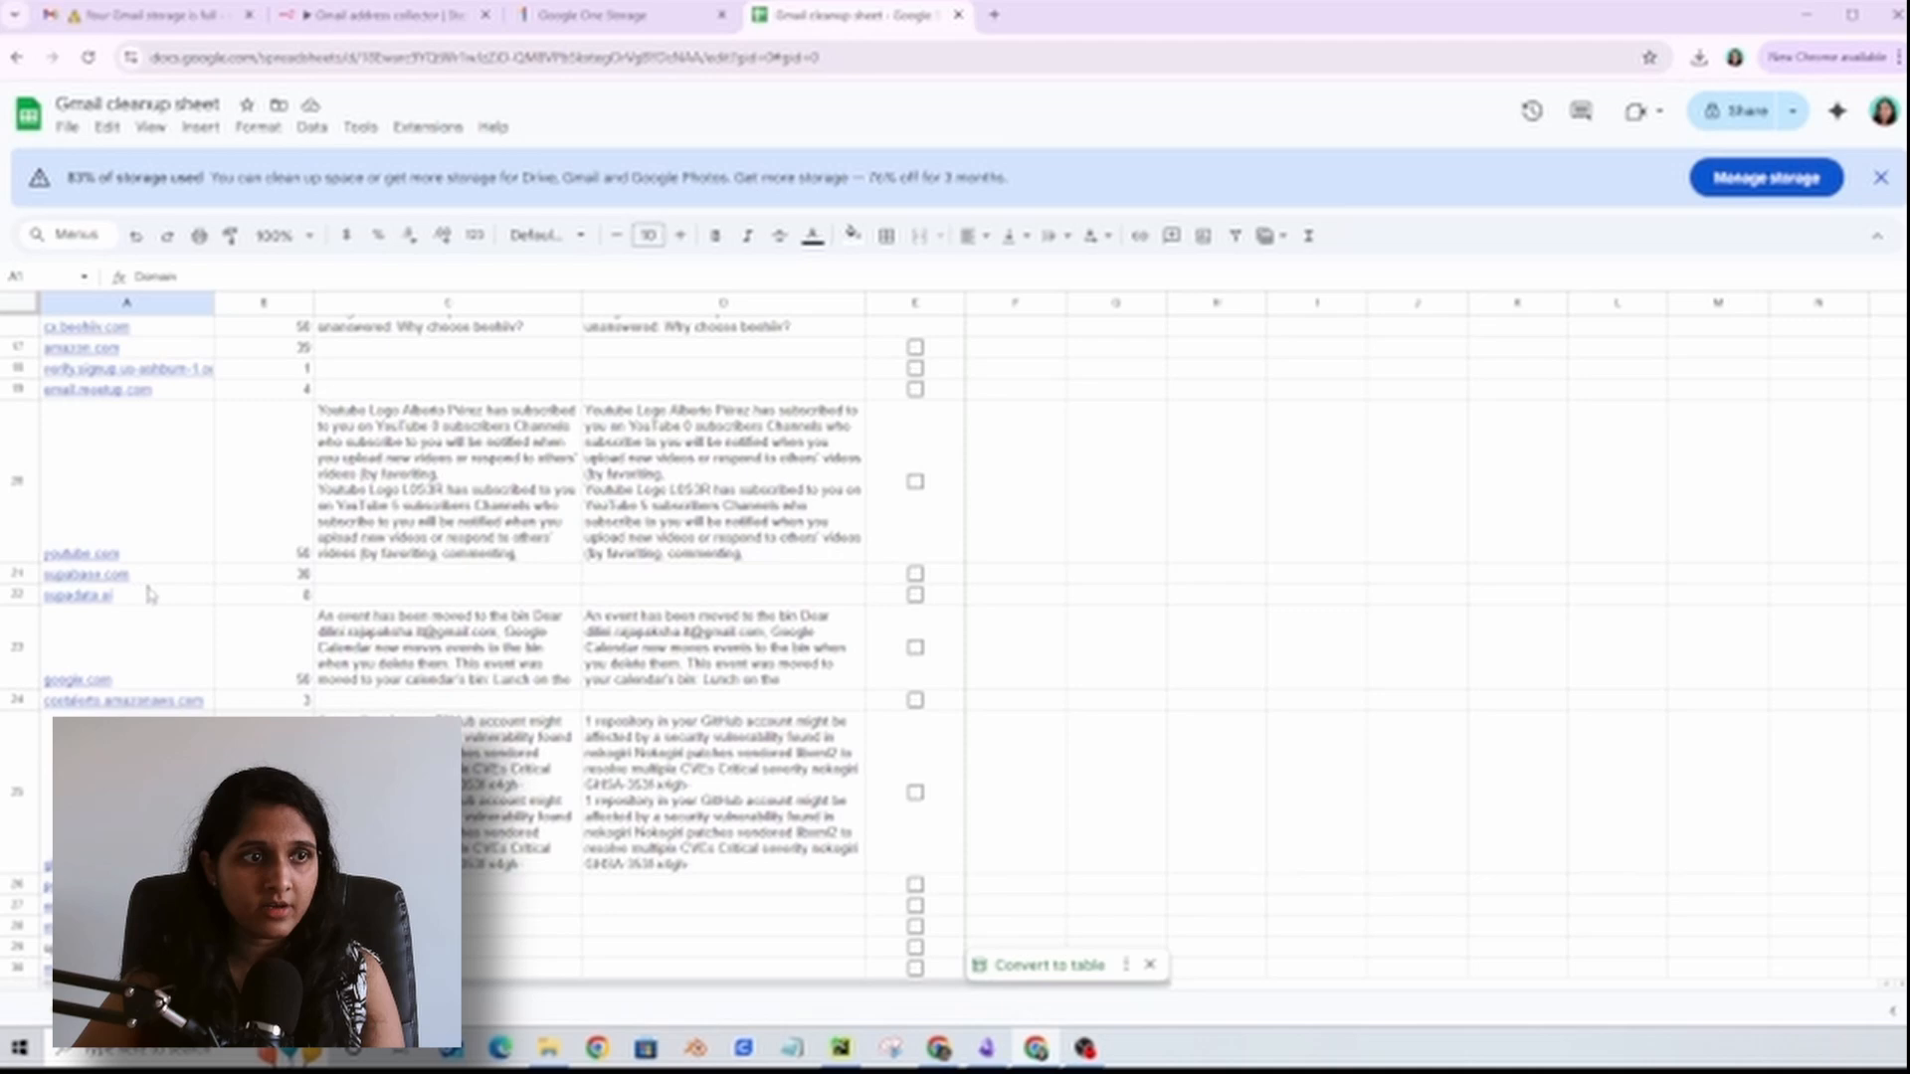
pyautogui.scroll(-3)
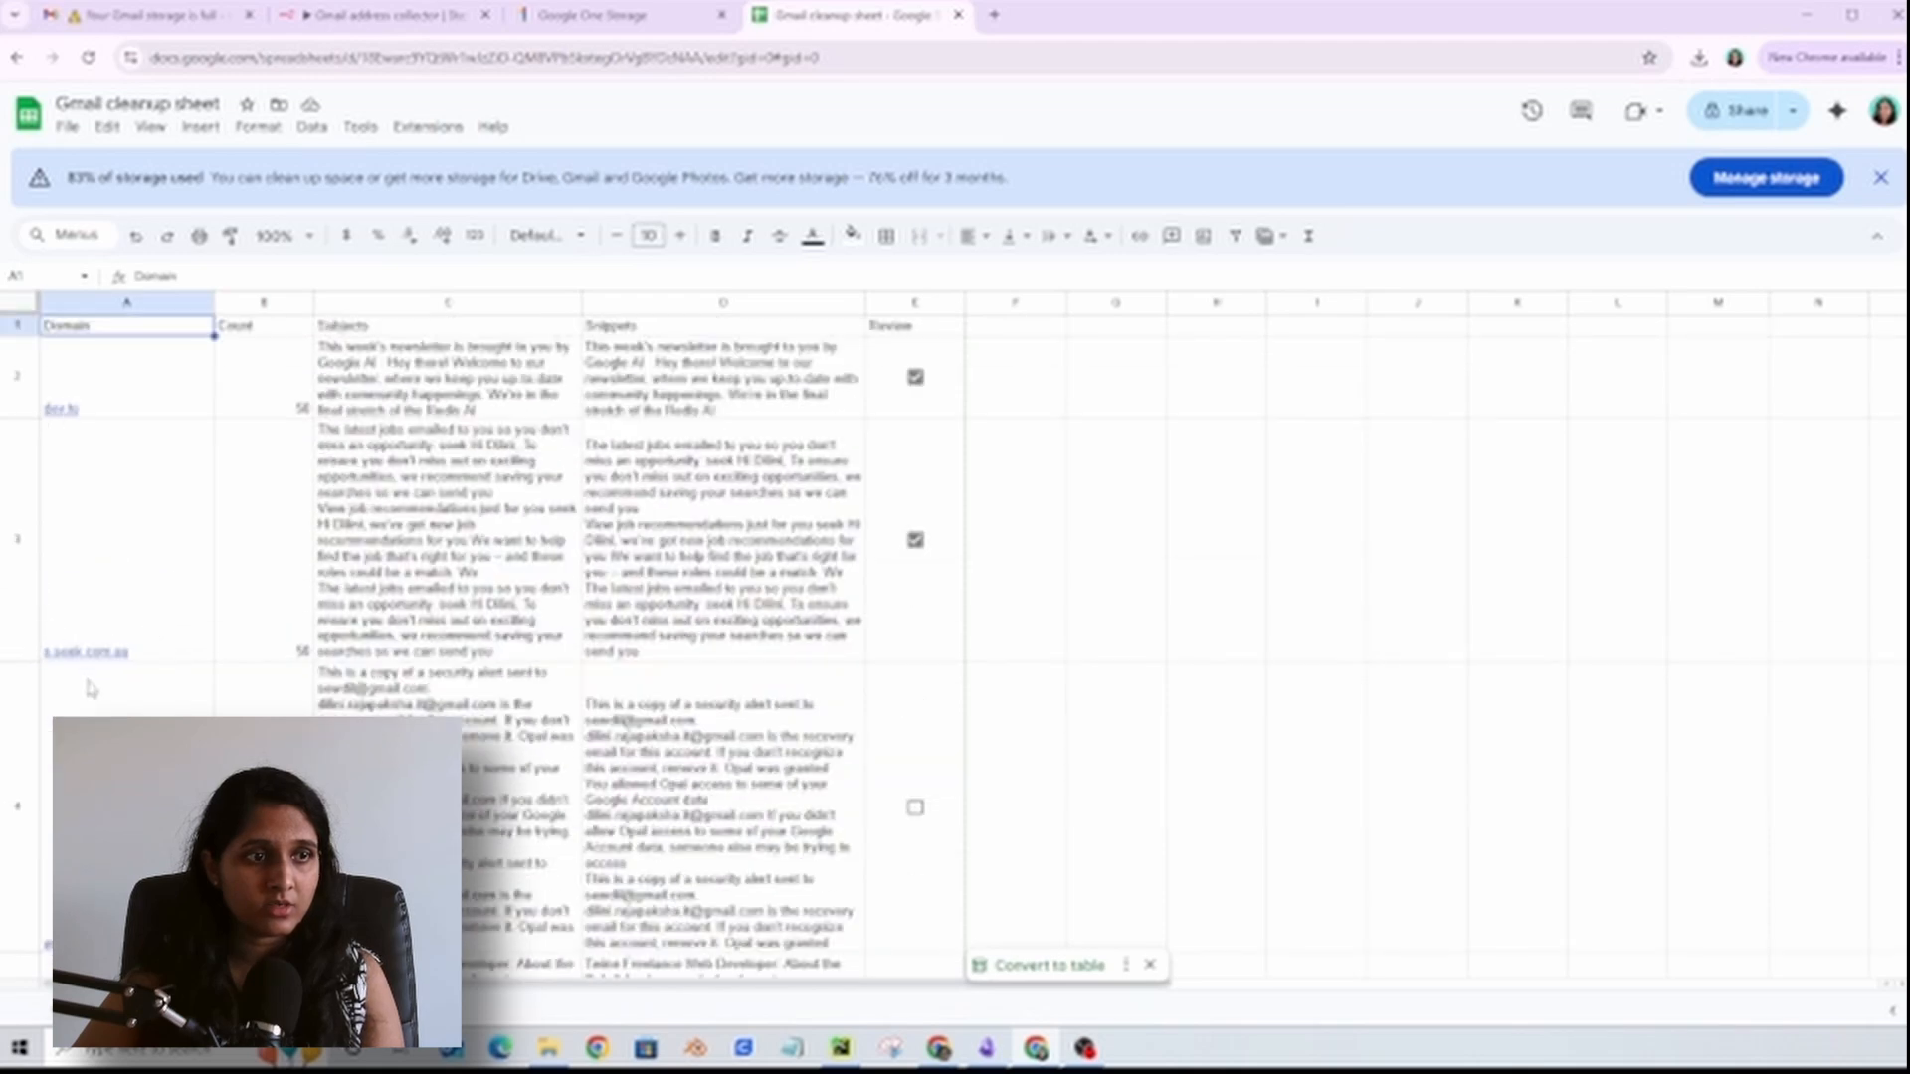
pyautogui.scroll(-3)
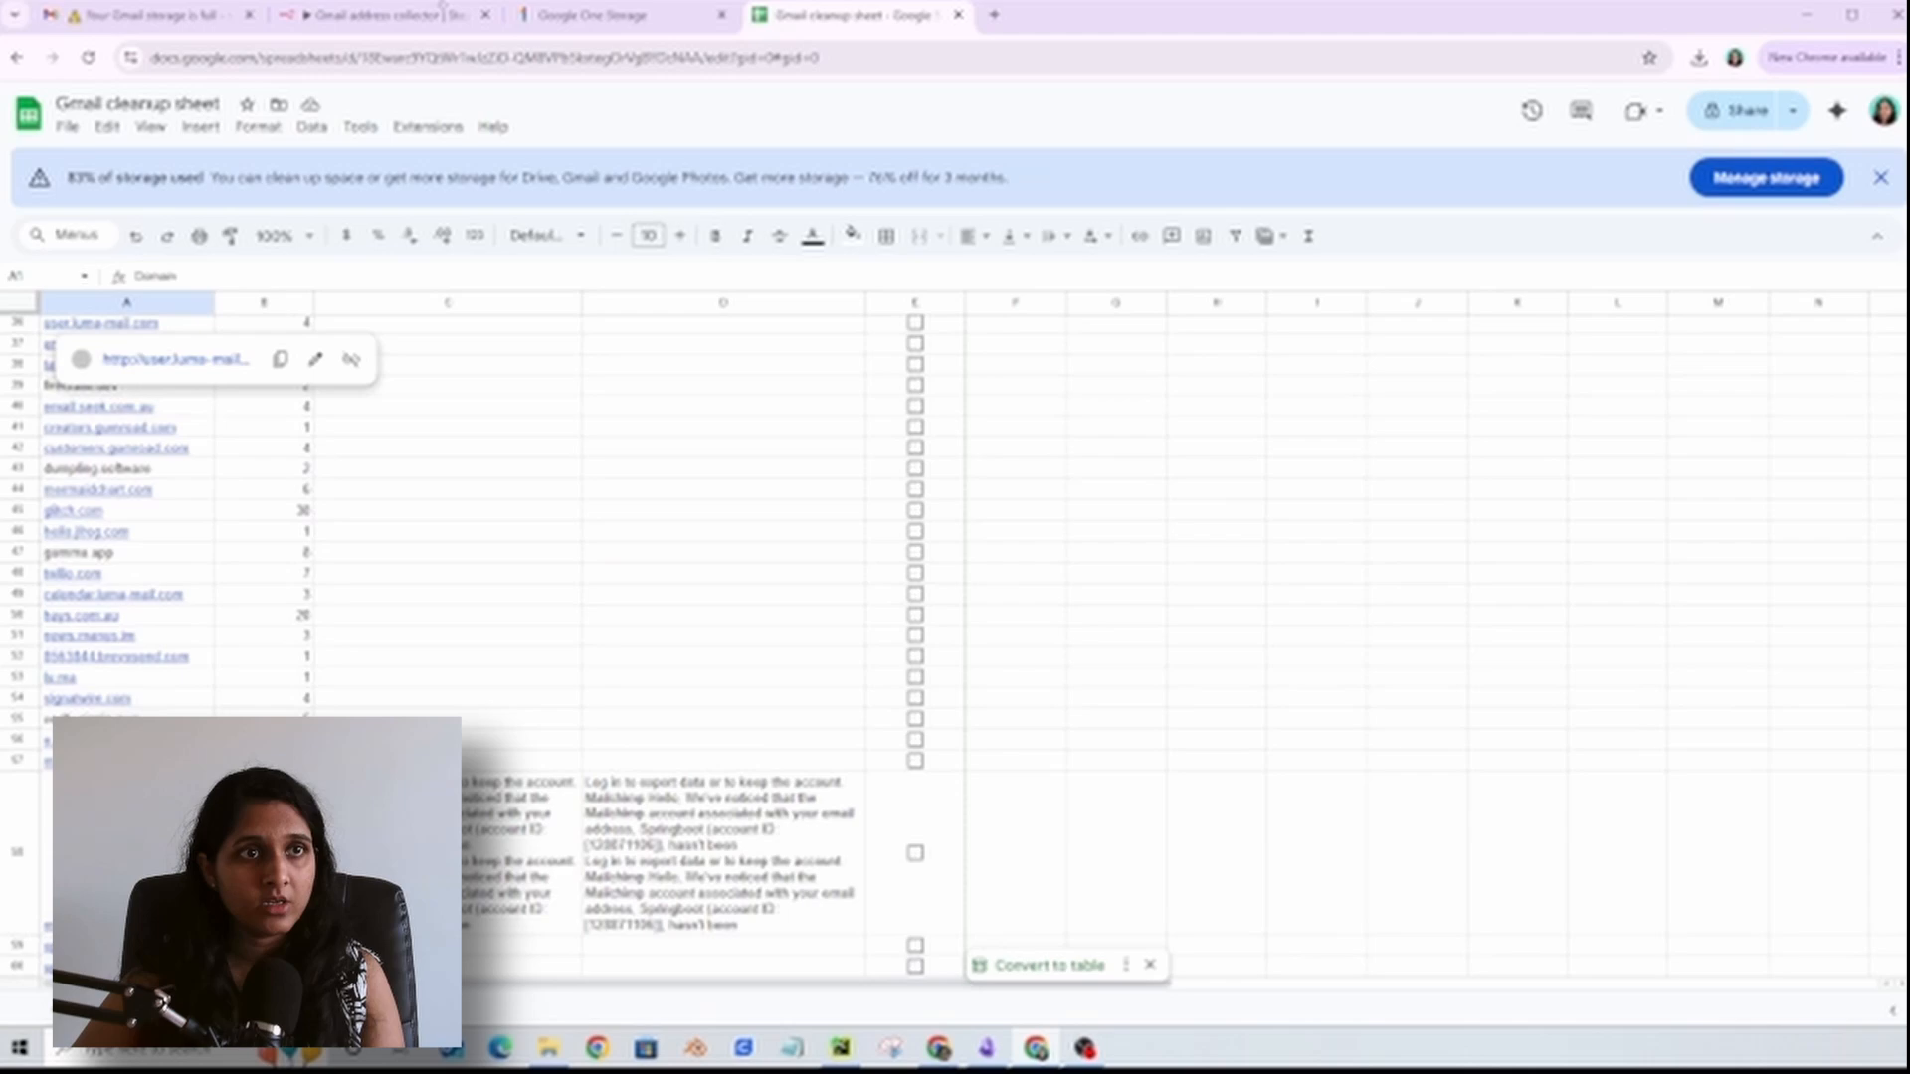
# Step: Open 'Email counter | Step 2' to see its domain-looping count chain, then show the cleanup sheet
pyautogui.click(378, 14)
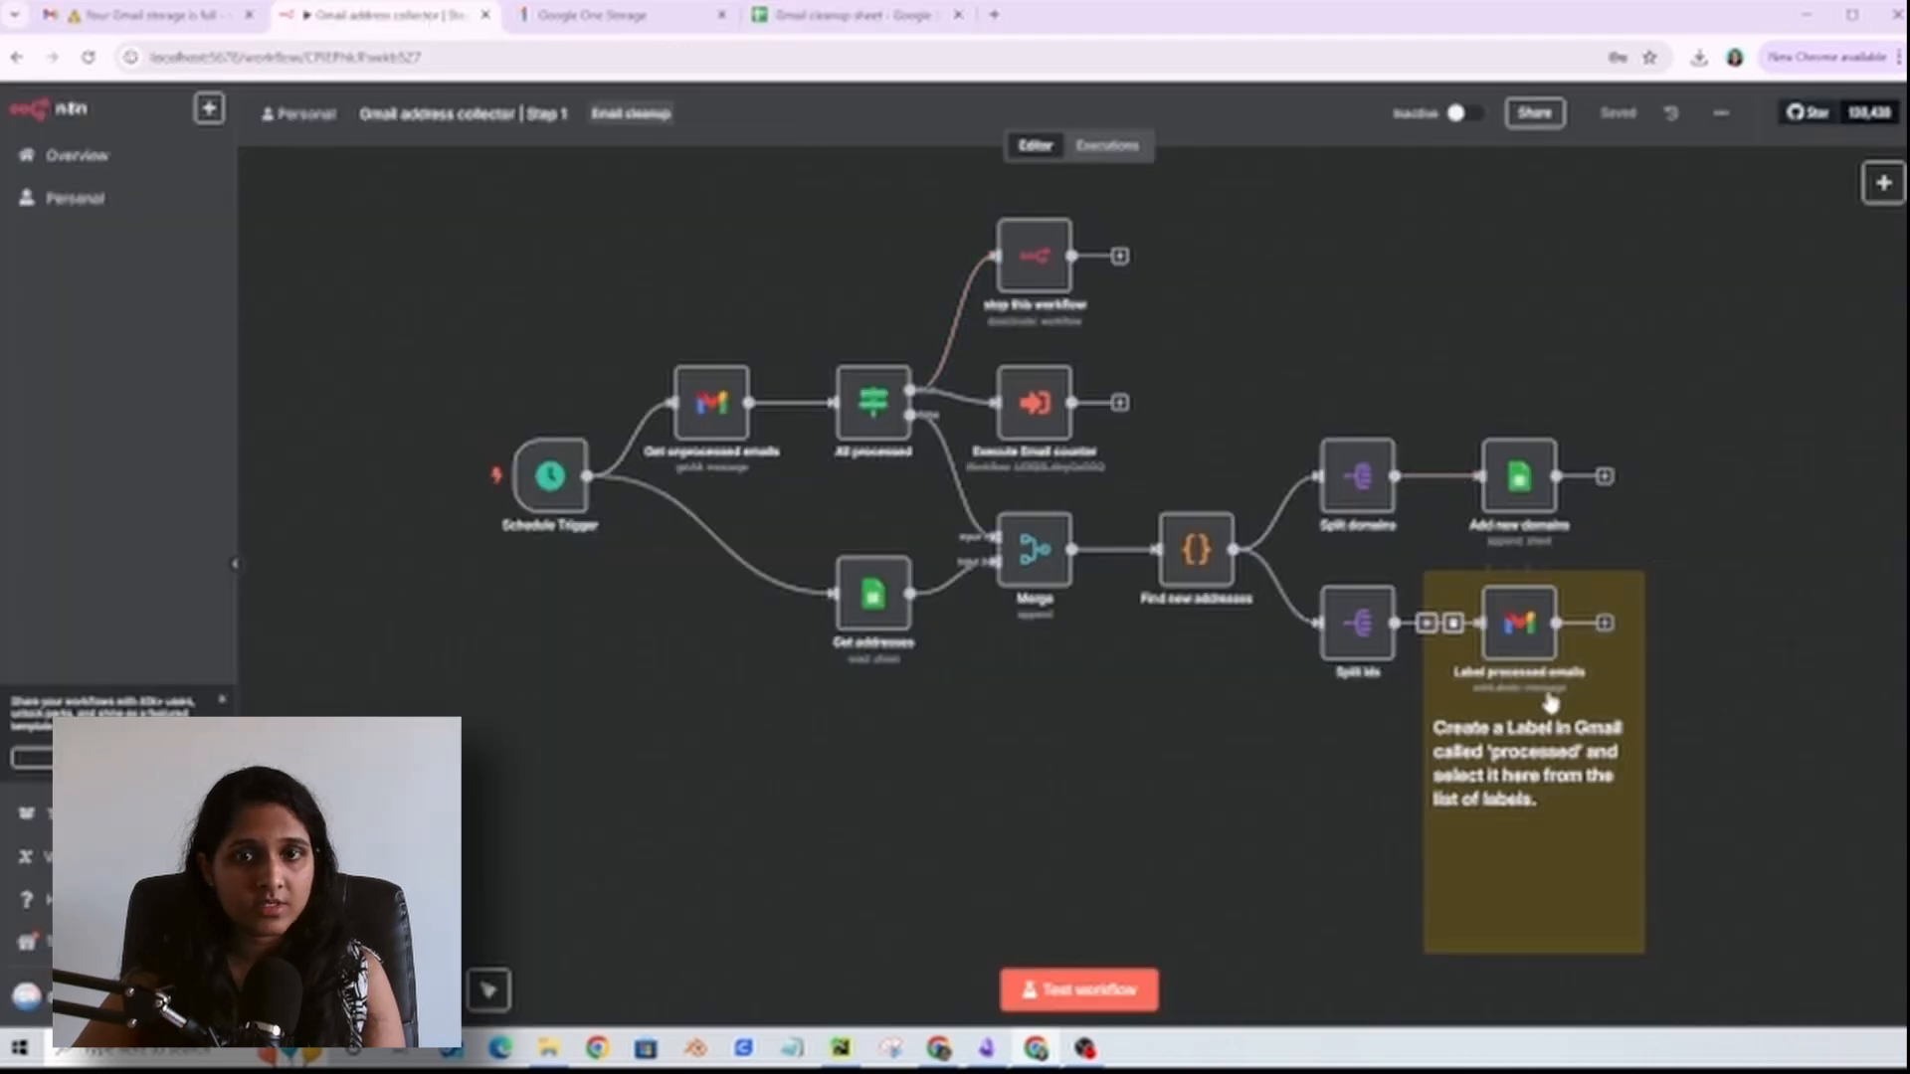
pyautogui.moveTo(1033, 378)
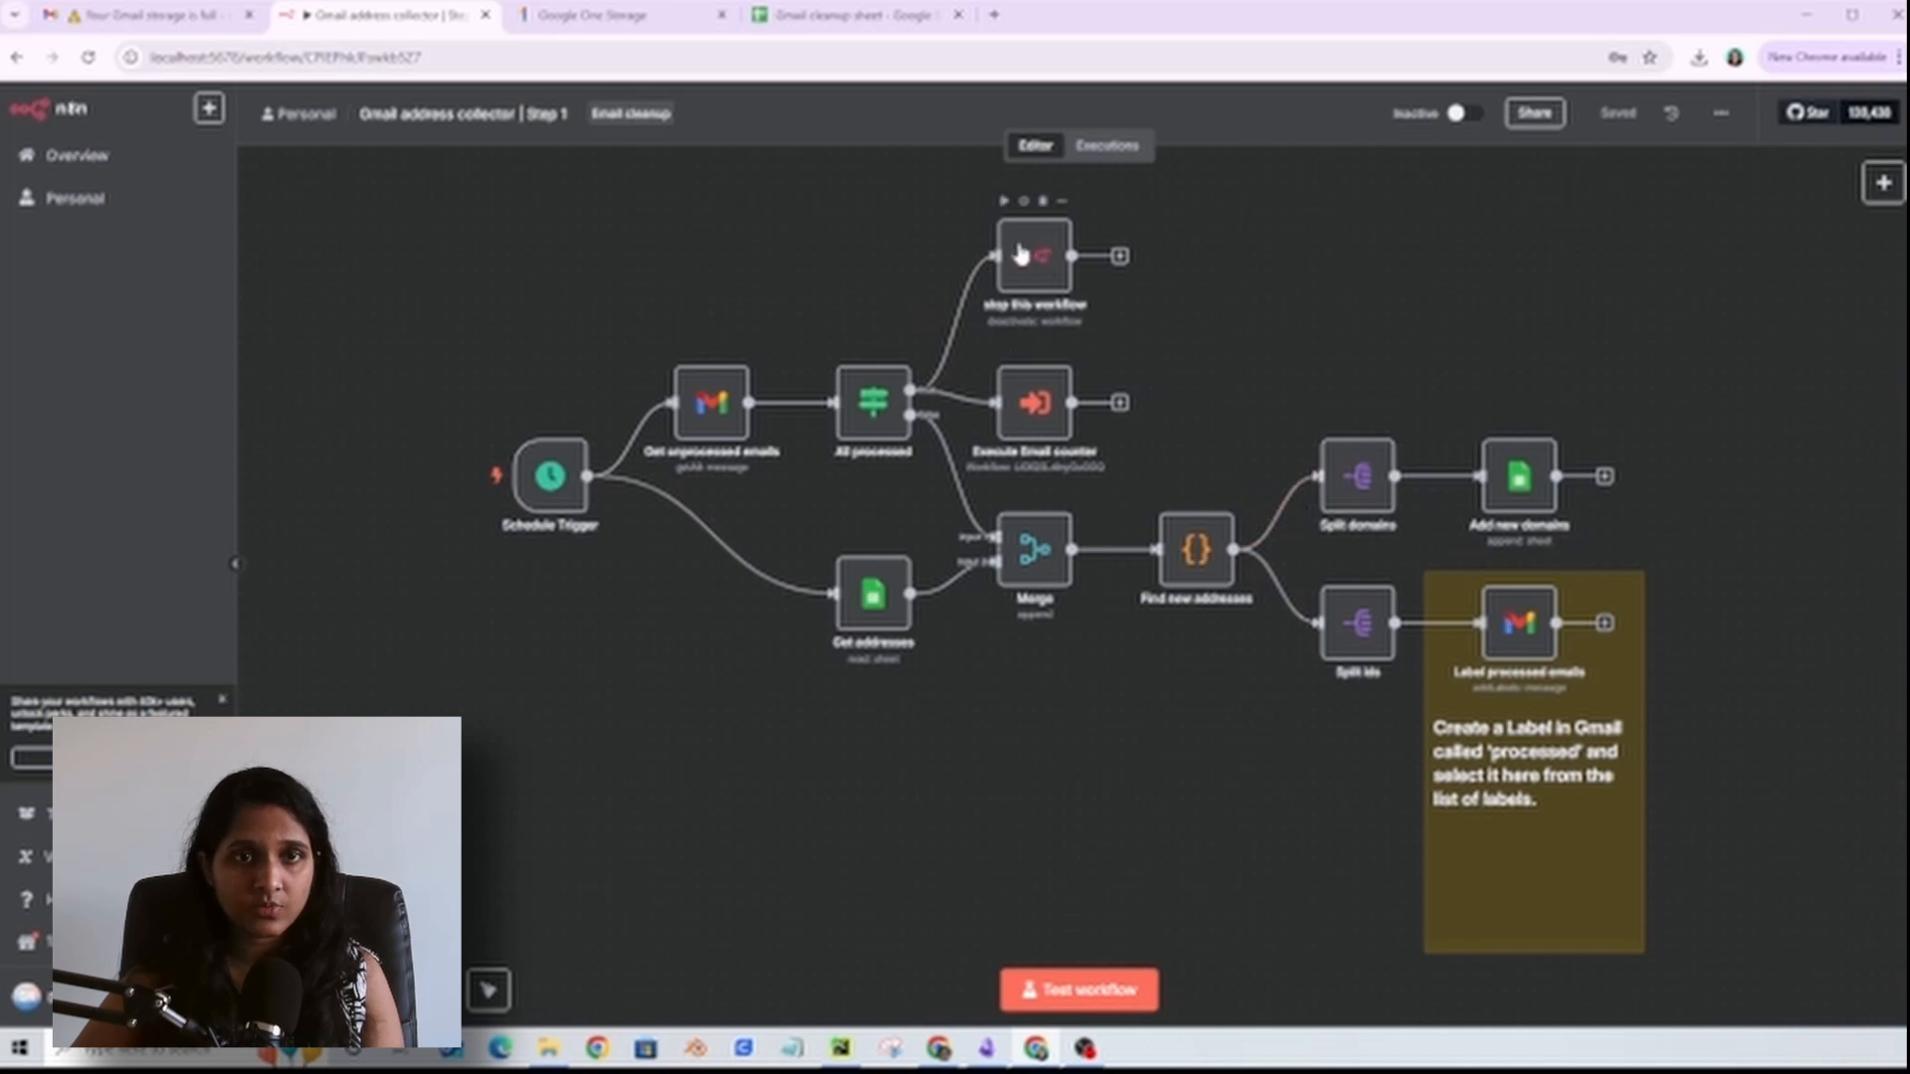
pyautogui.moveTo(1054, 457)
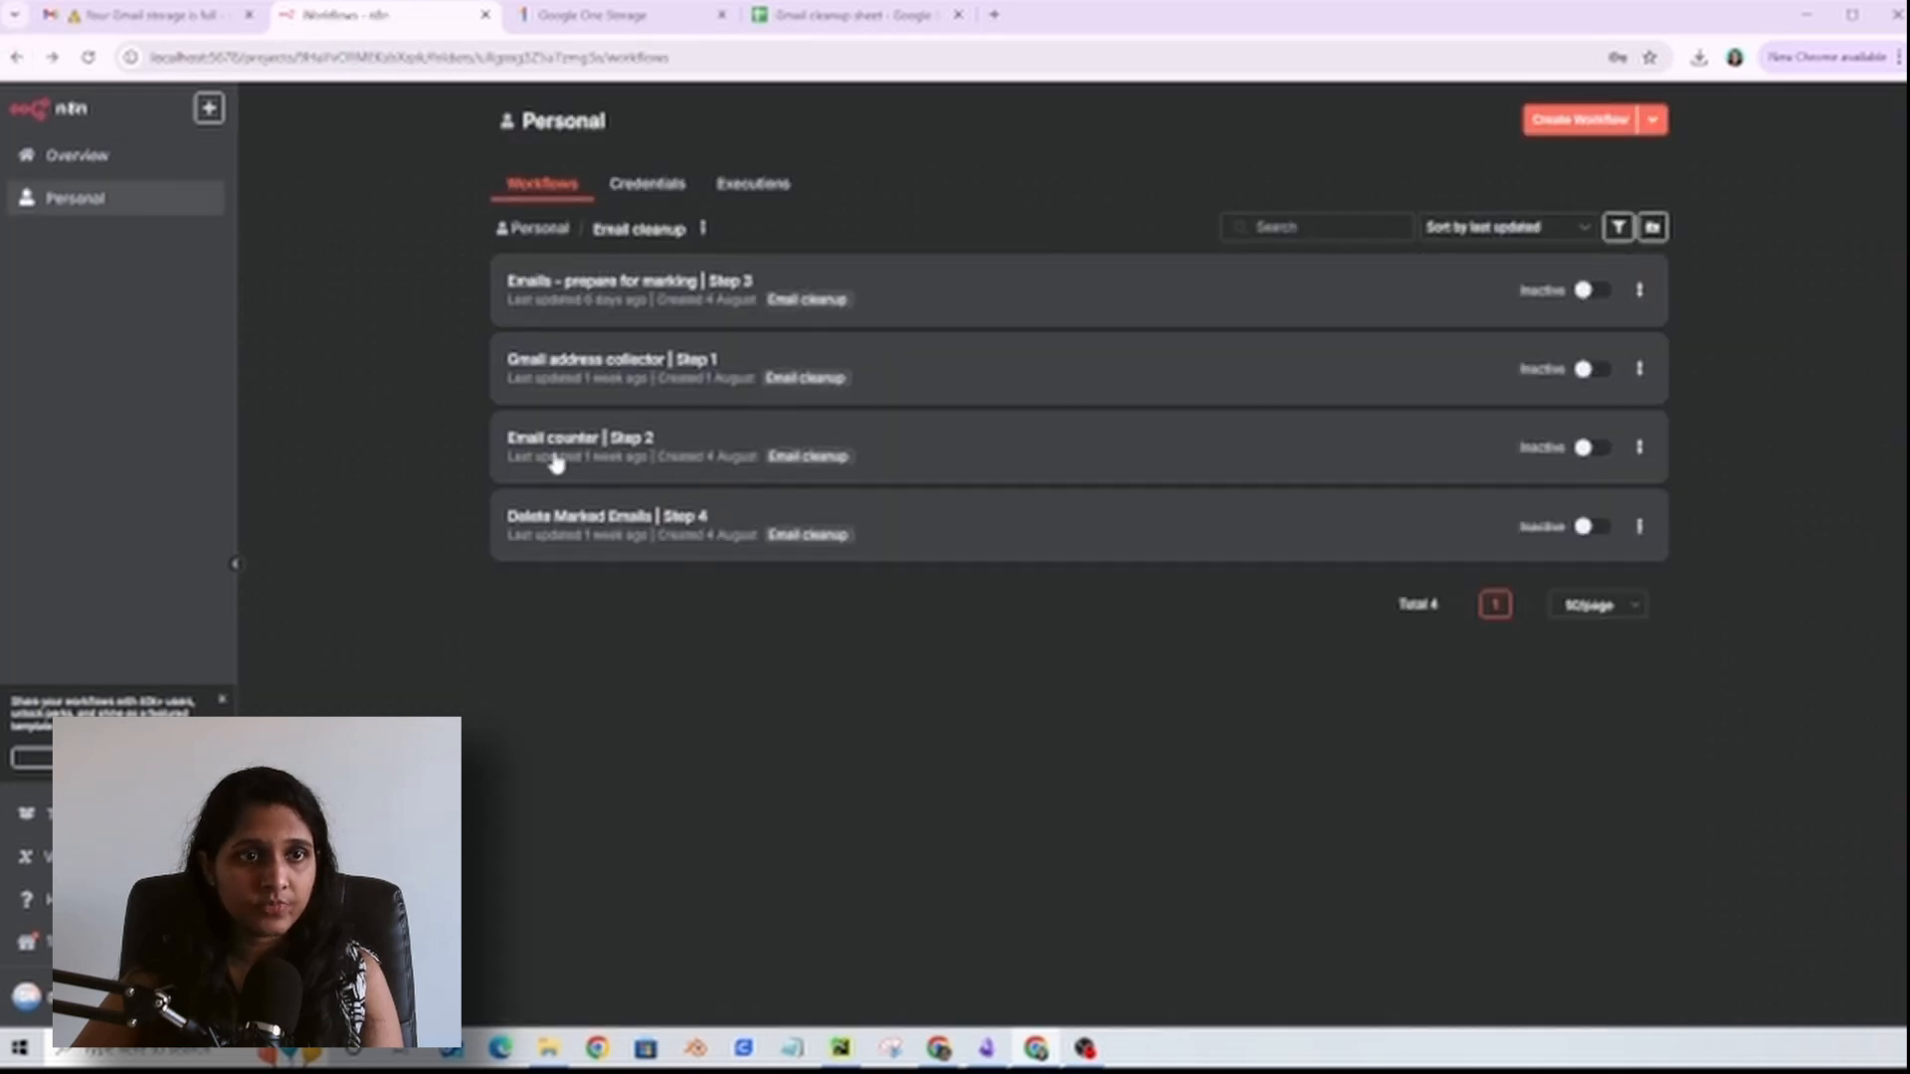
pyautogui.click(579, 438)
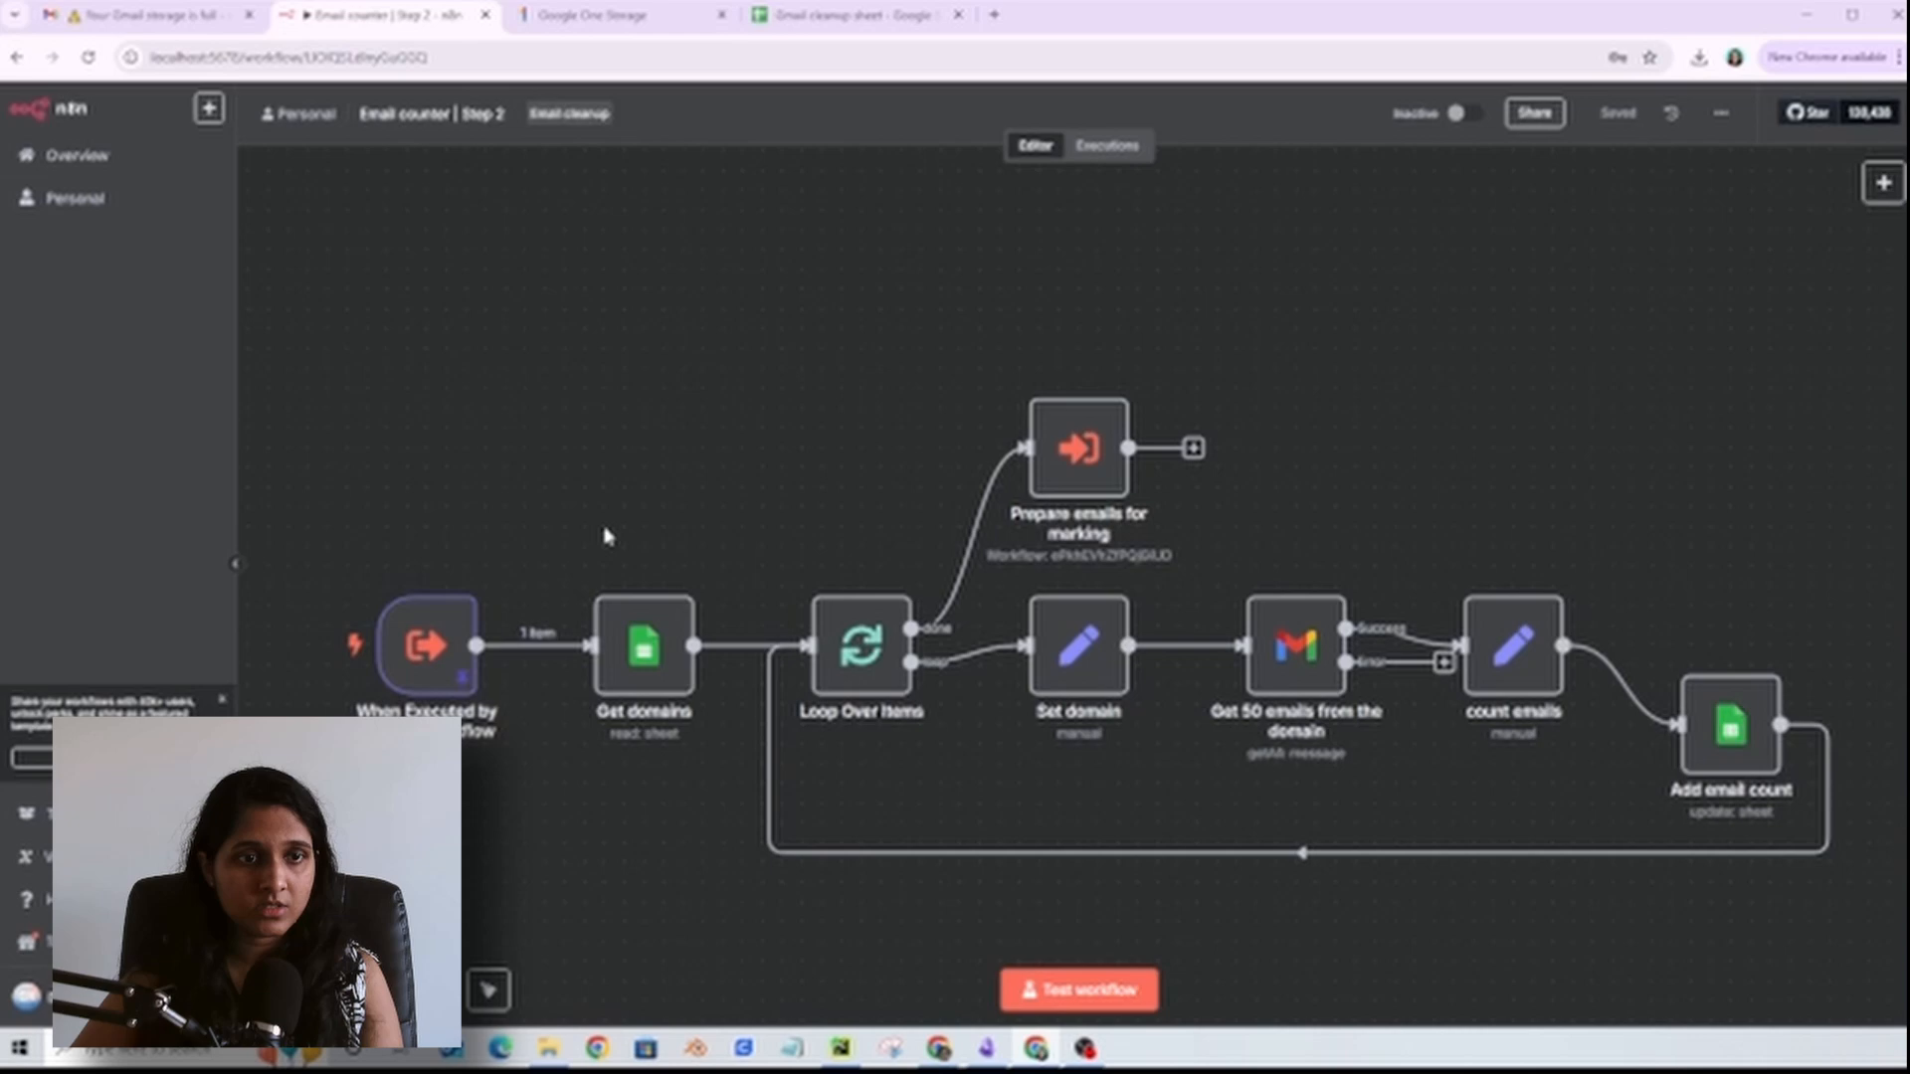
pyautogui.moveTo(1413, 811)
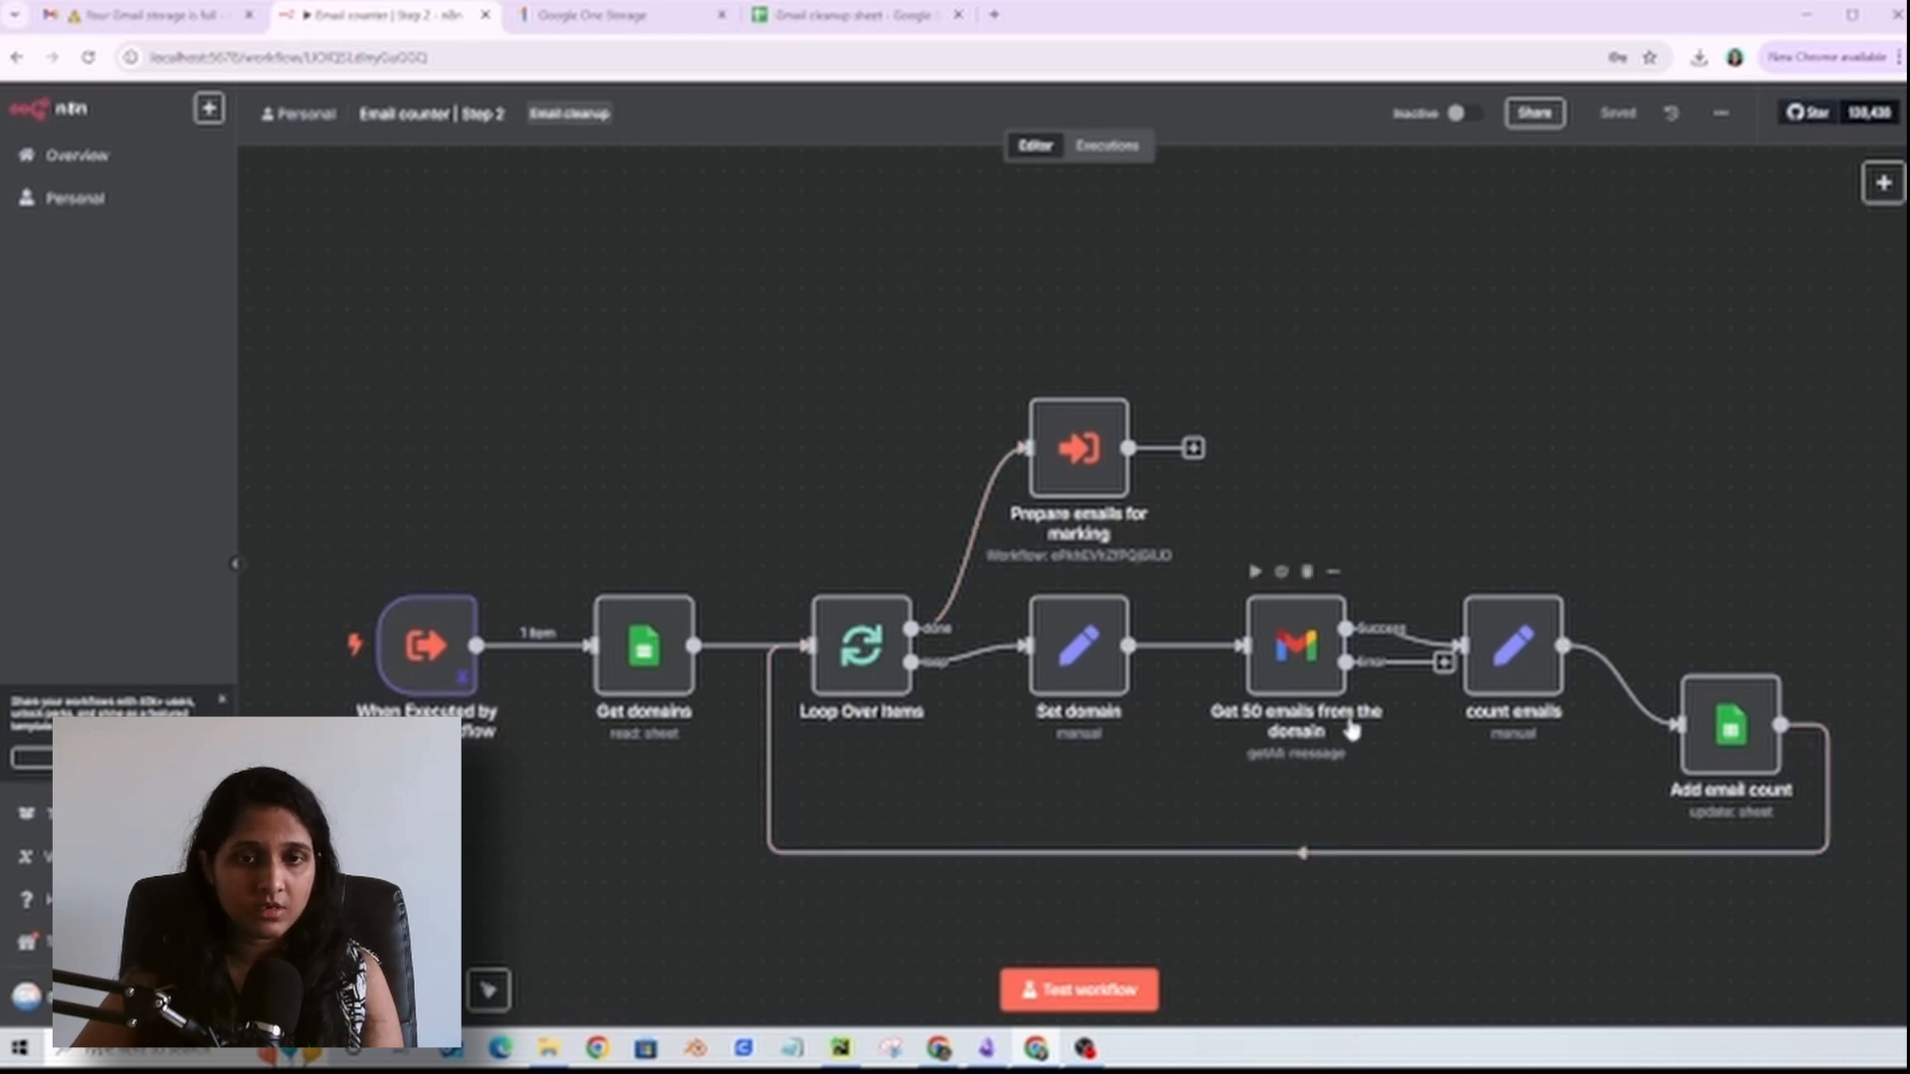
pyautogui.moveTo(1240, 515)
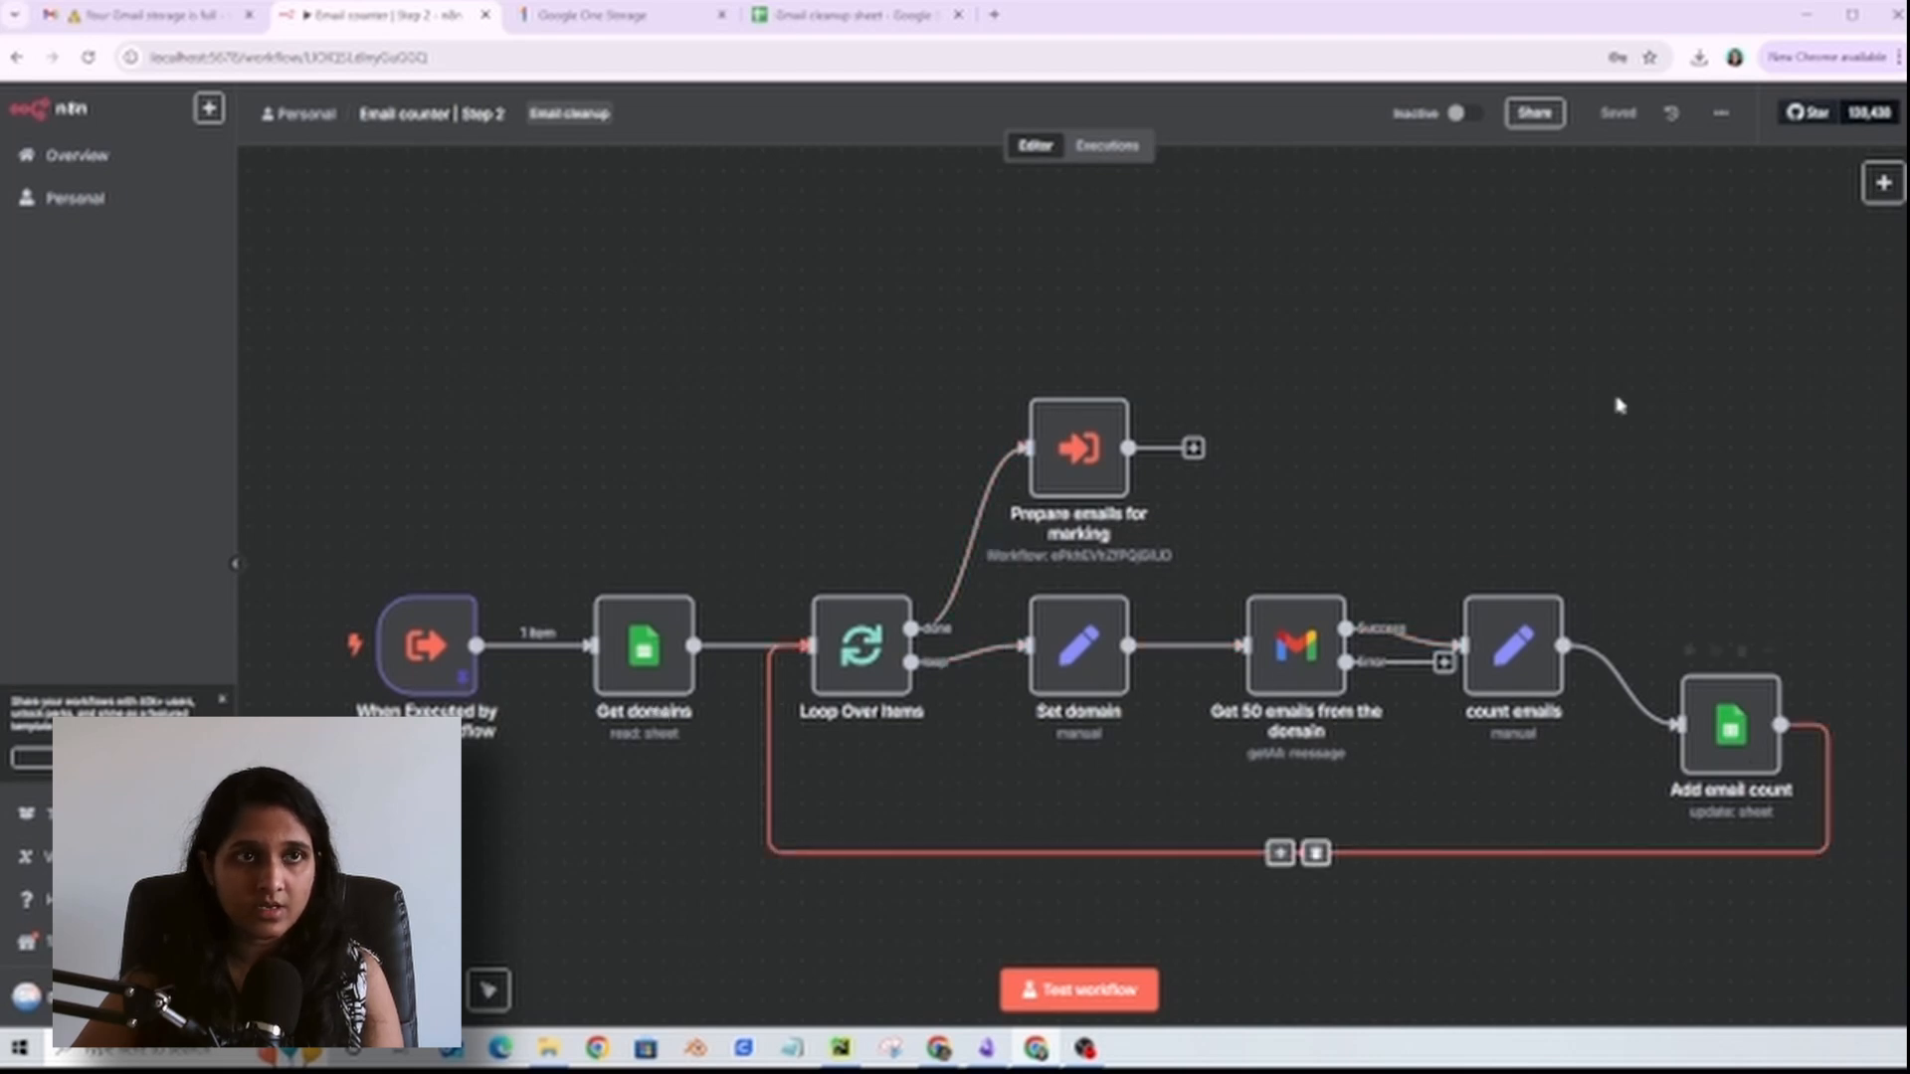
pyautogui.click(860, 14)
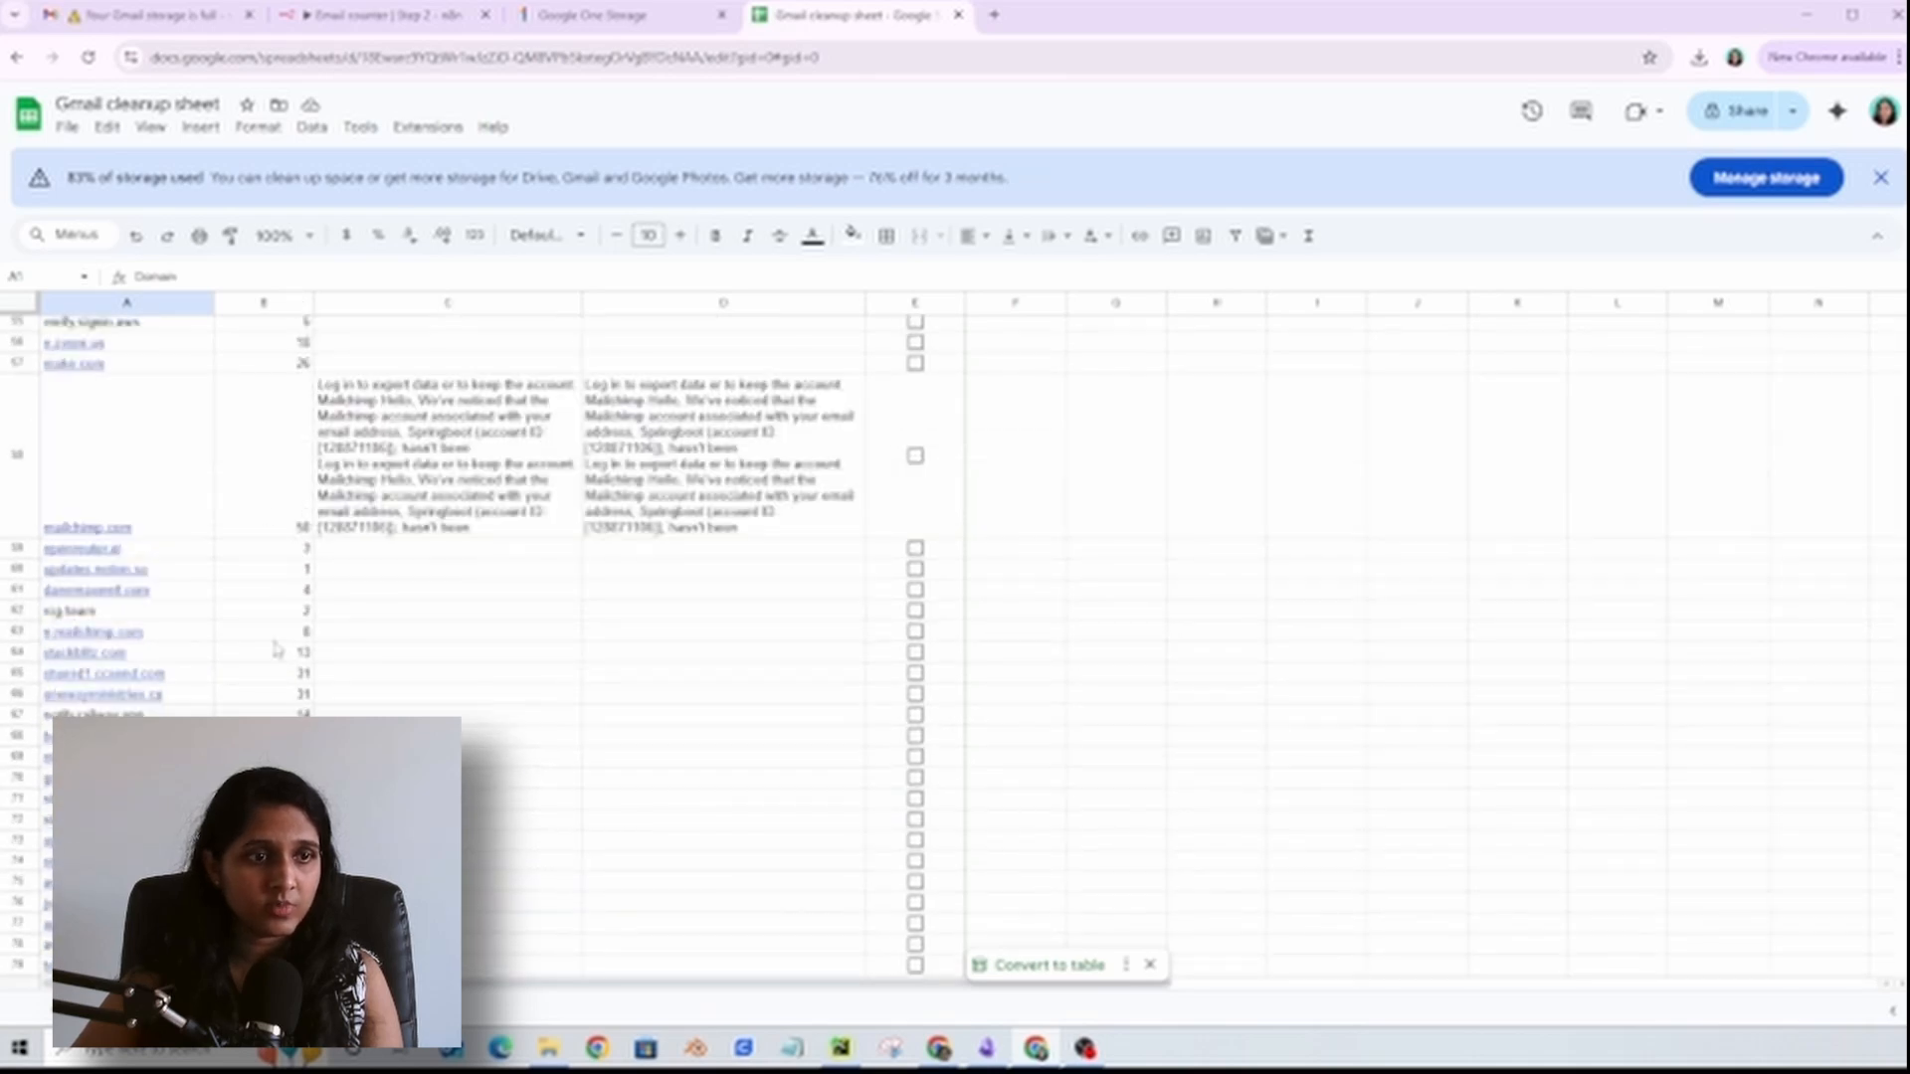
# Step: Bring up the 'Emails - prepare for marking | Step 3' workflow in n8n
pyautogui.click(378, 14)
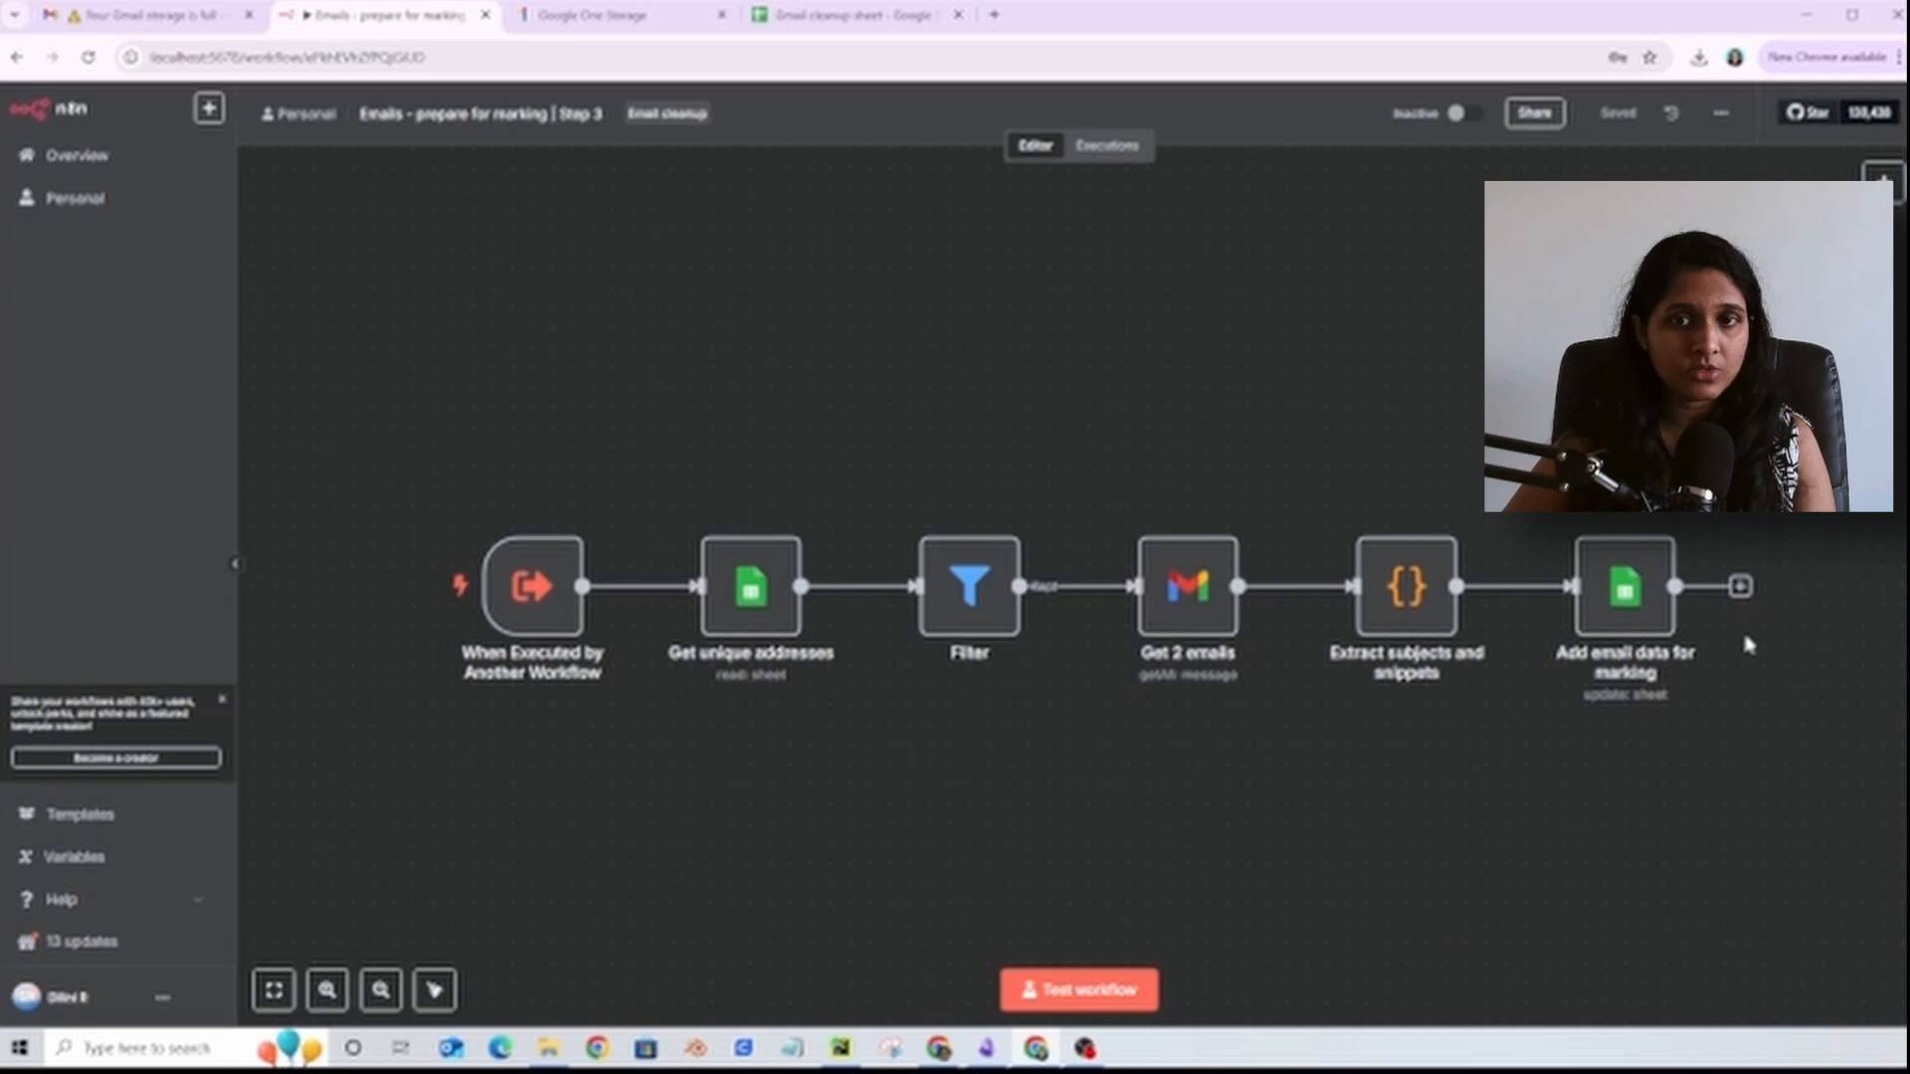
pyautogui.click(859, 14)
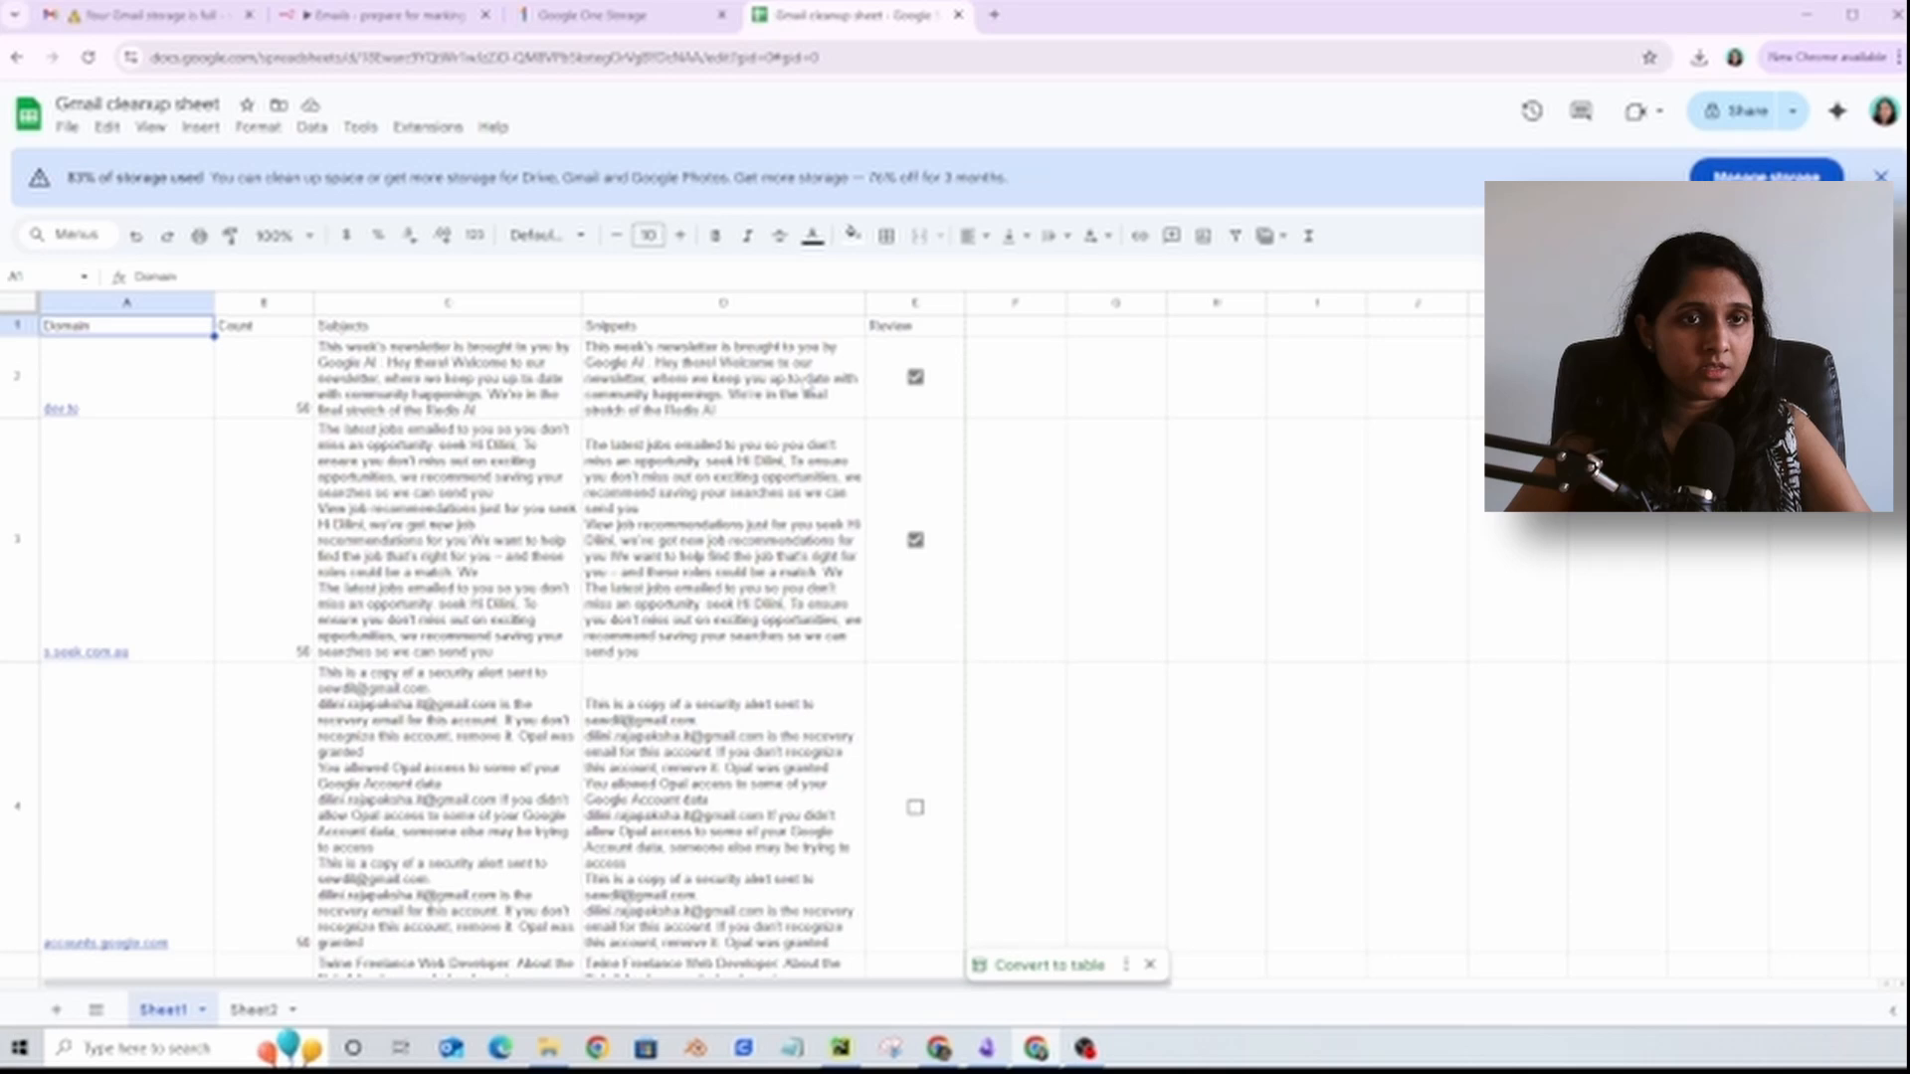
pyautogui.moveTo(718, 682)
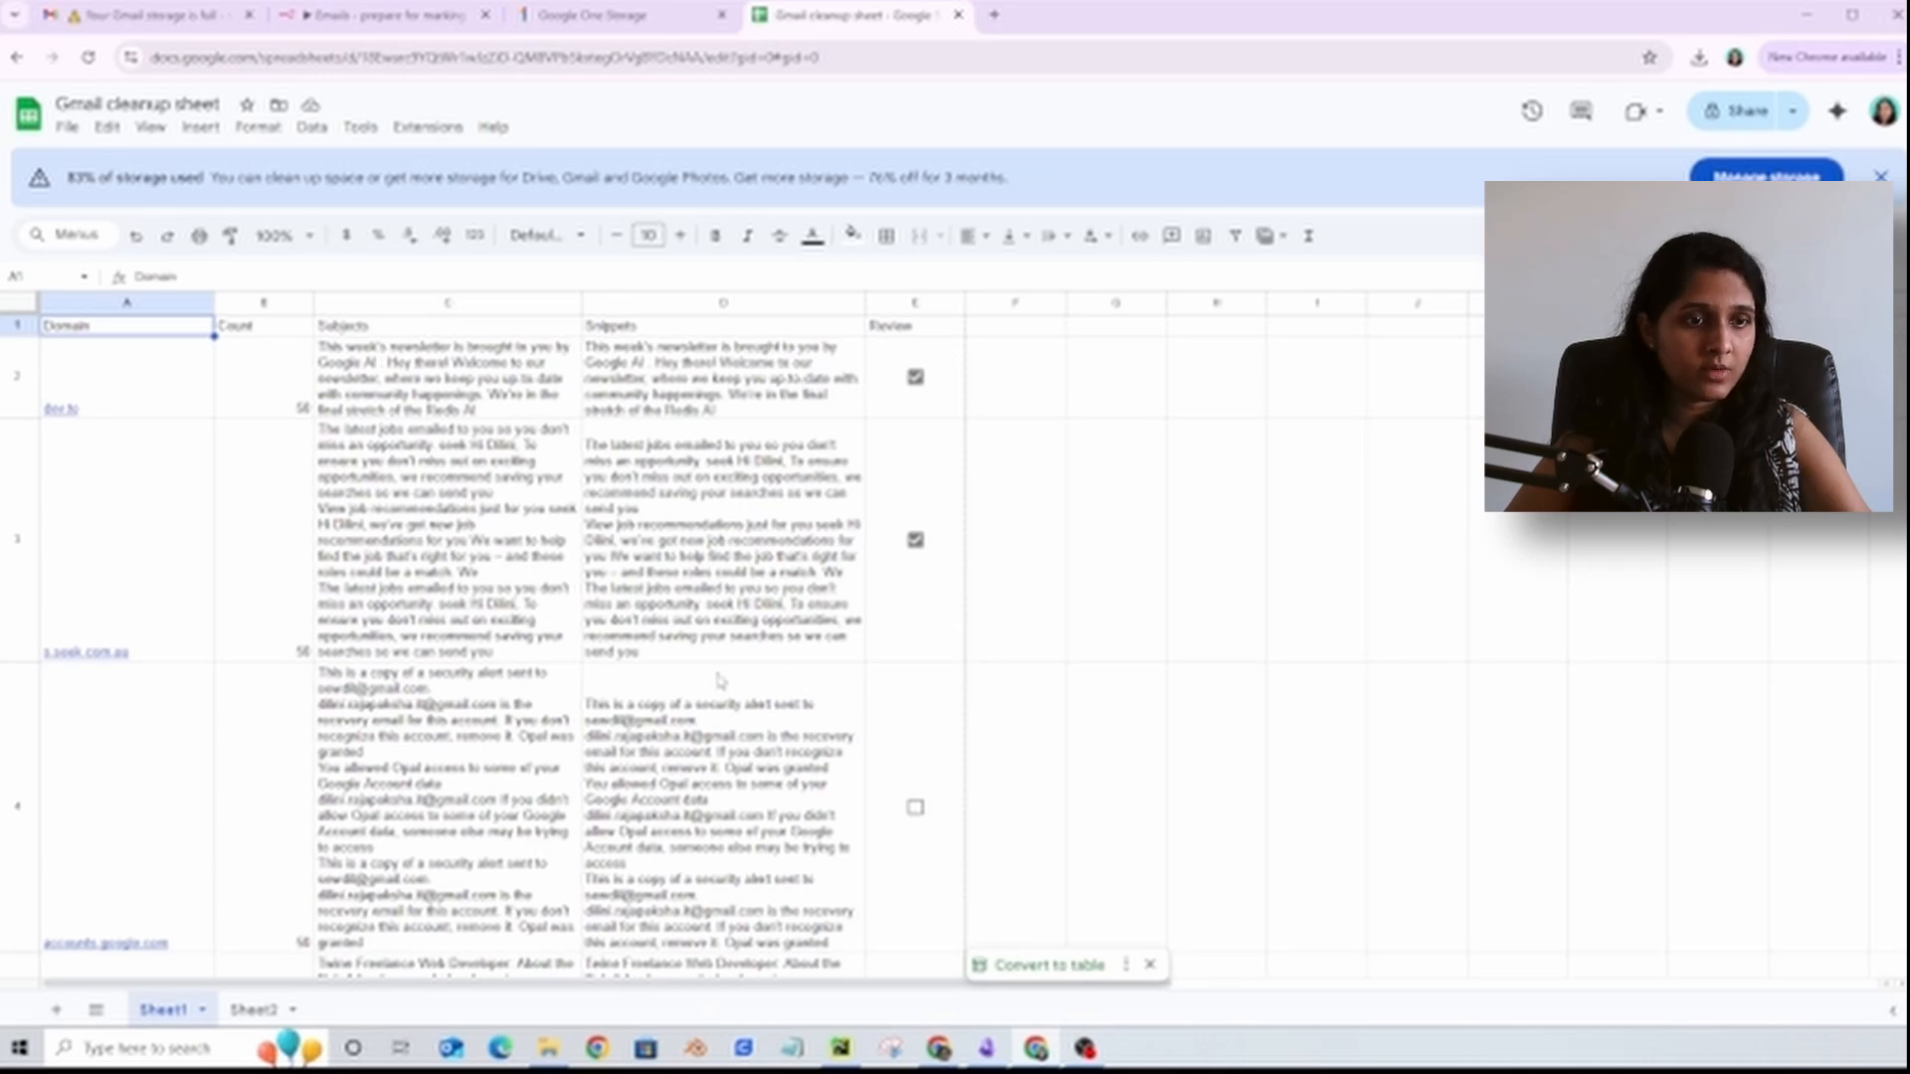
pyautogui.moveTo(798, 865)
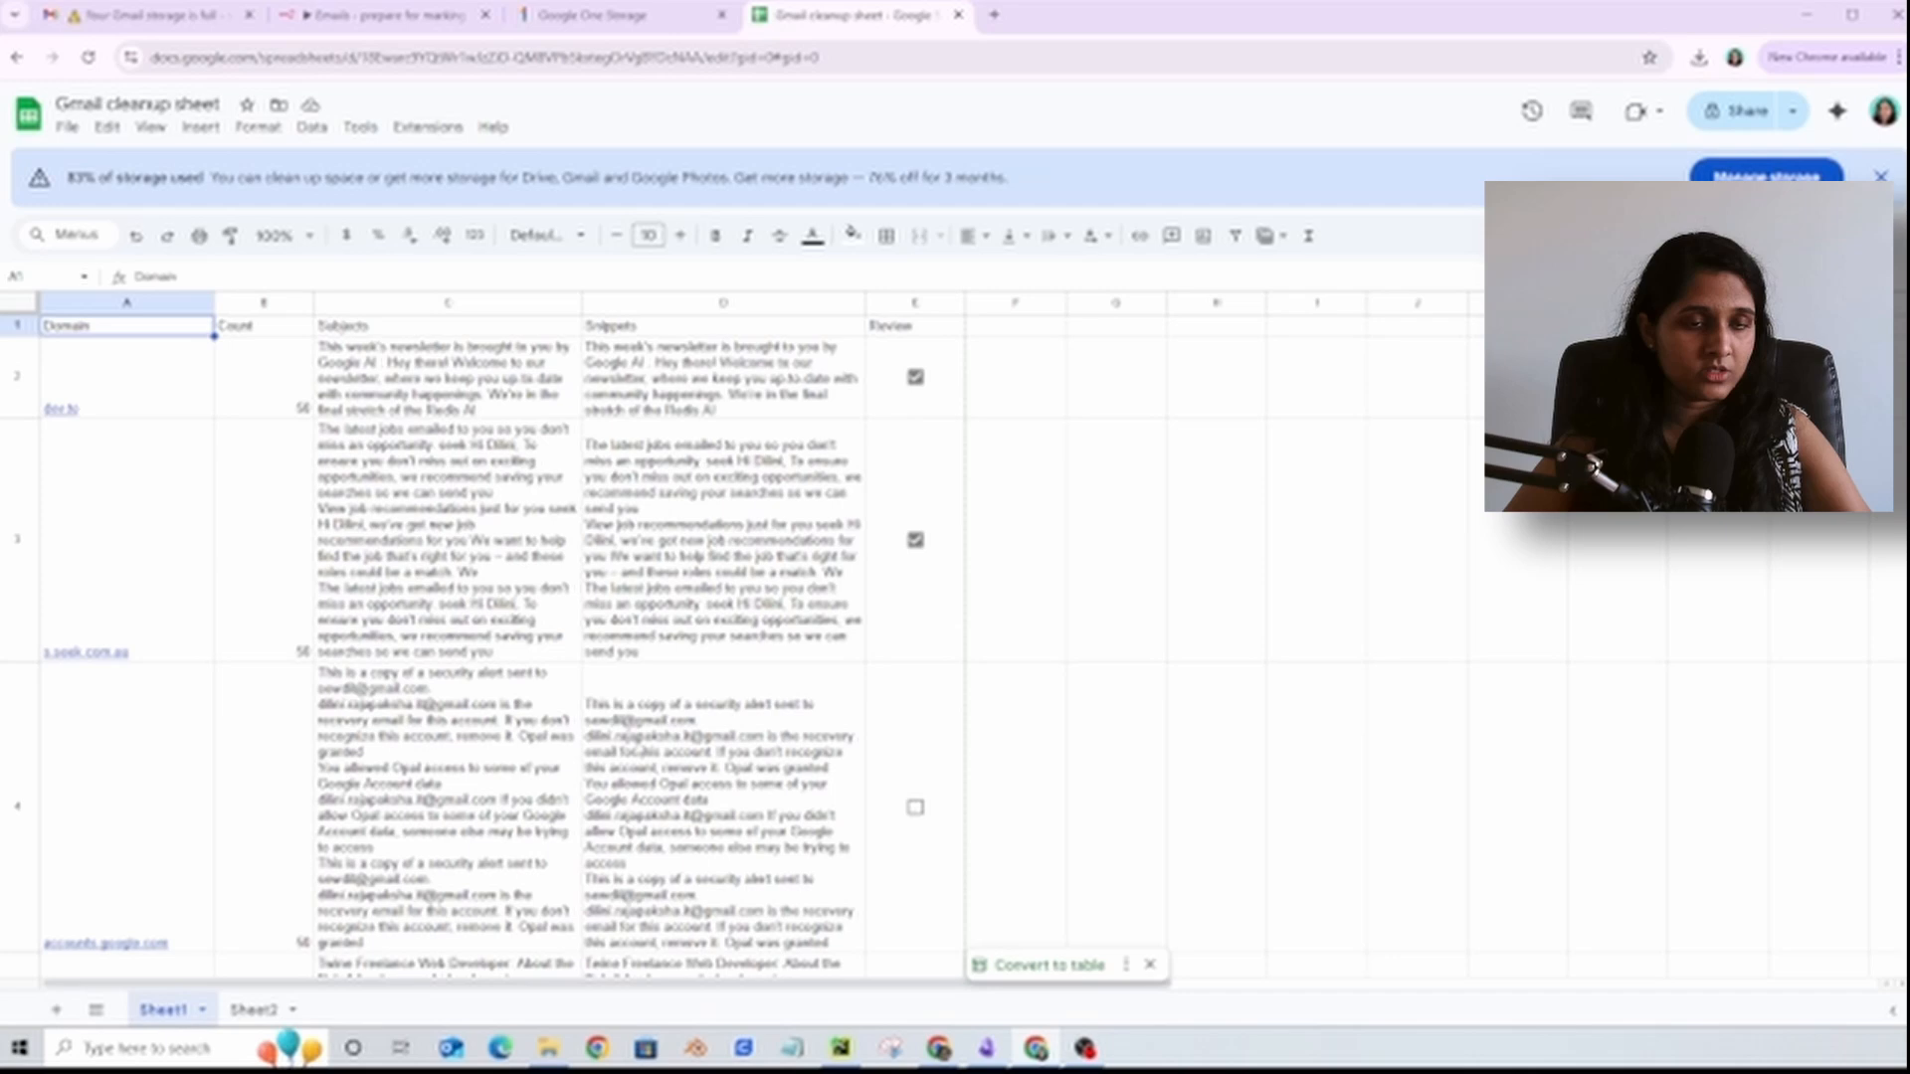
pyautogui.scroll(-3)
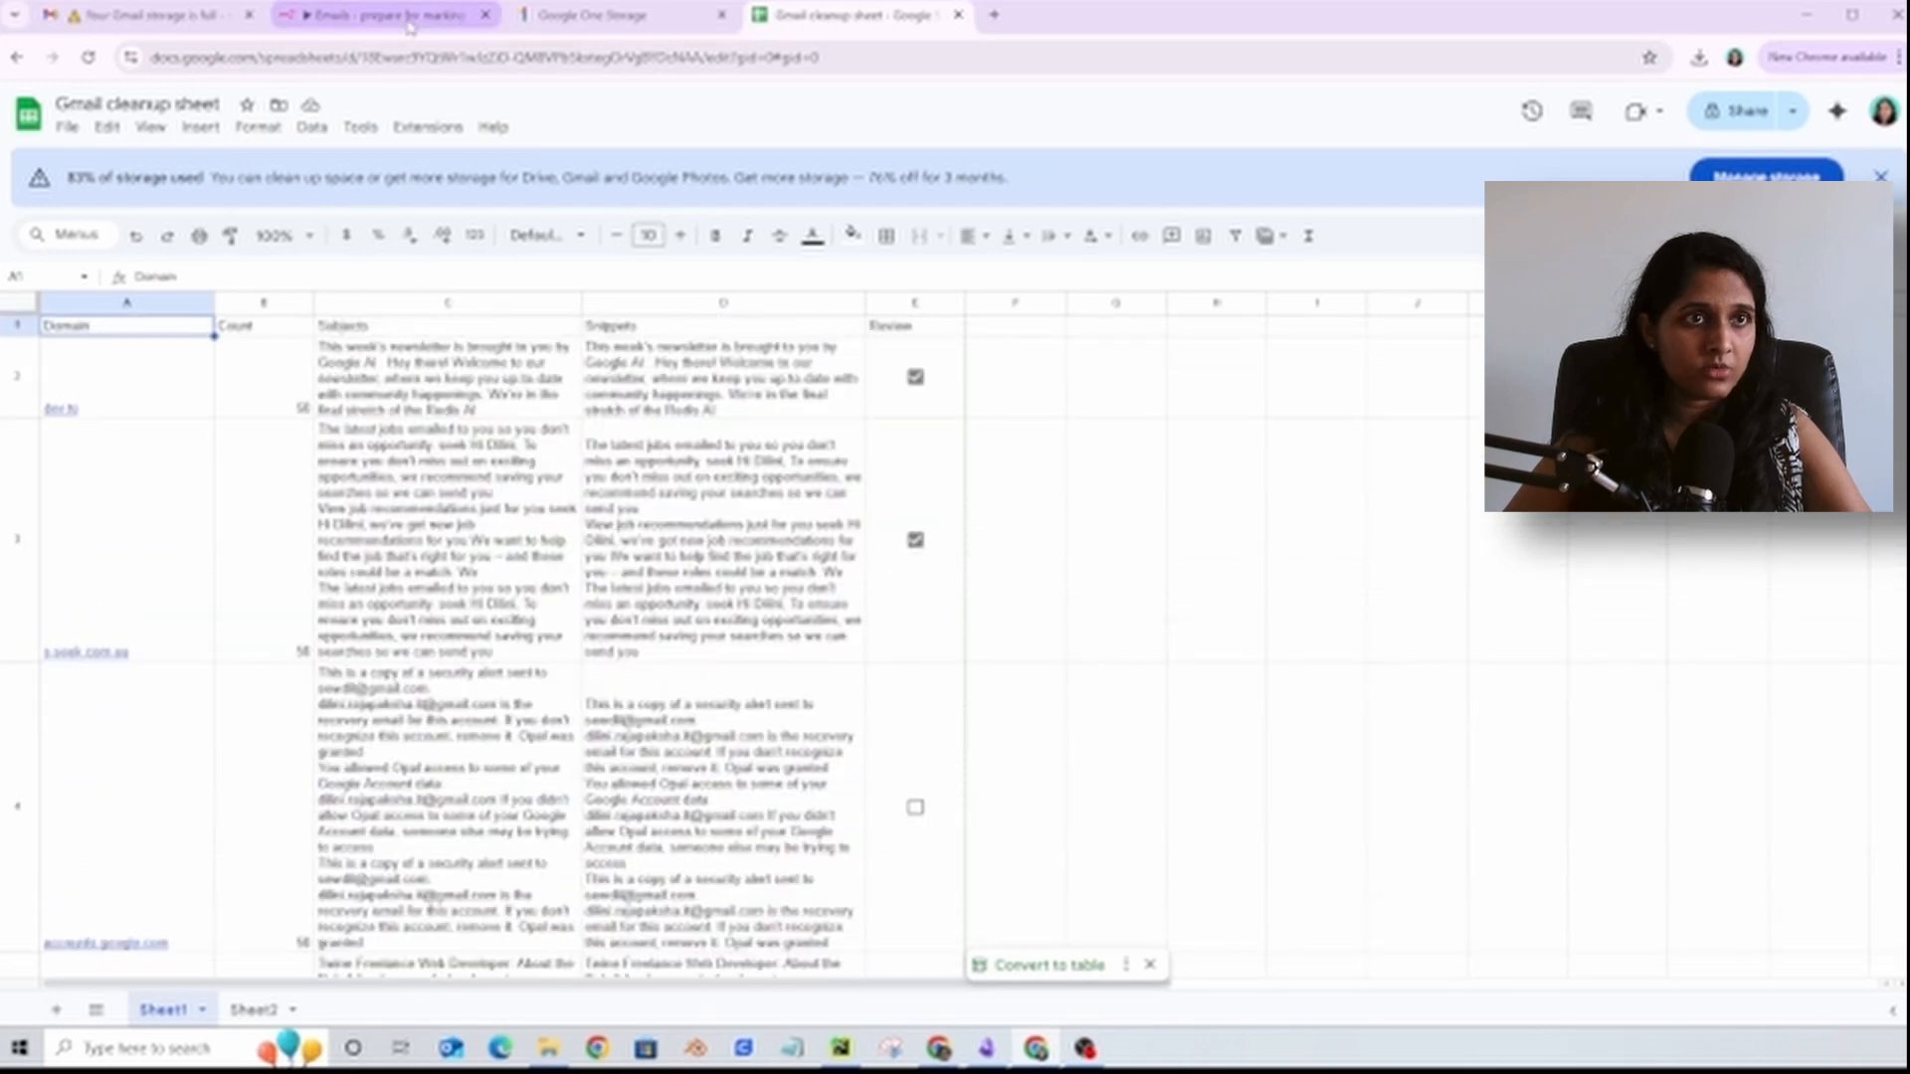
# Step: Revisit the Step 3 marking workflow, then return to the Gmail cleanup sheet
pyautogui.click(378, 14)
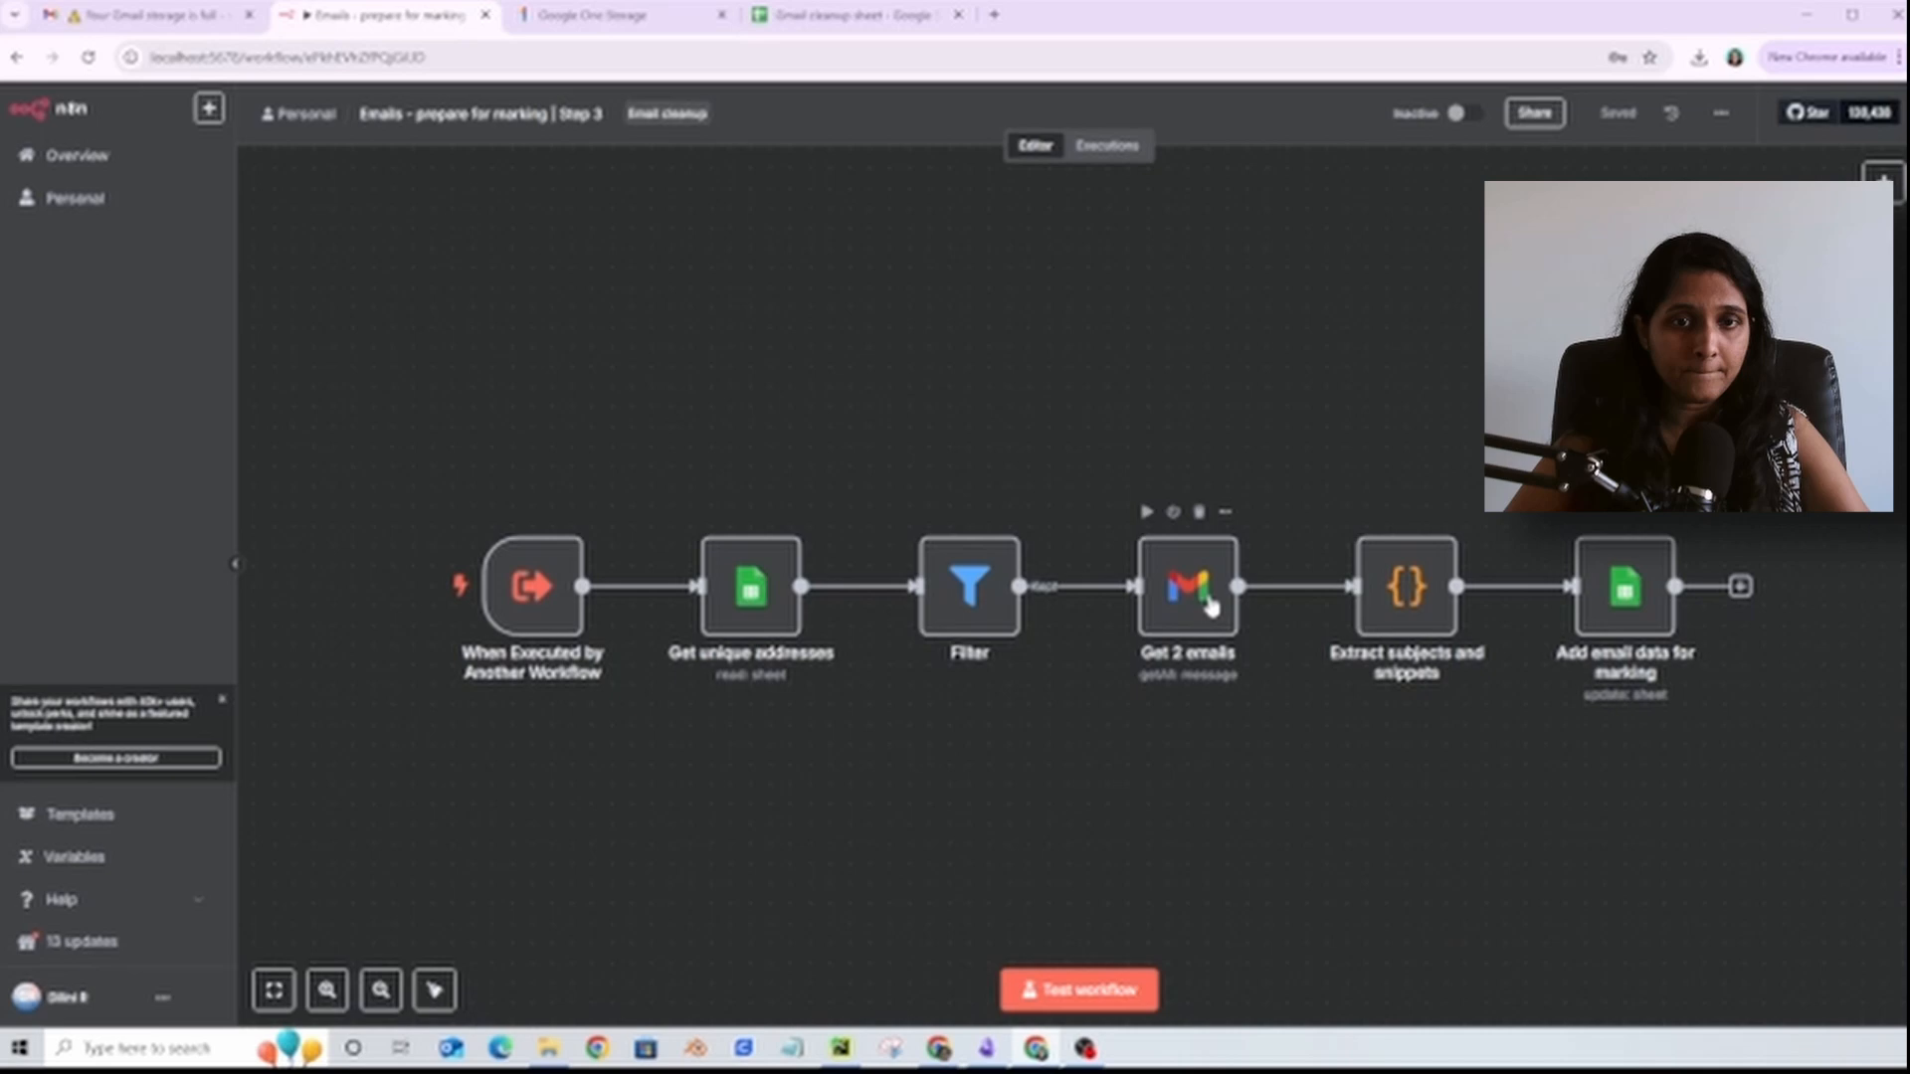
pyautogui.moveTo(1414, 585)
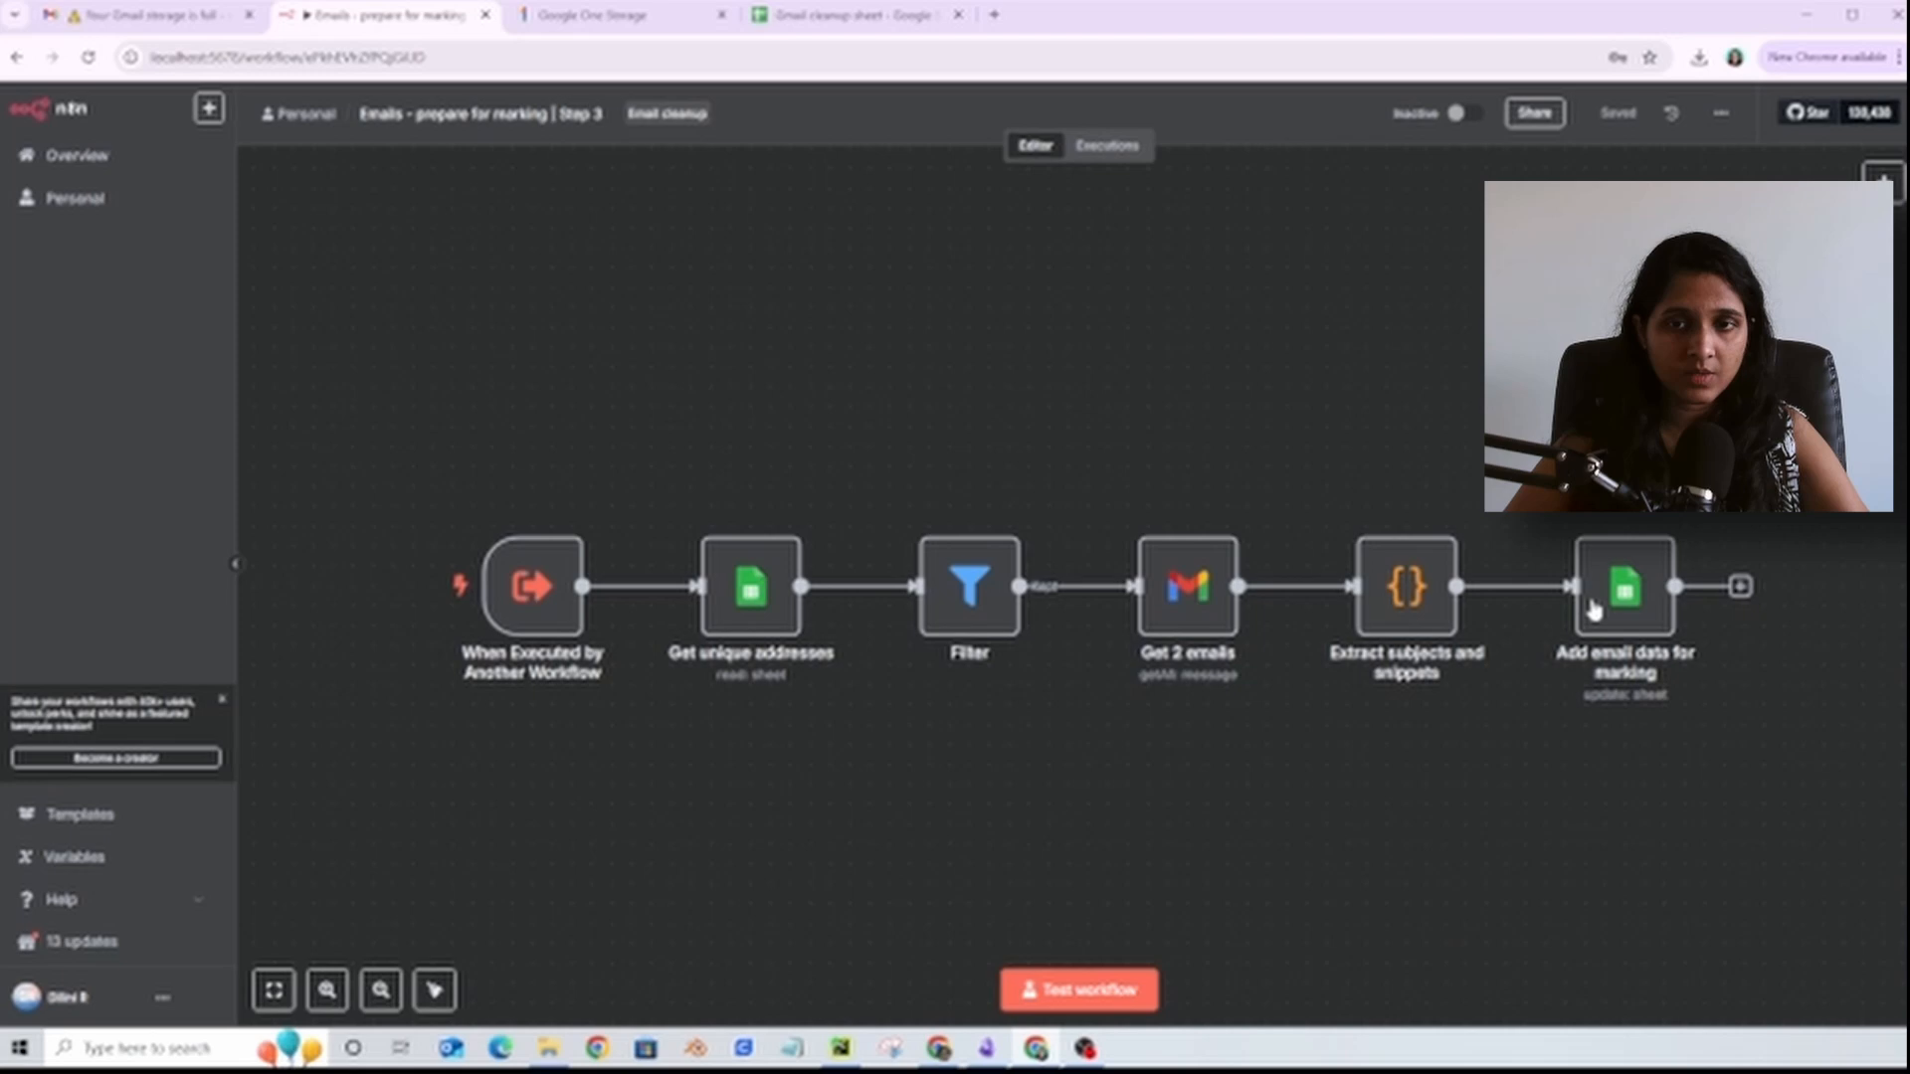
pyautogui.click(854, 14)
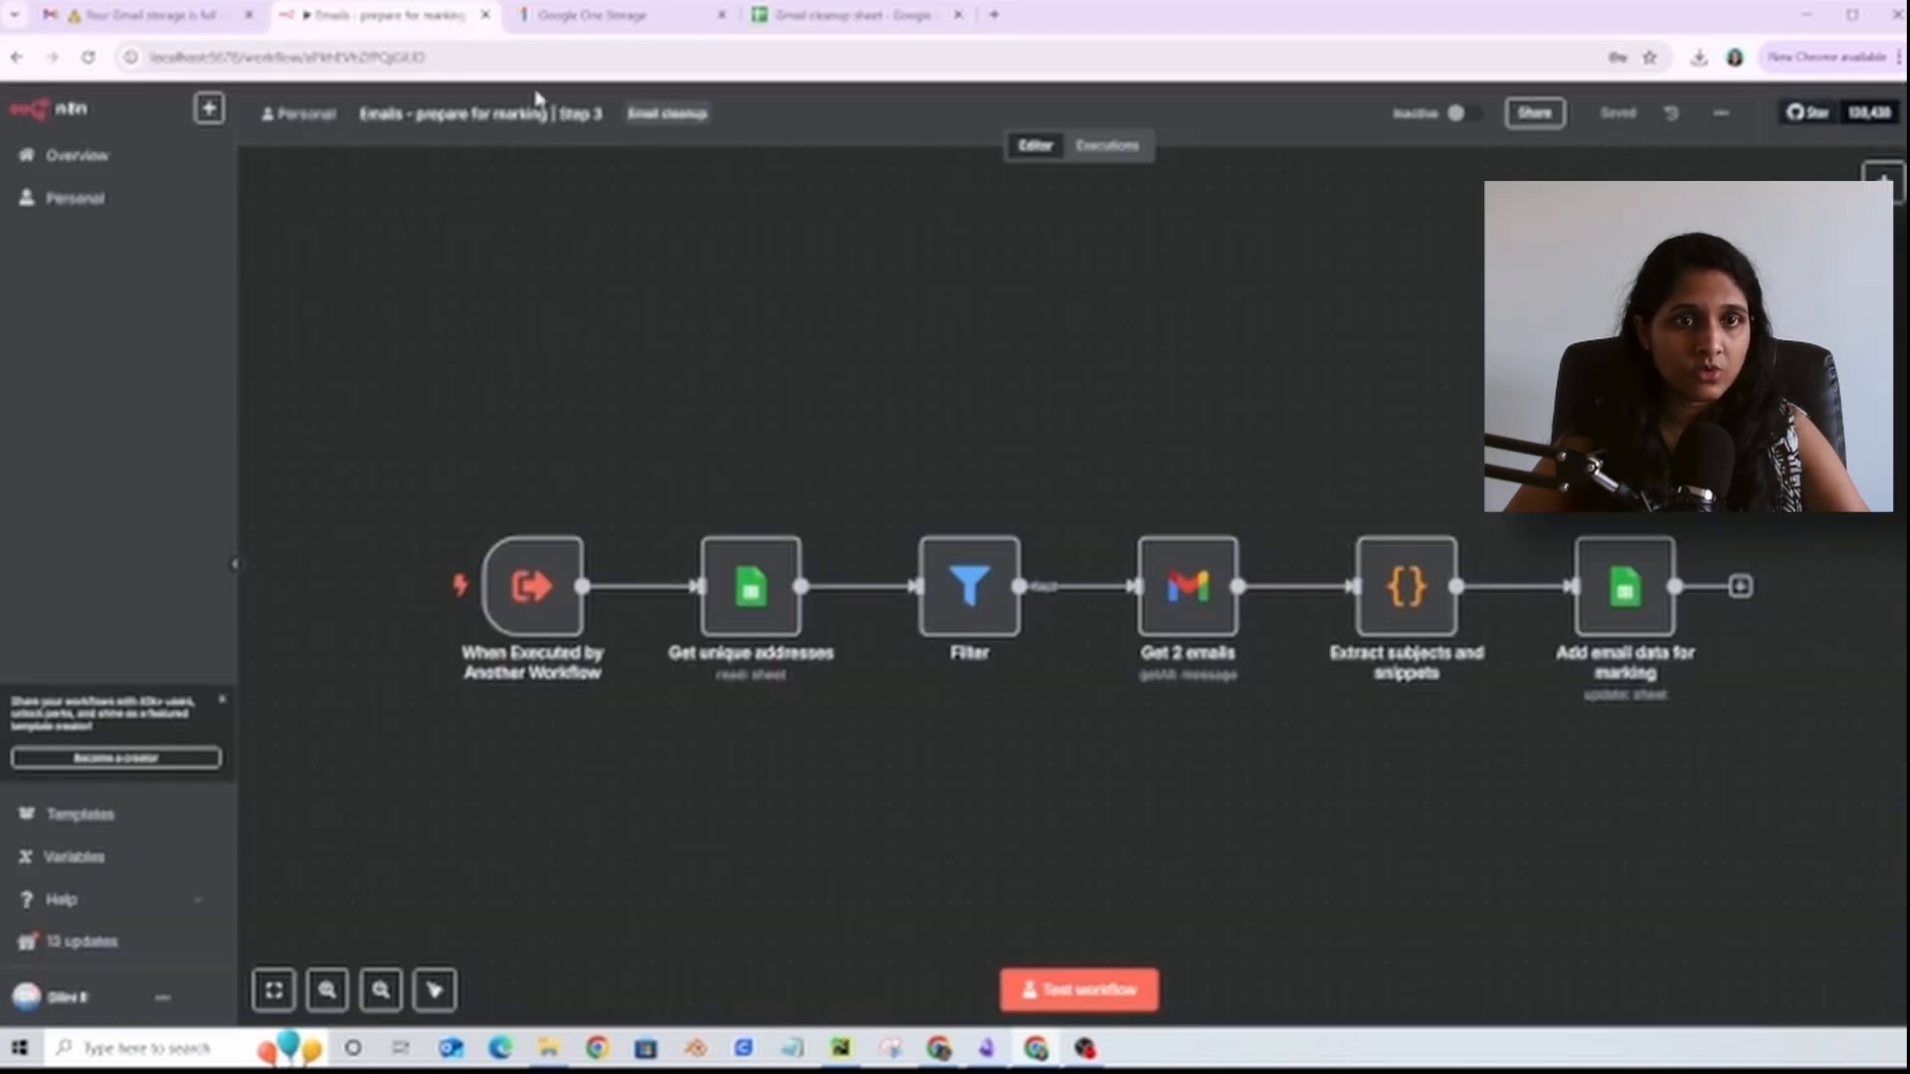
pyautogui.moveTo(1614, 718)
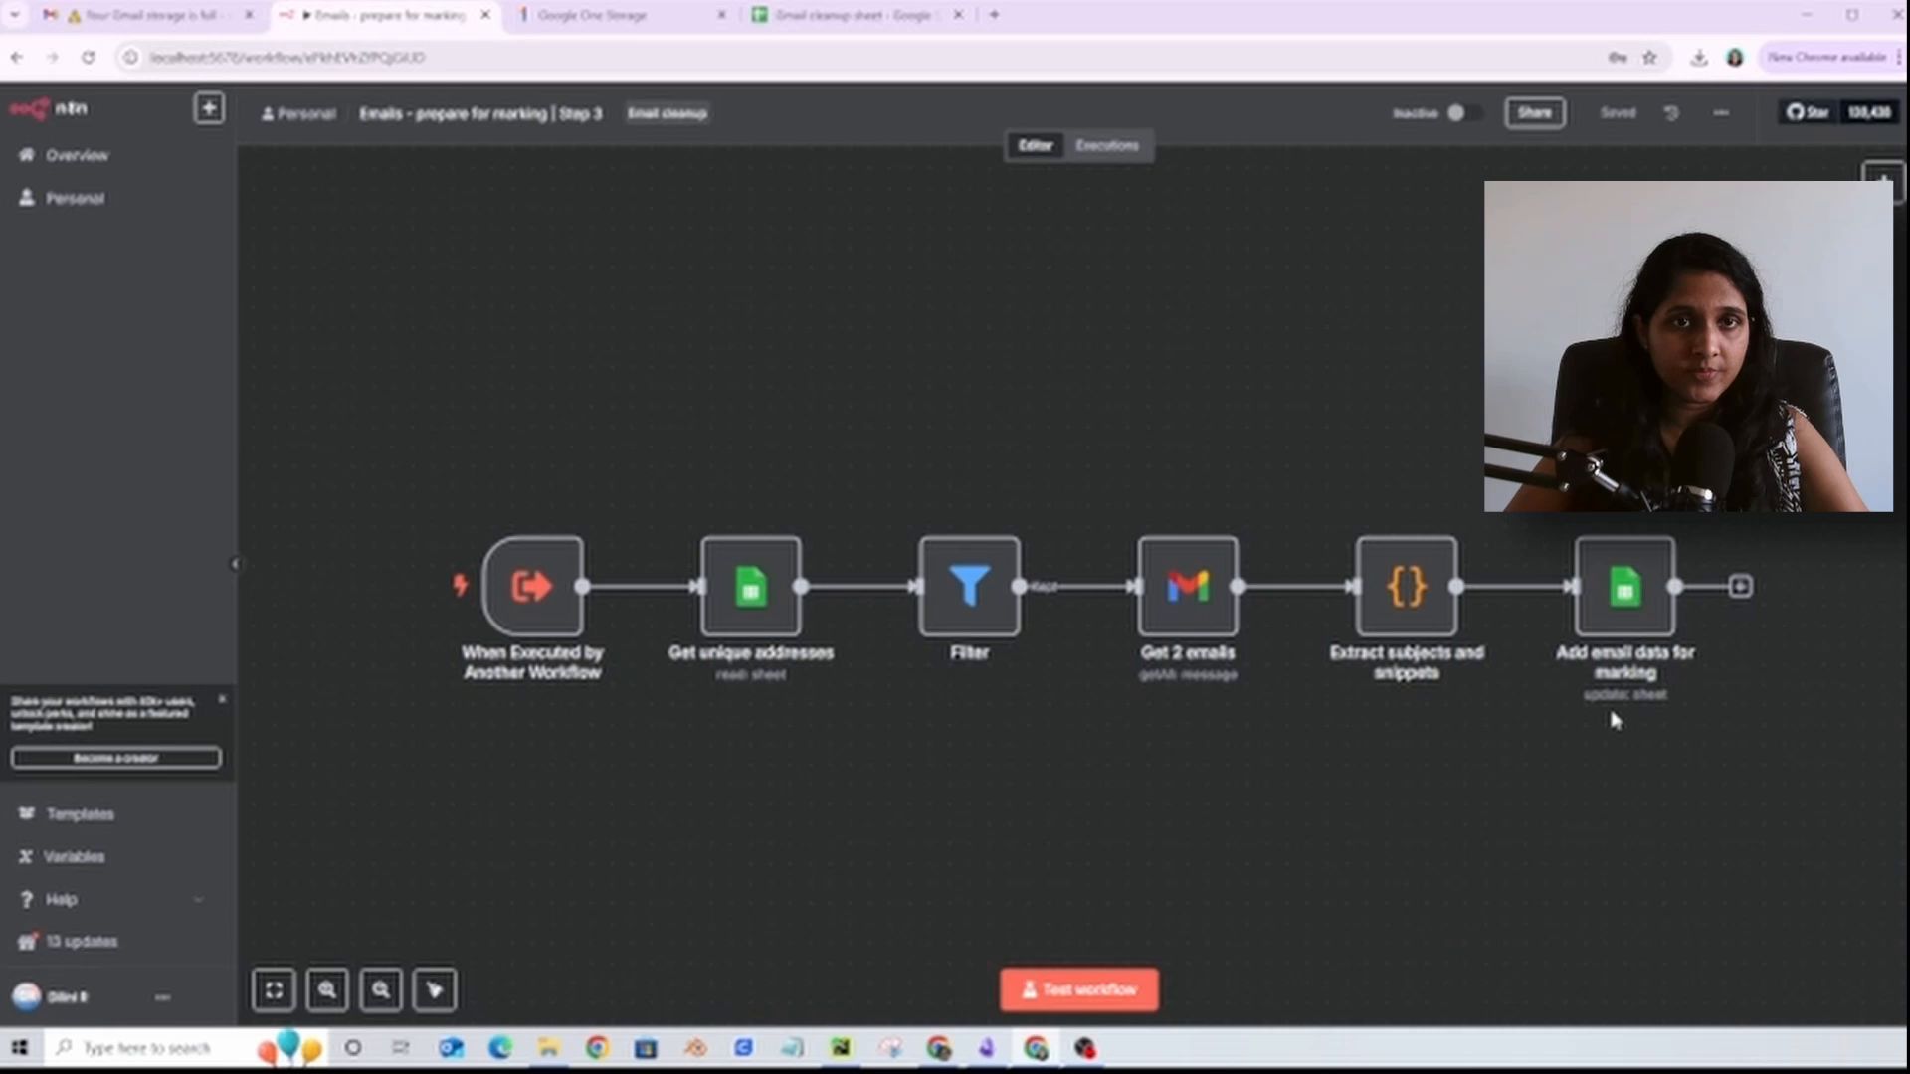
pyautogui.moveTo(521, 246)
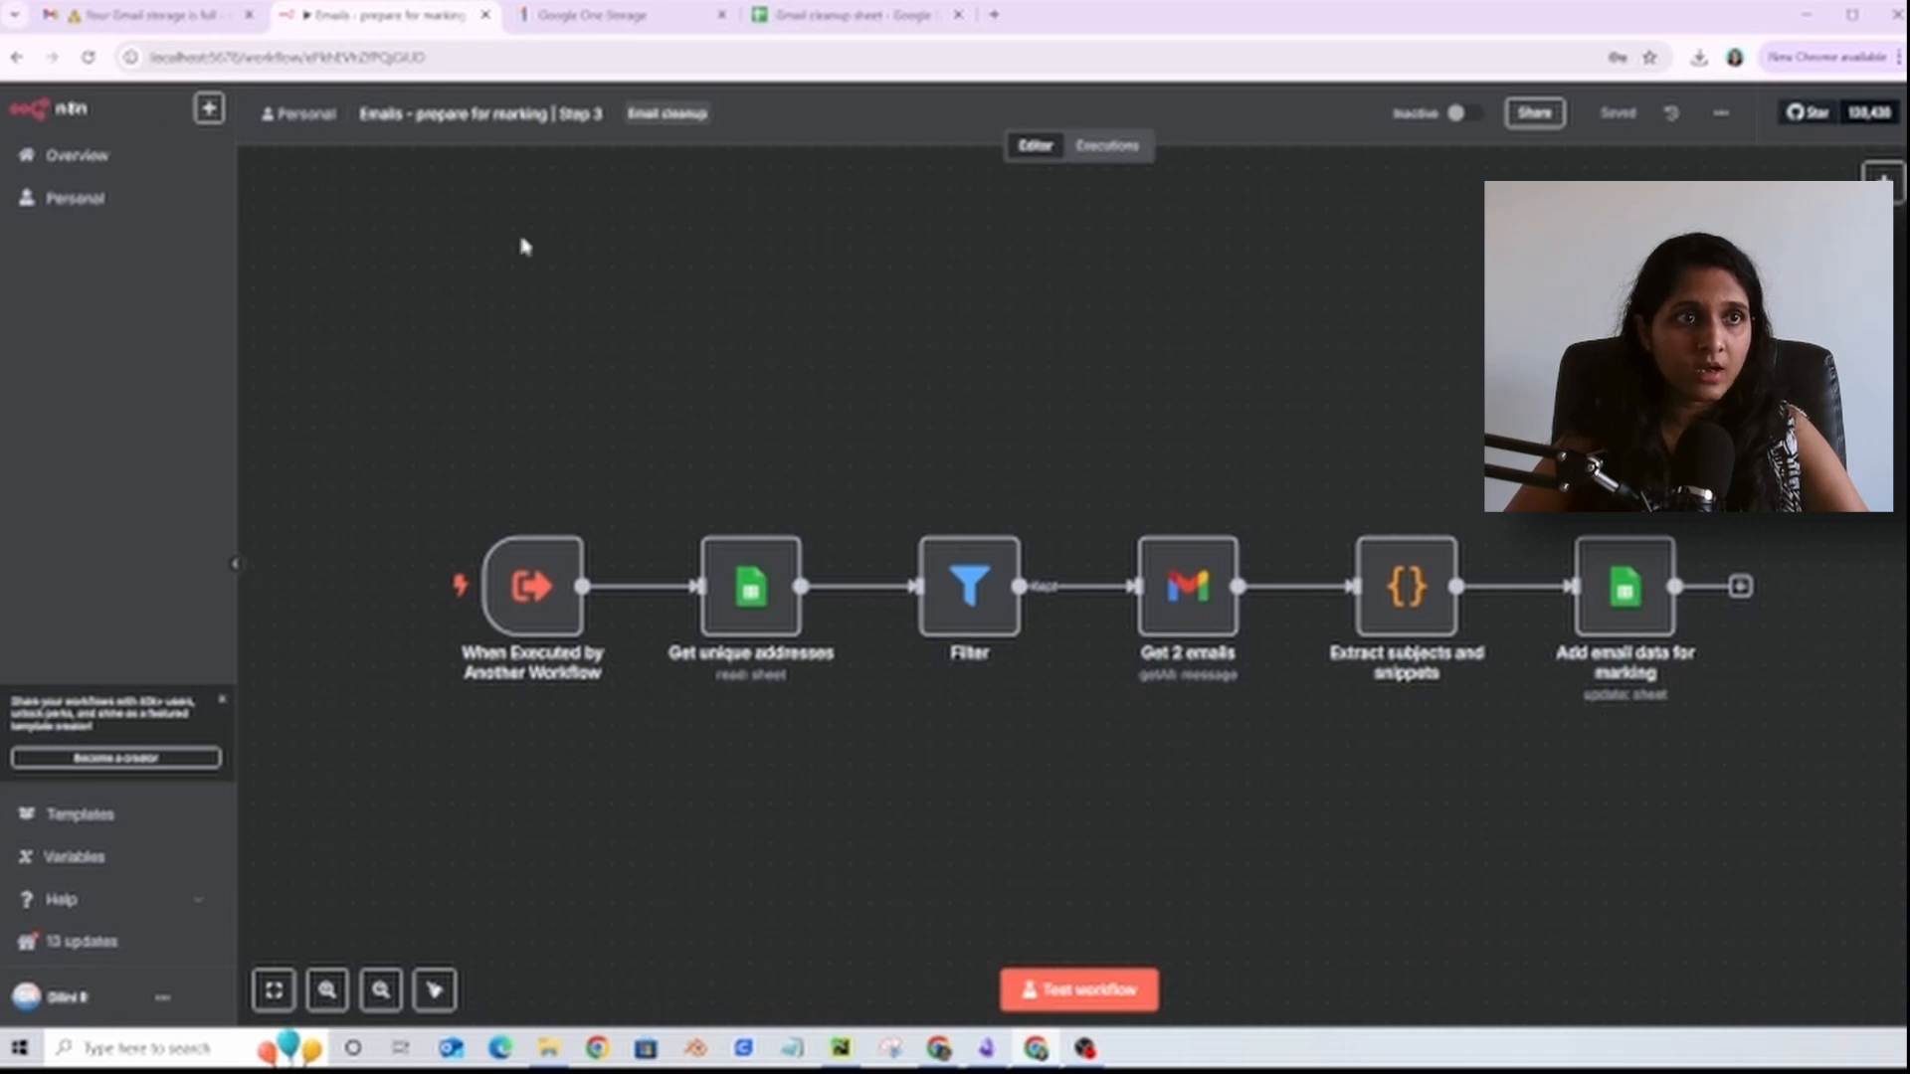
pyautogui.click(854, 14)
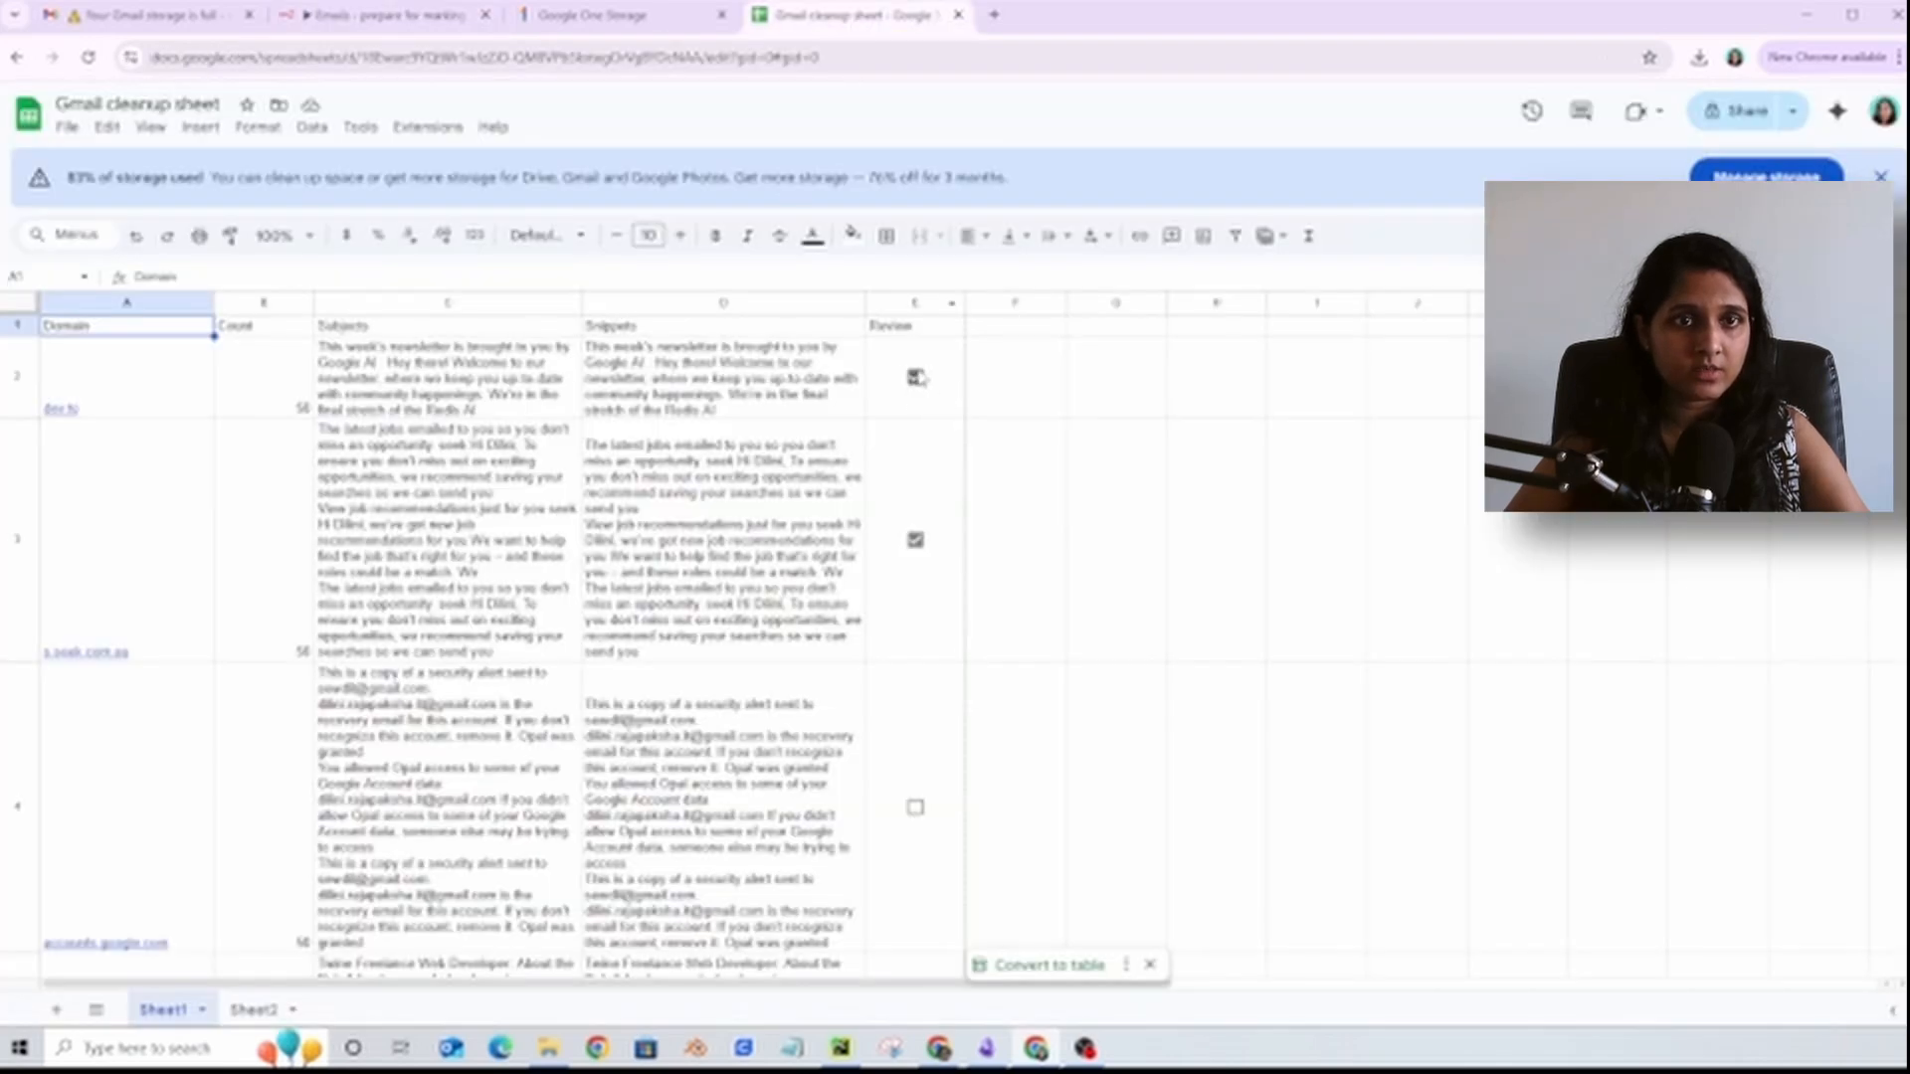
# Step: Check the sheet's Review ticks, then open 'Delete Marked Emails | Step 4' in n8n
pyautogui.click(915, 376)
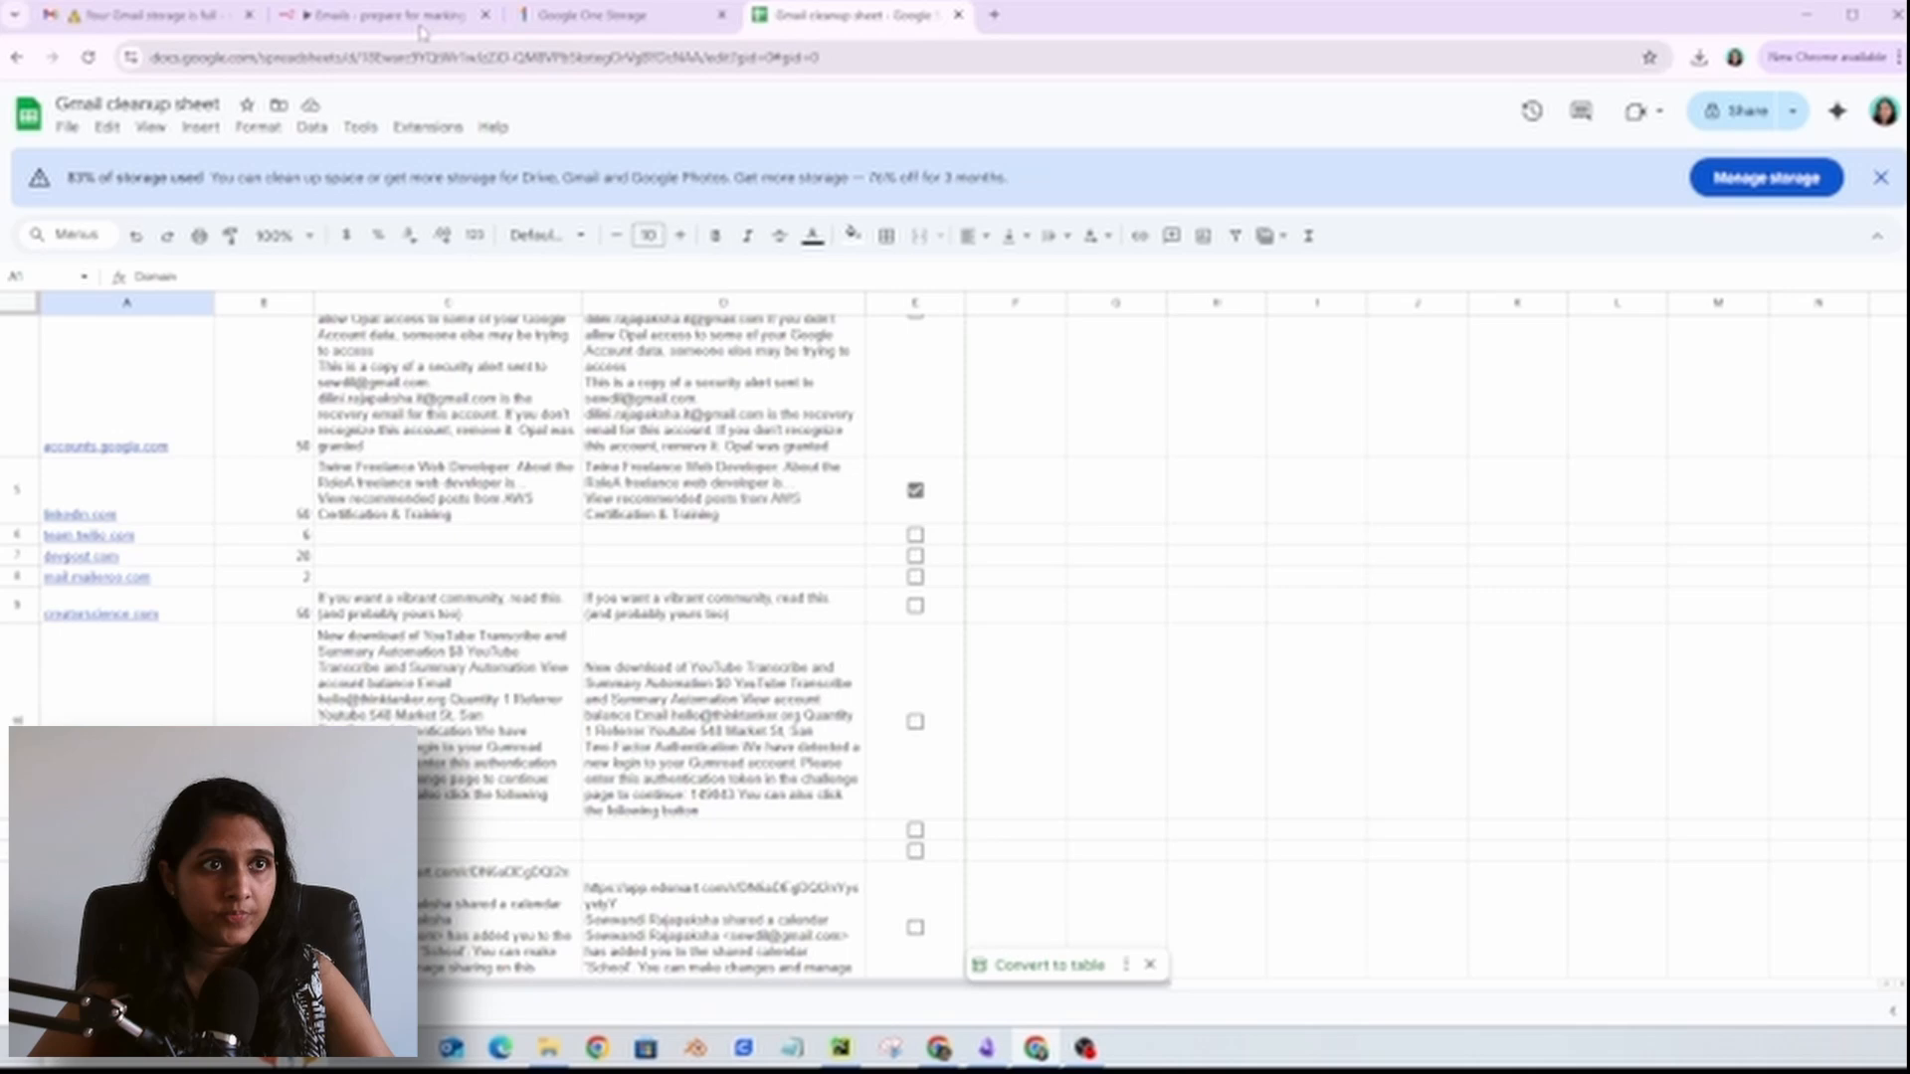
pyautogui.click(384, 14)
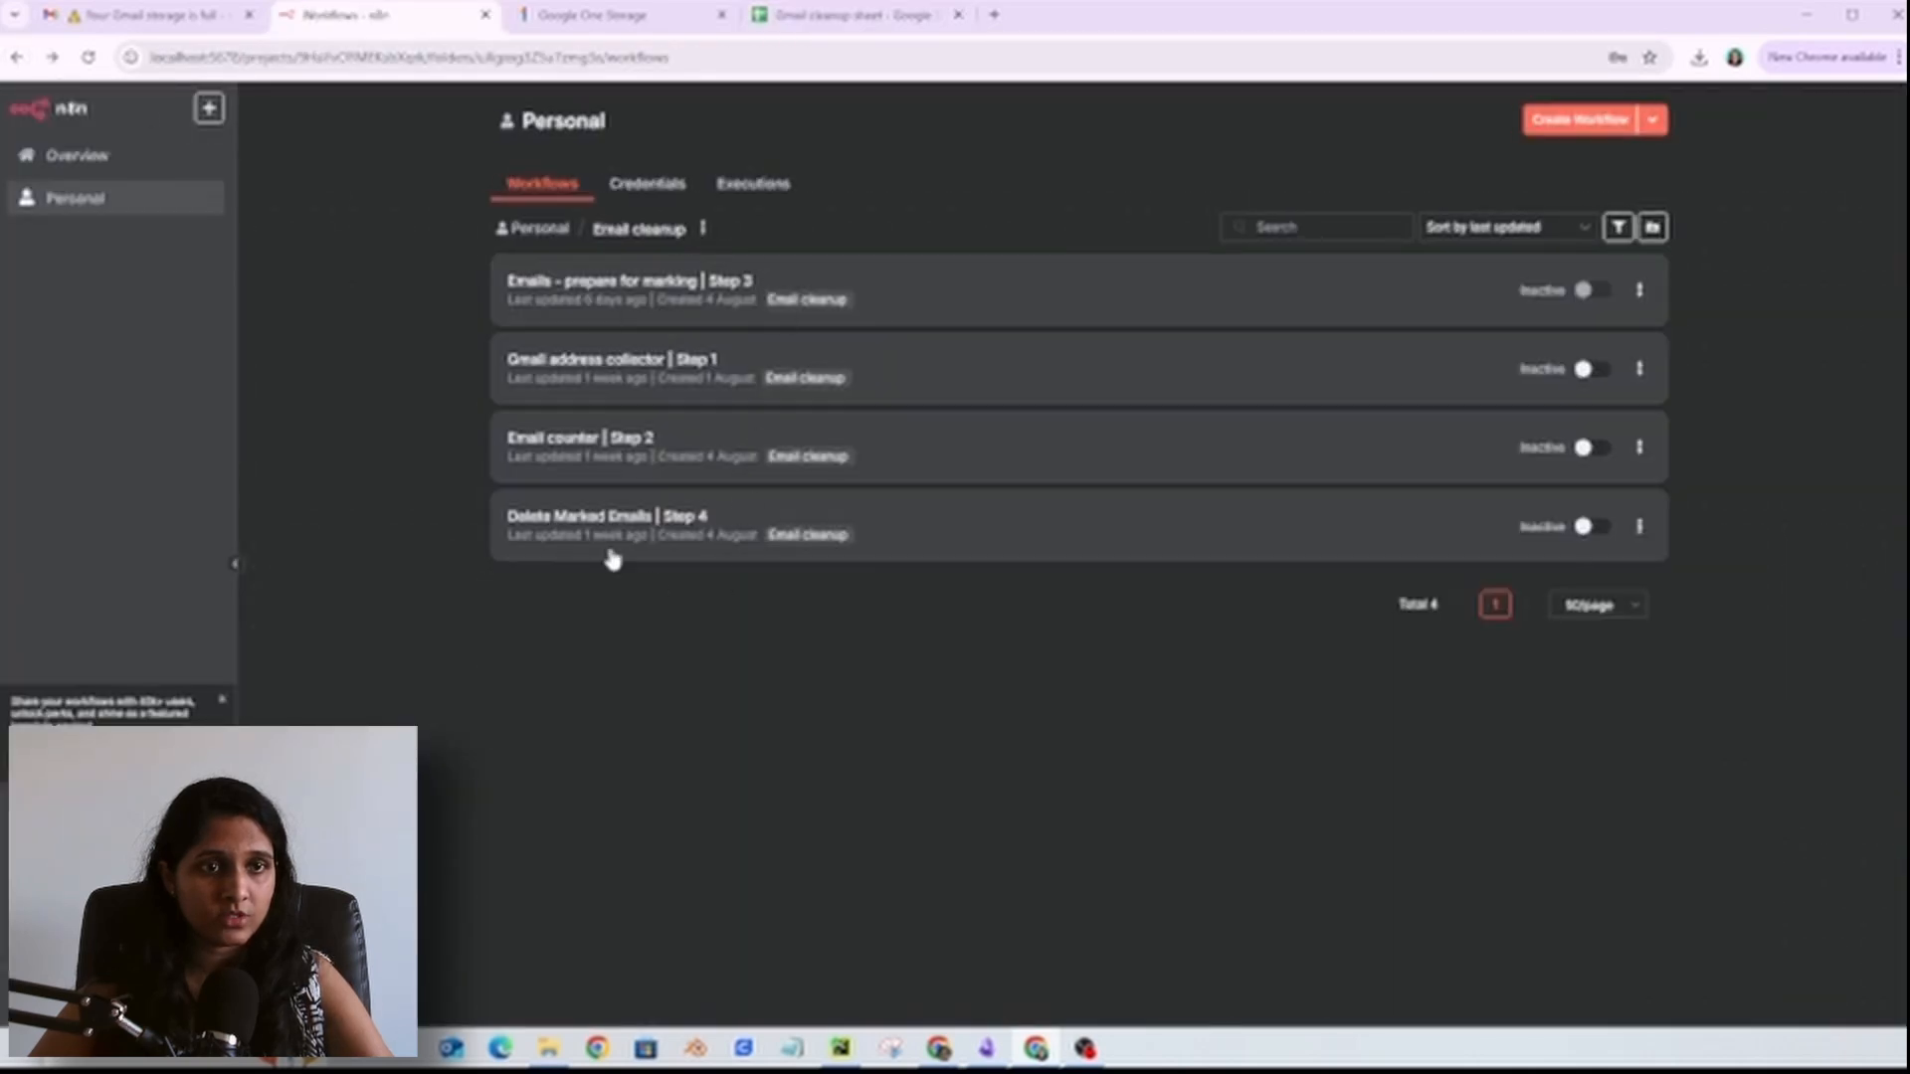
pyautogui.click(605, 515)
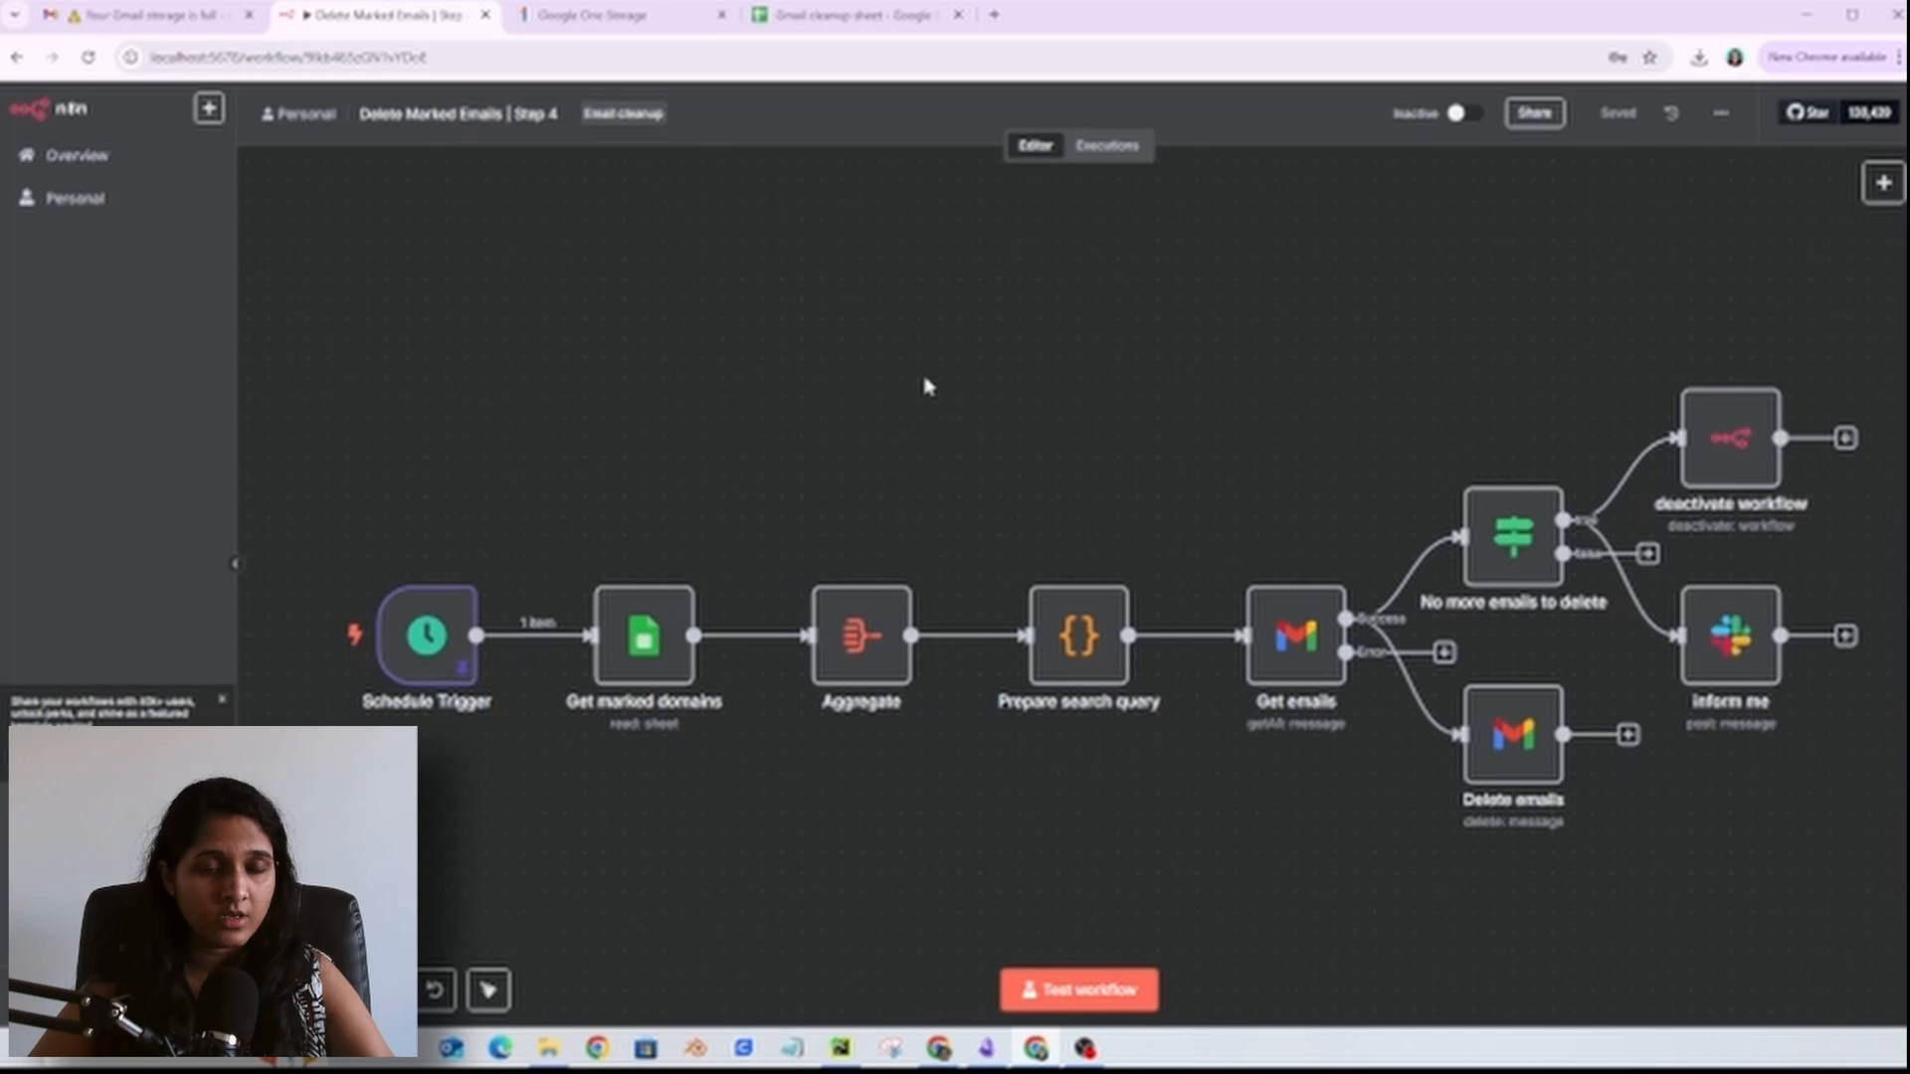
pyautogui.click(853, 14)
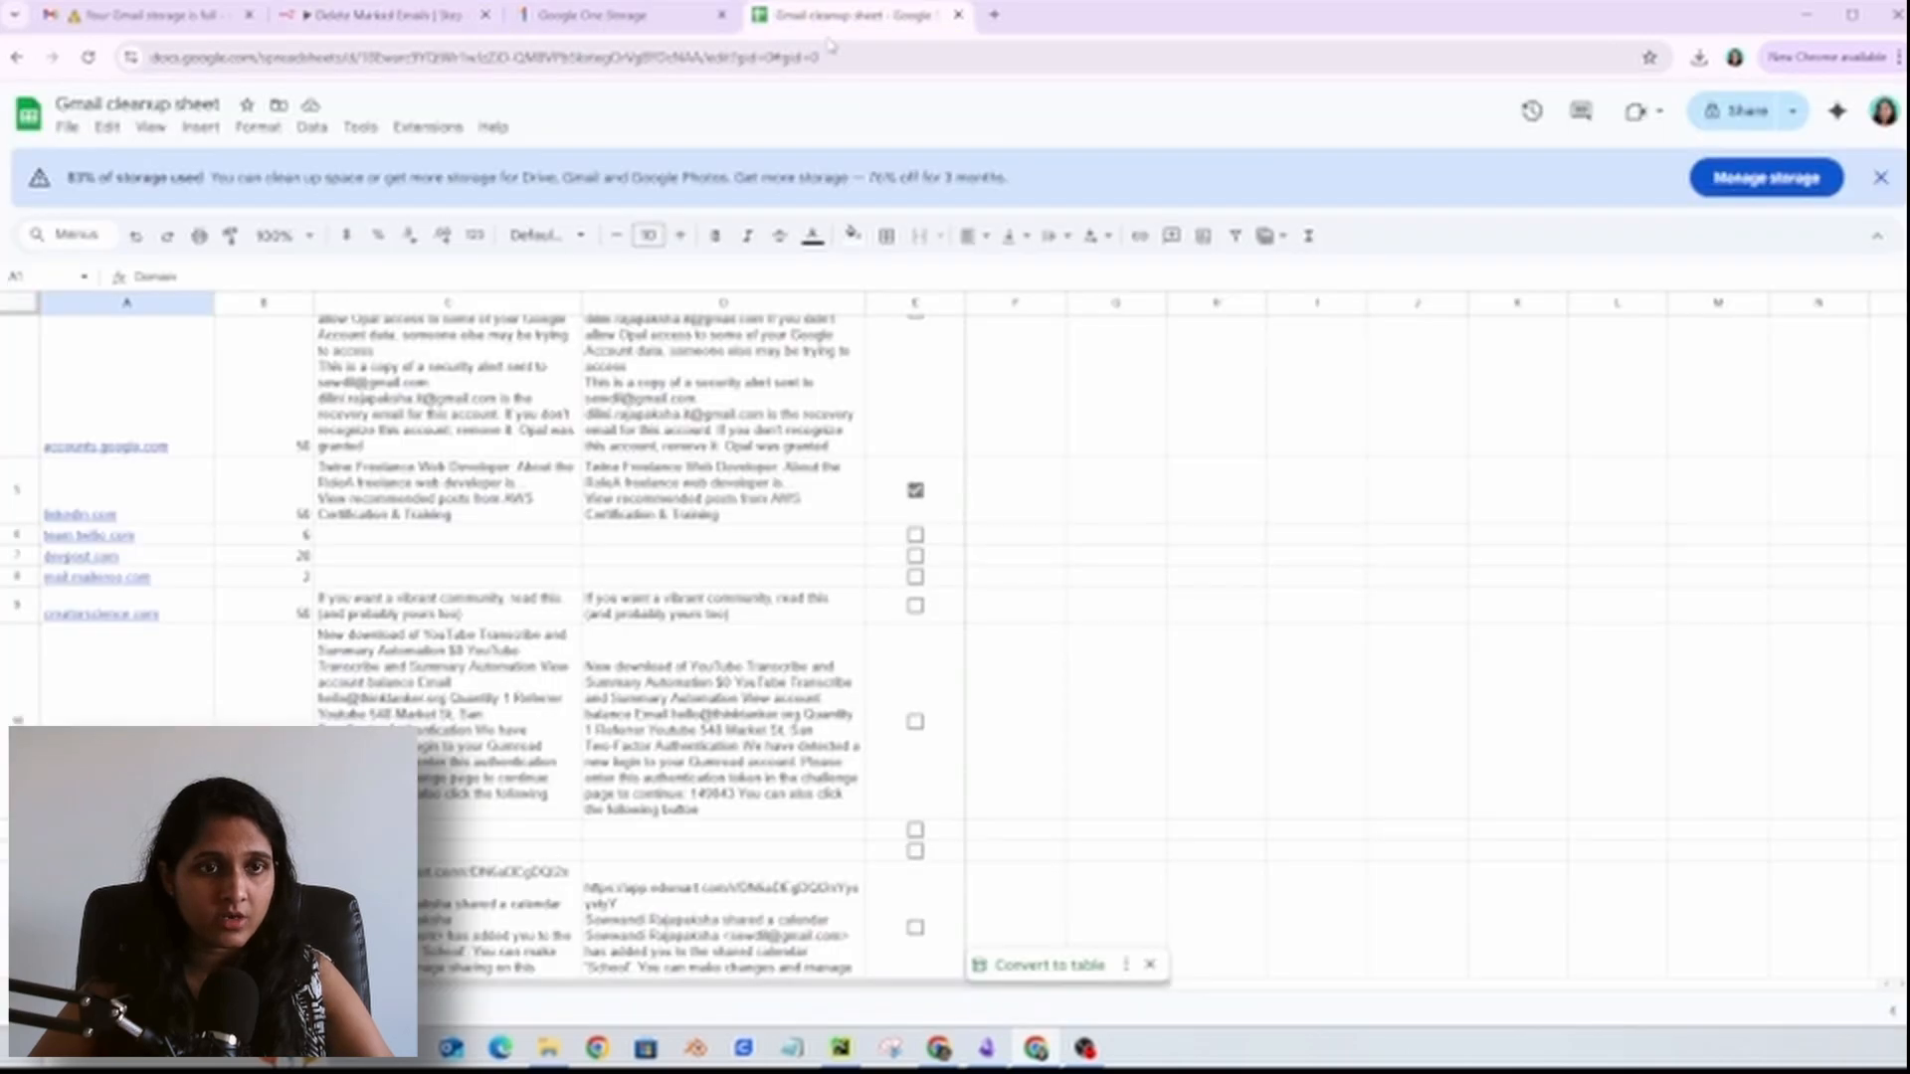
pyautogui.click(384, 14)
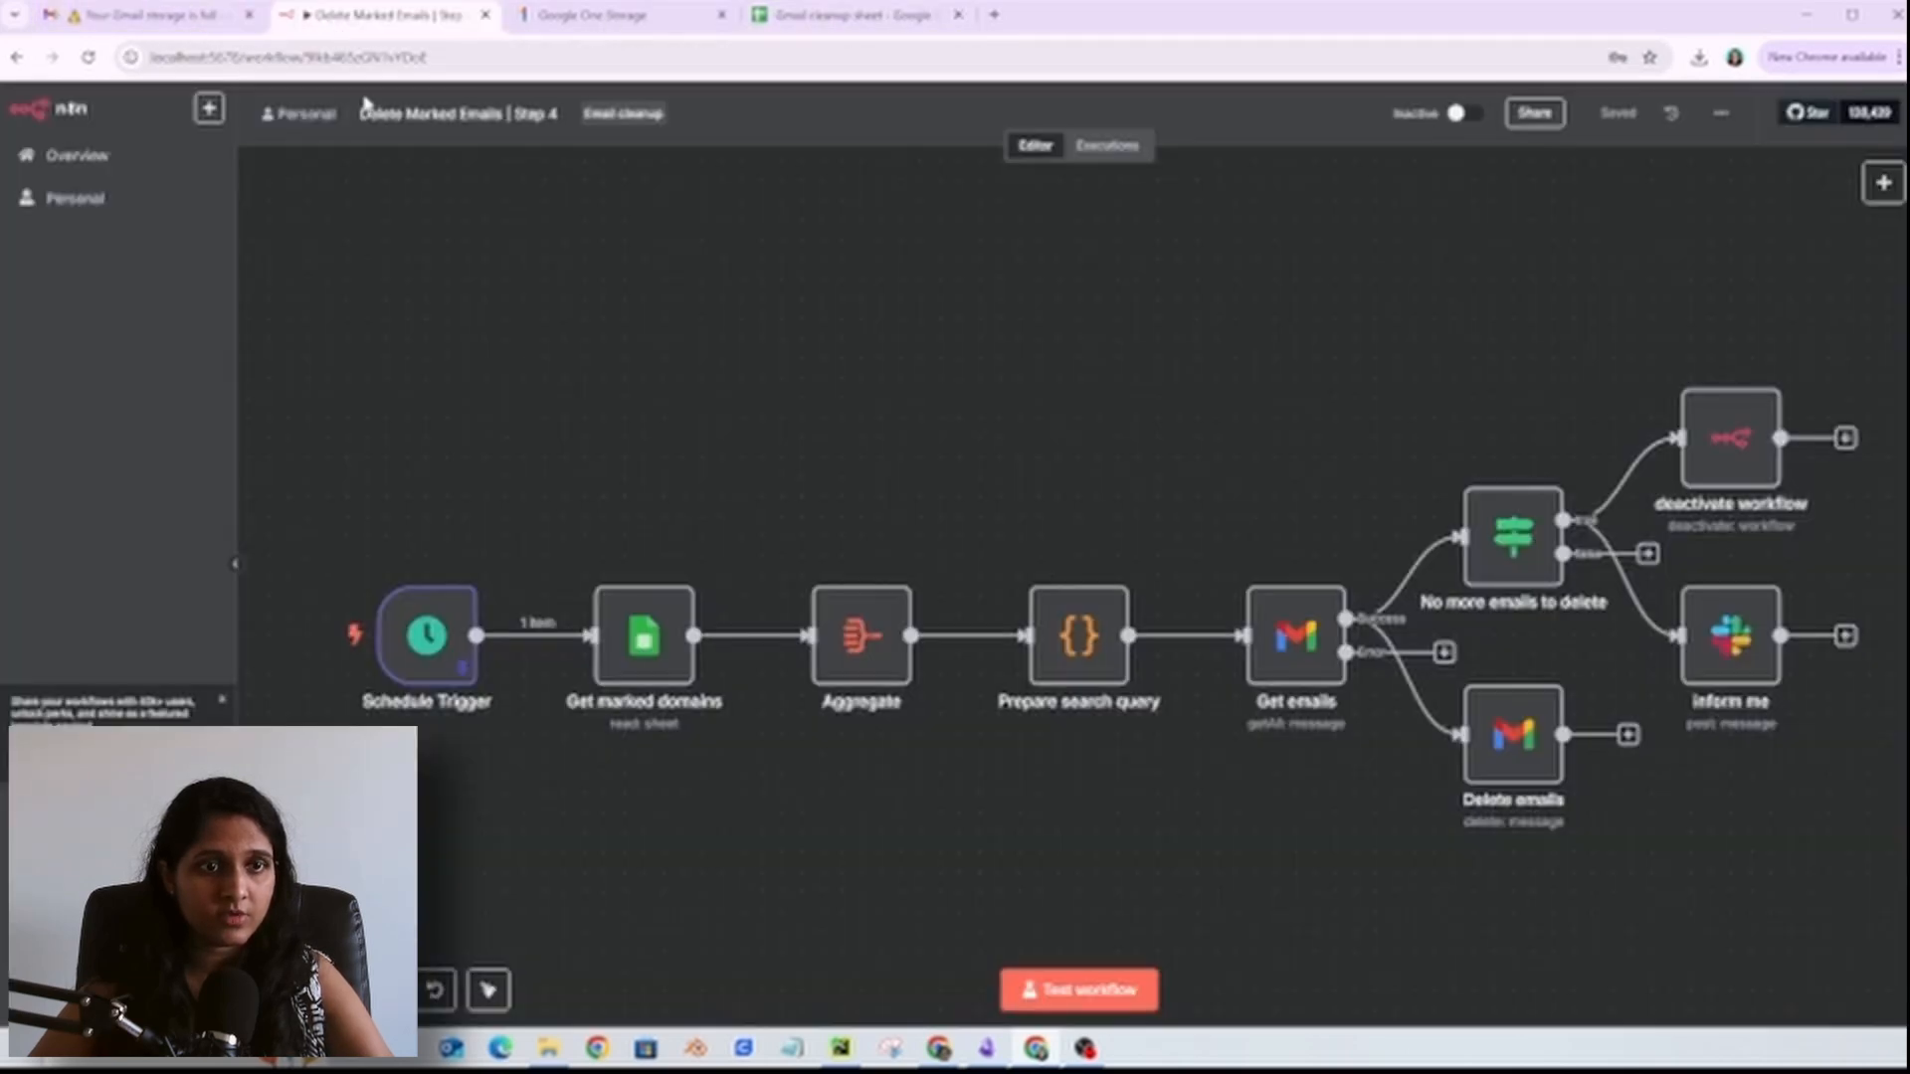
pyautogui.moveTo(1486, 115)
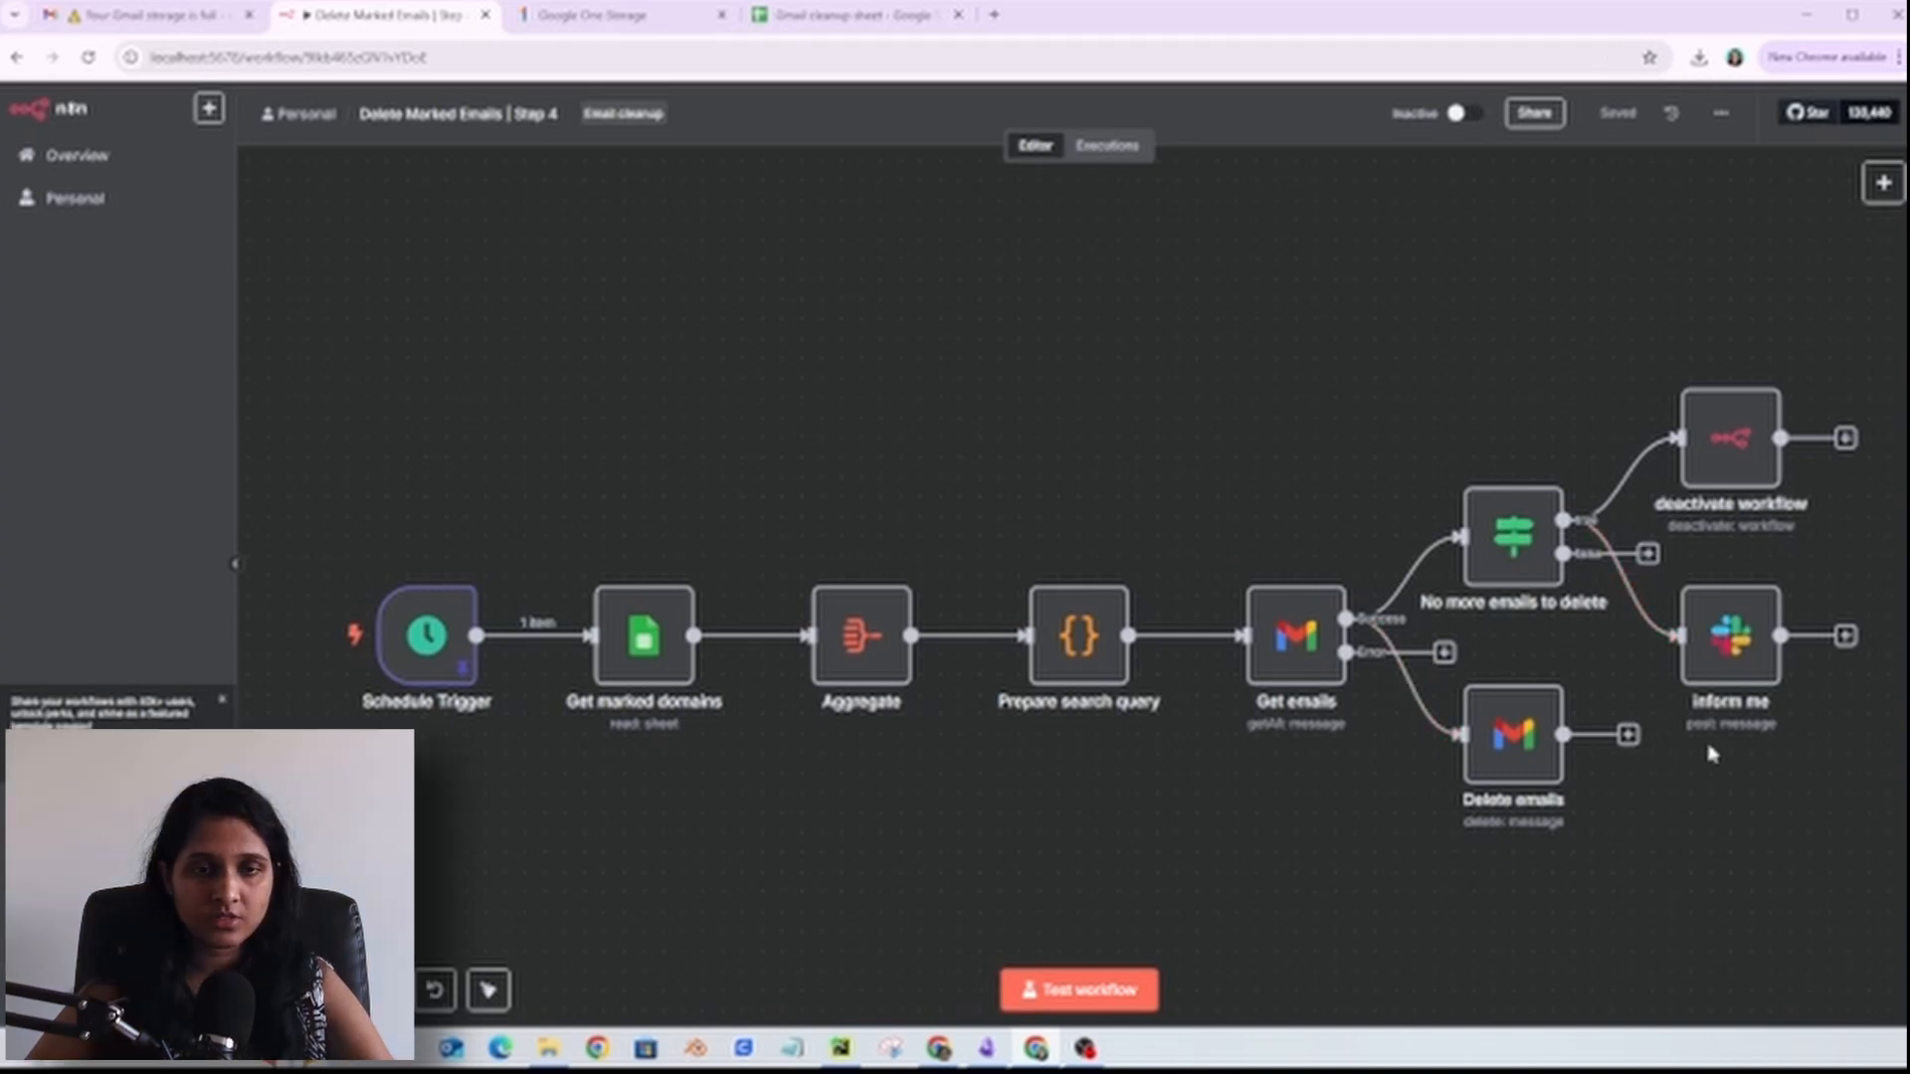
pyautogui.moveTo(1174, 495)
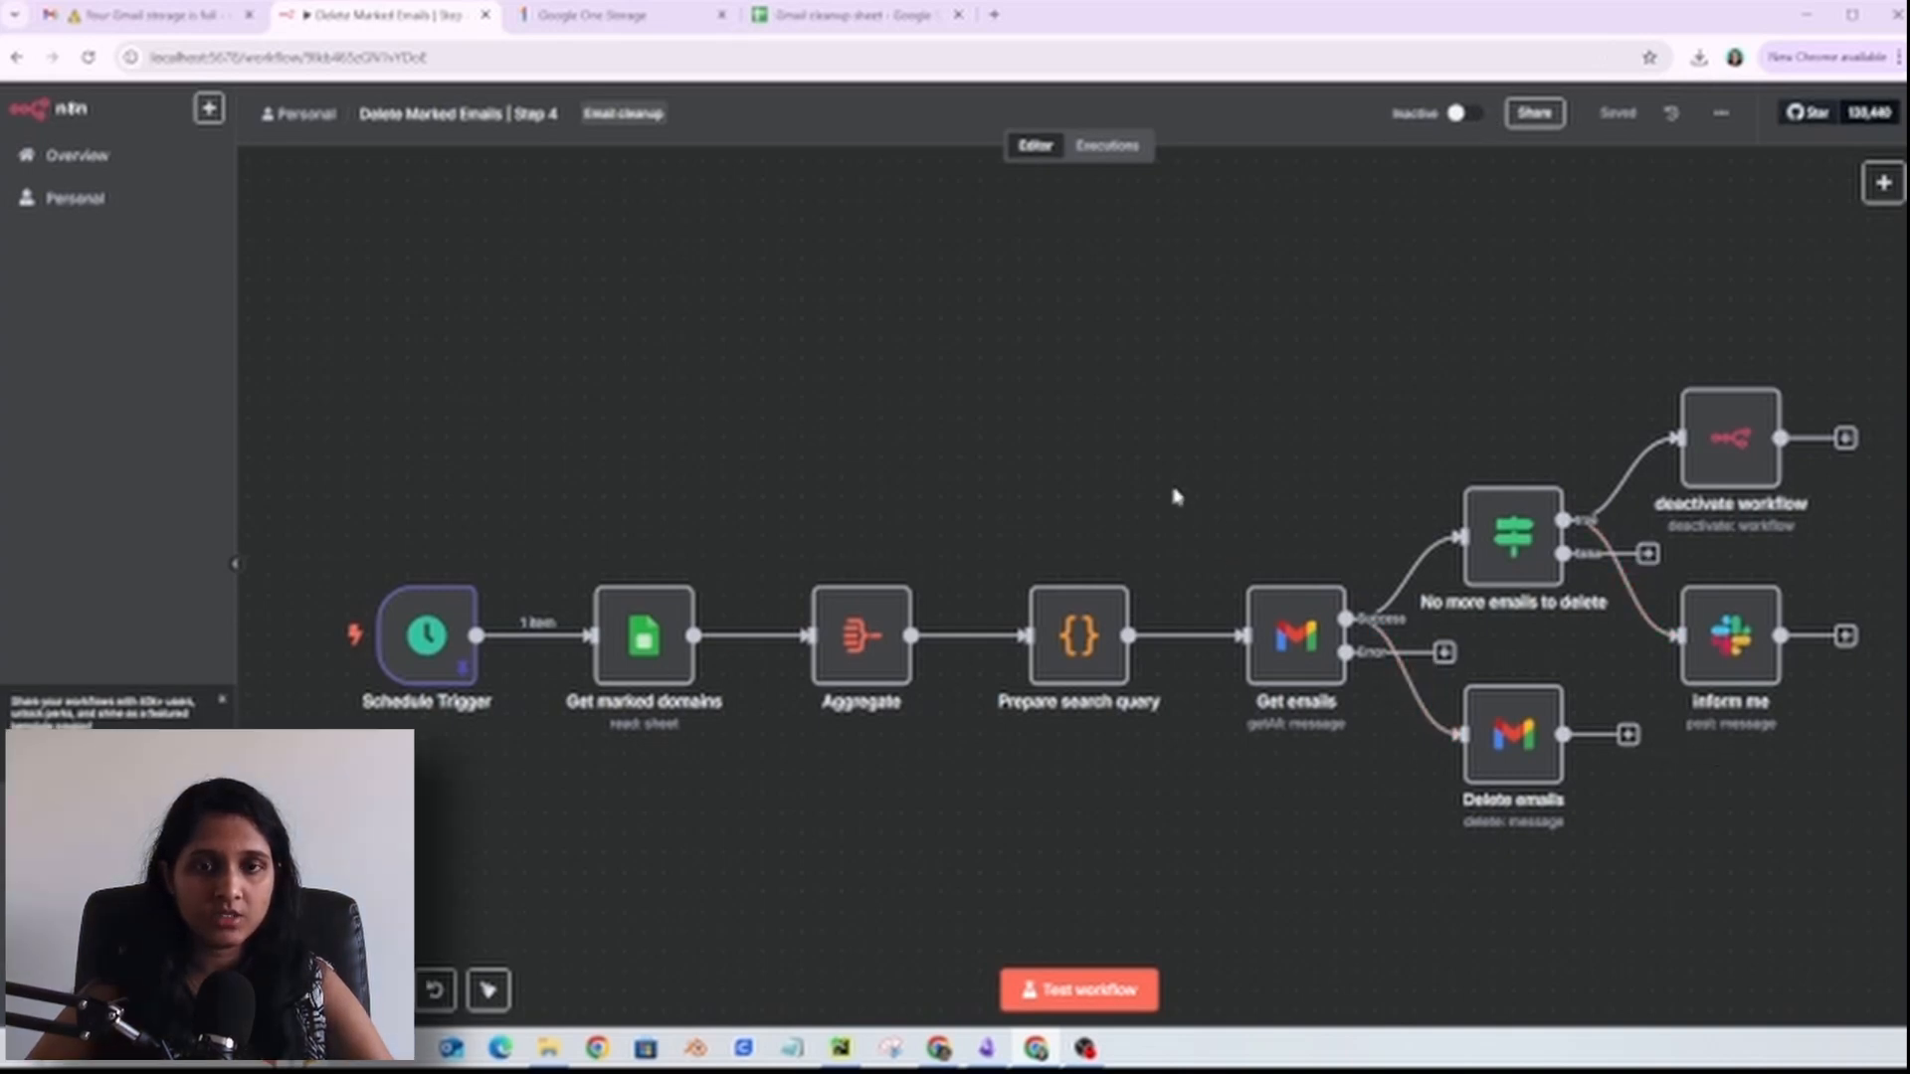
pyautogui.moveTo(1176, 153)
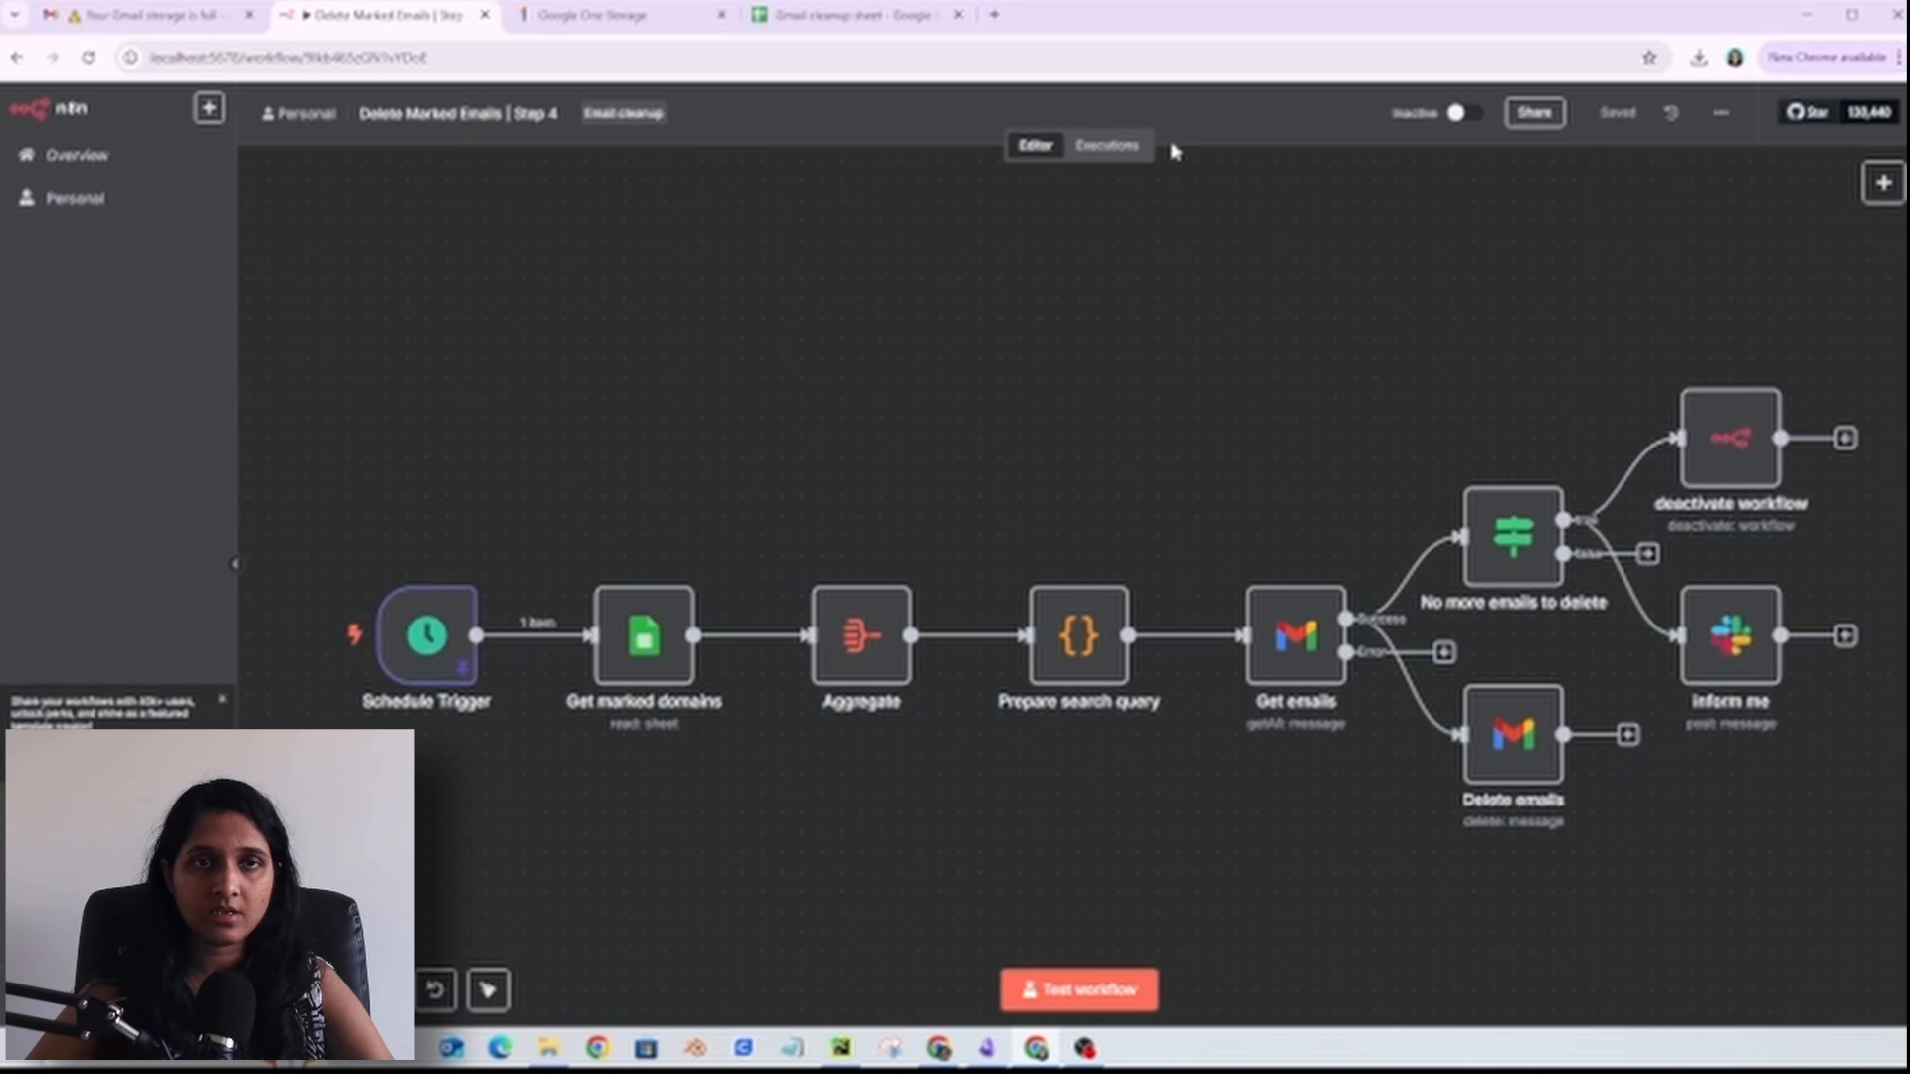
pyautogui.click(859, 14)
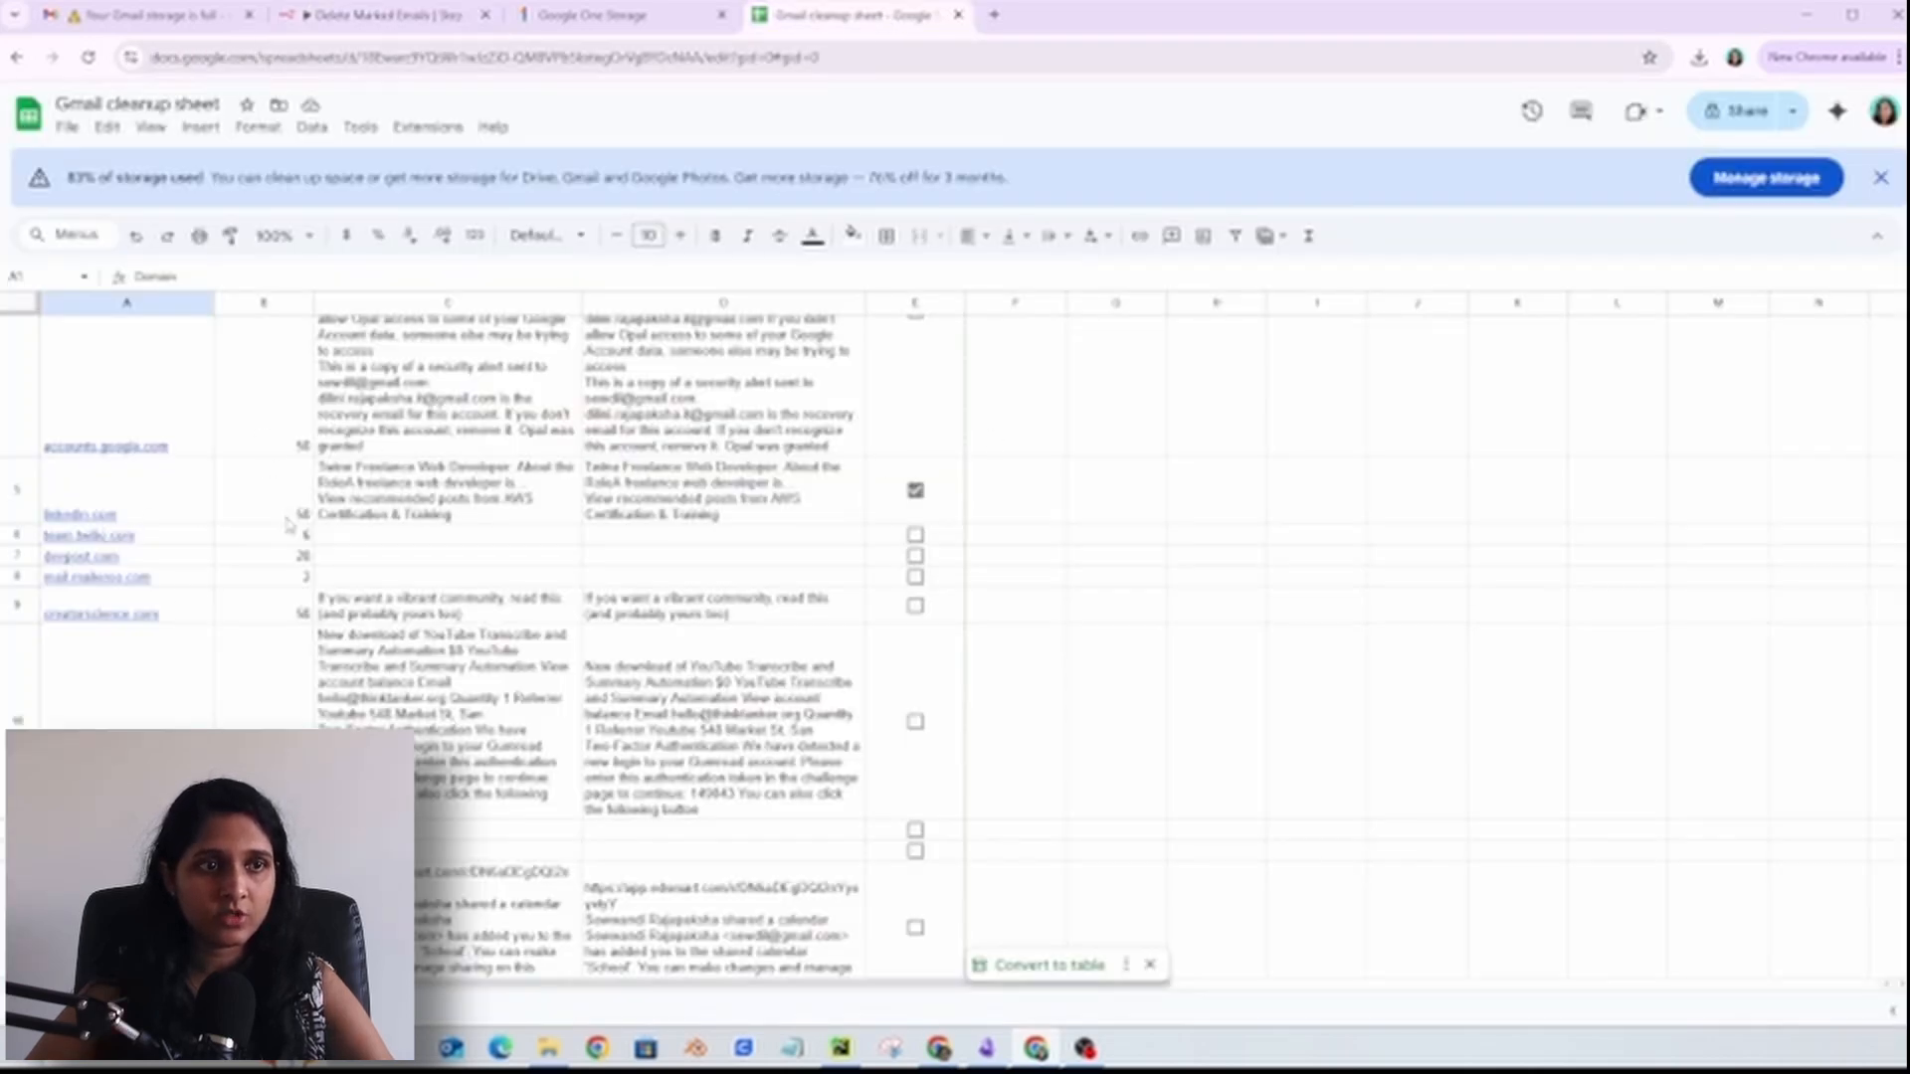
pyautogui.click(384, 14)
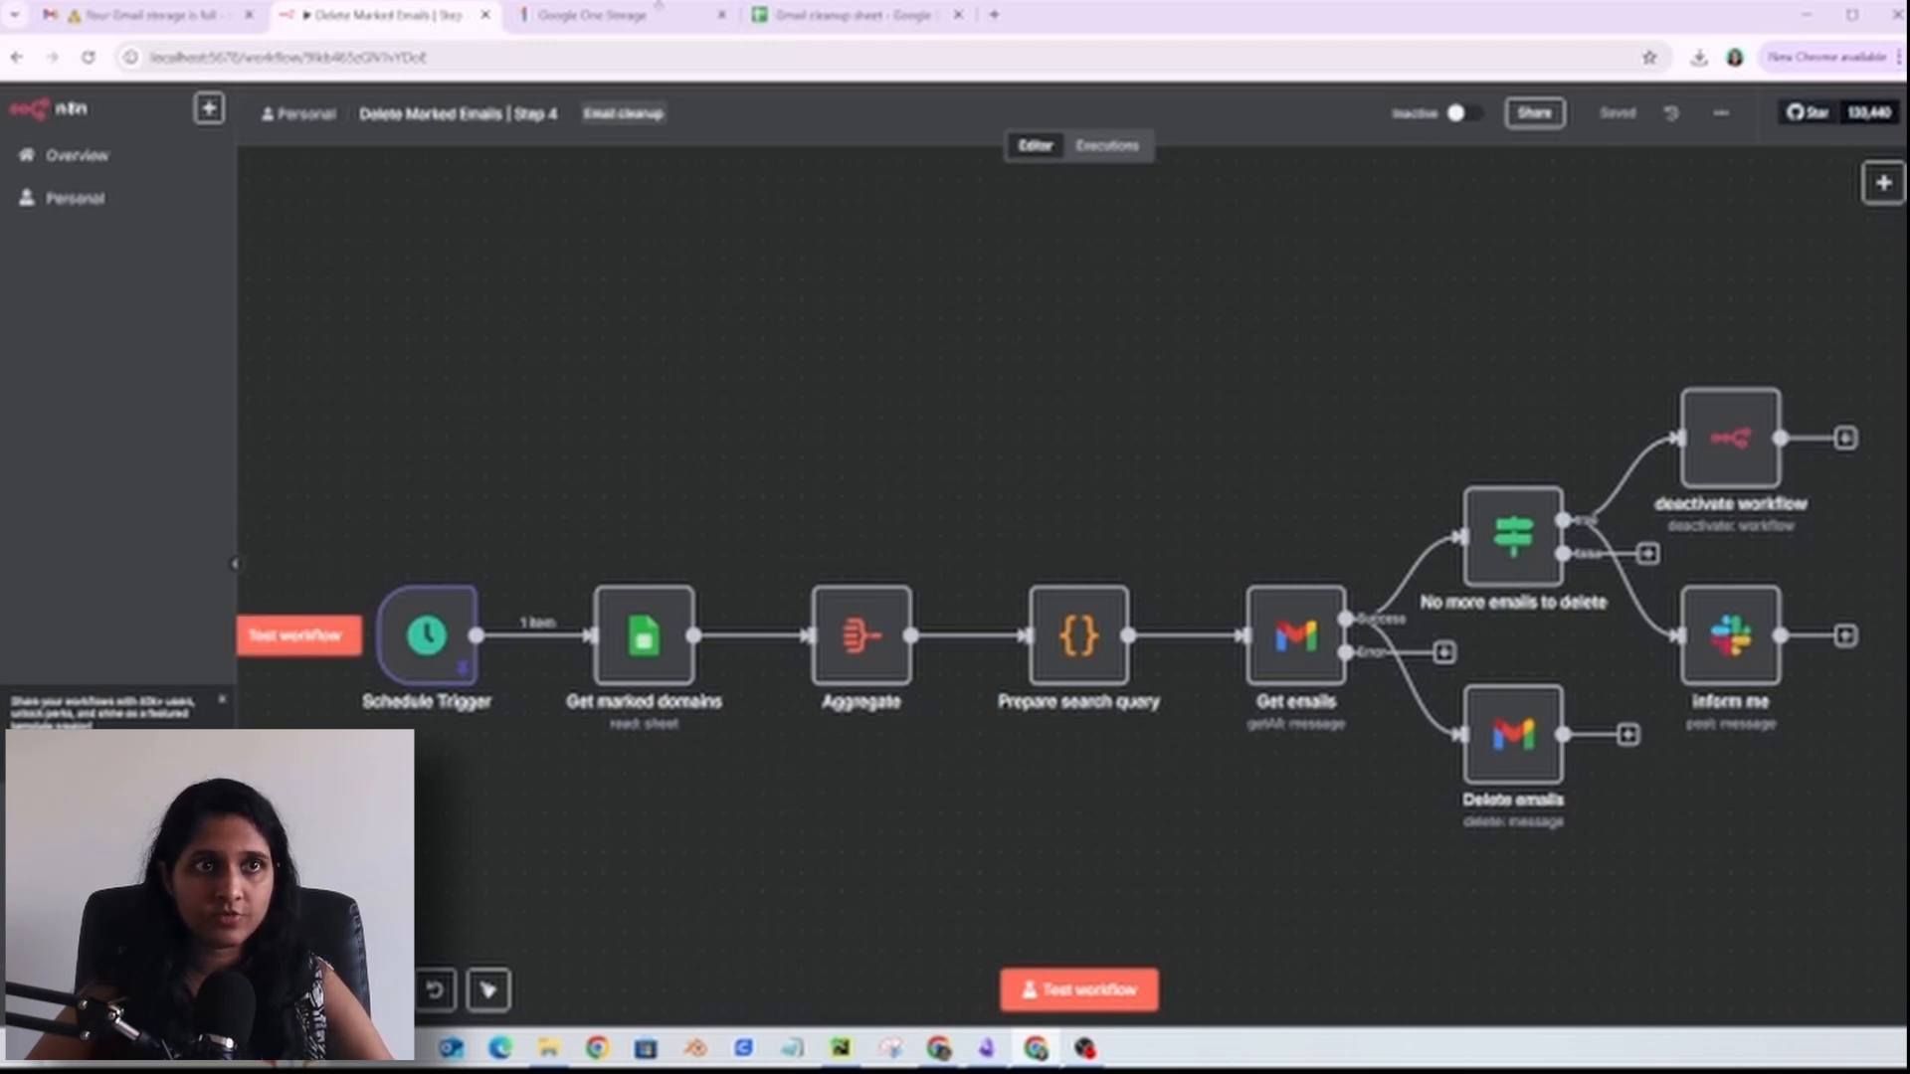
pyautogui.click(620, 14)
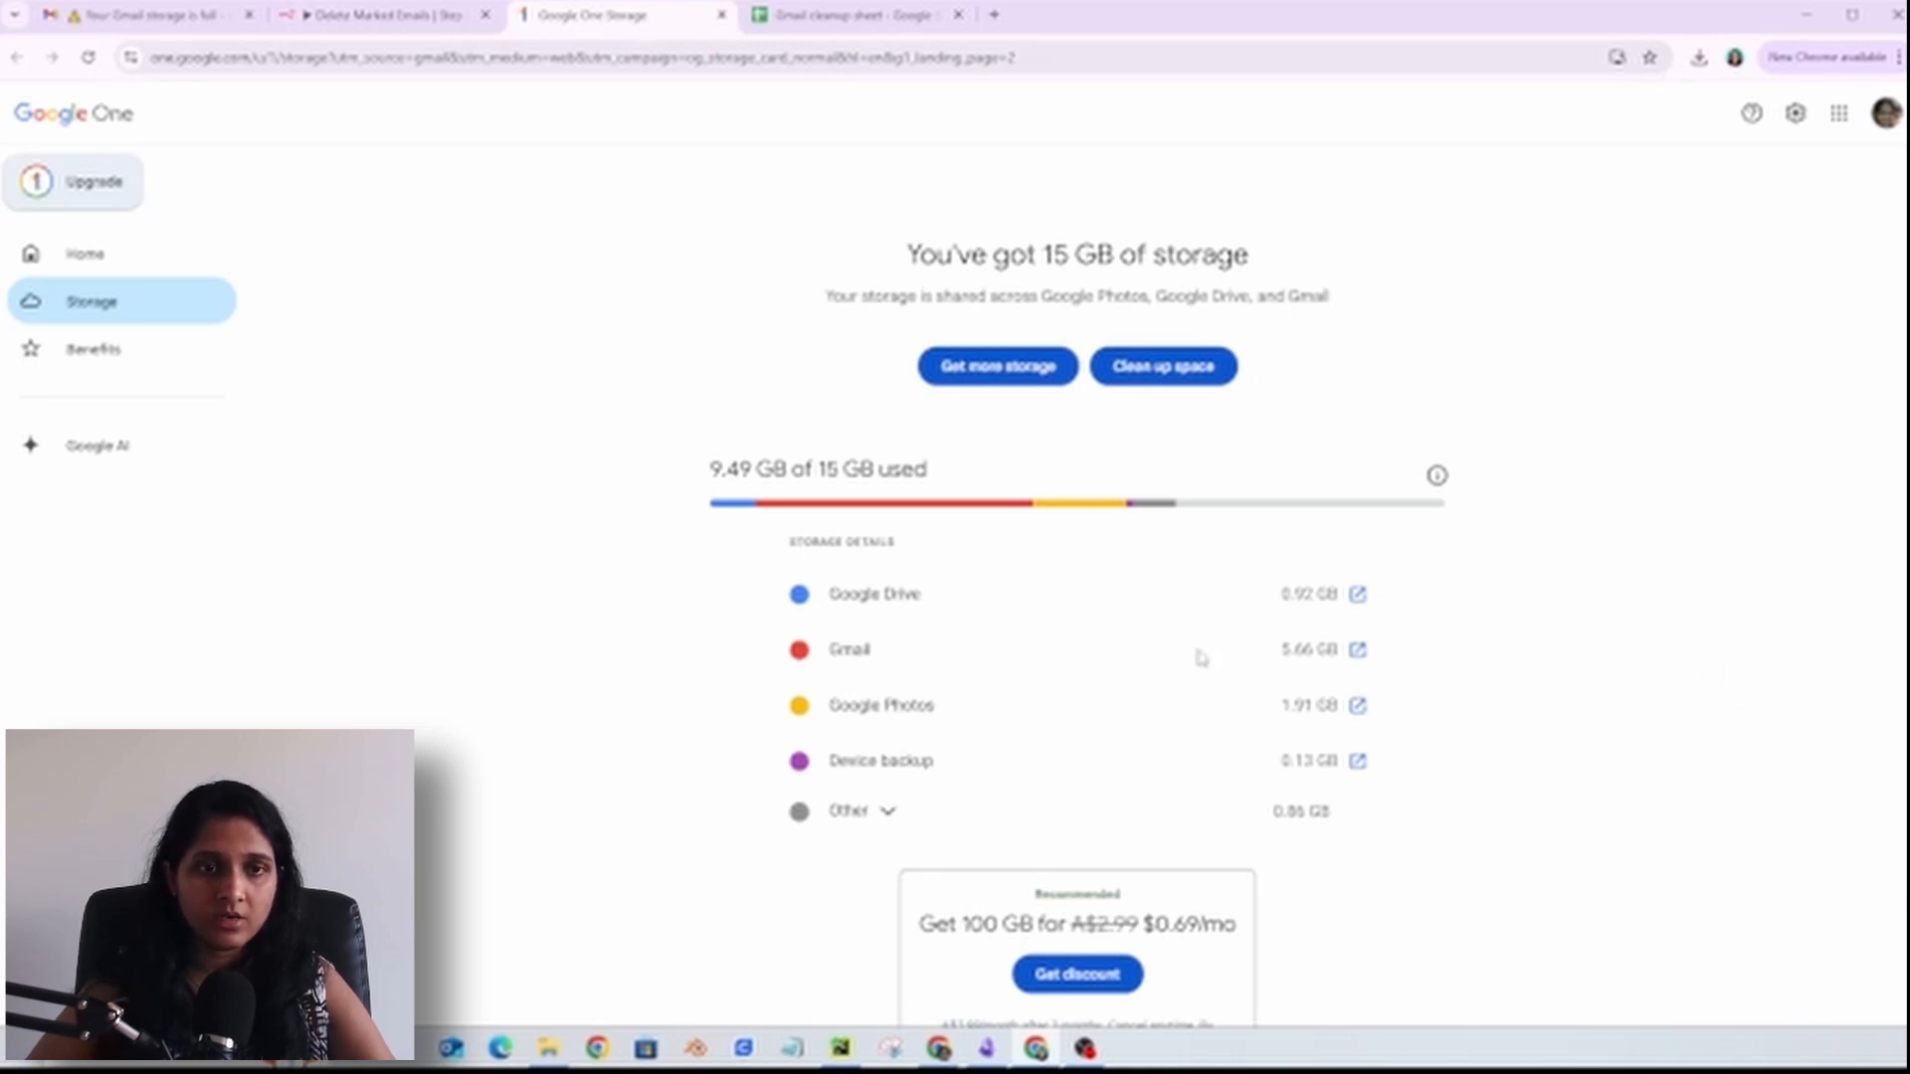
pyautogui.moveTo(1066, 659)
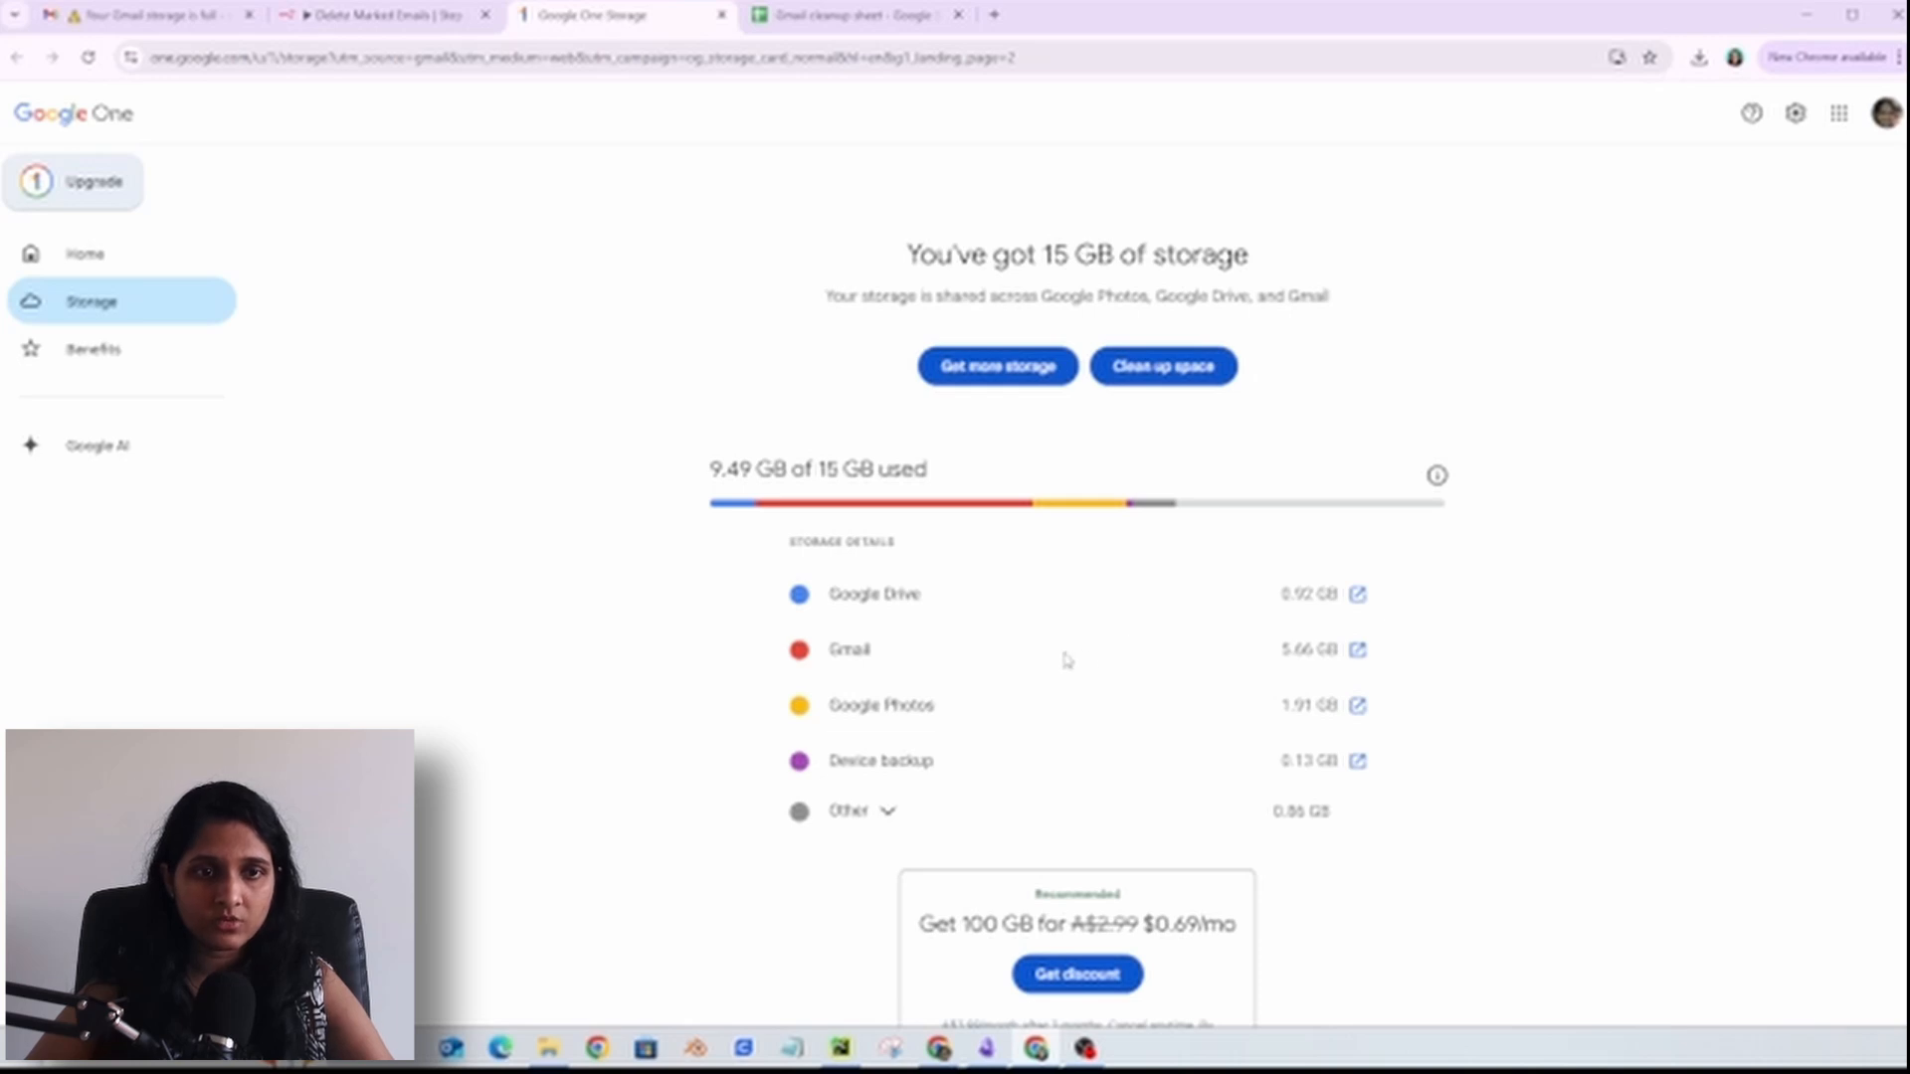
pyautogui.click(853, 14)
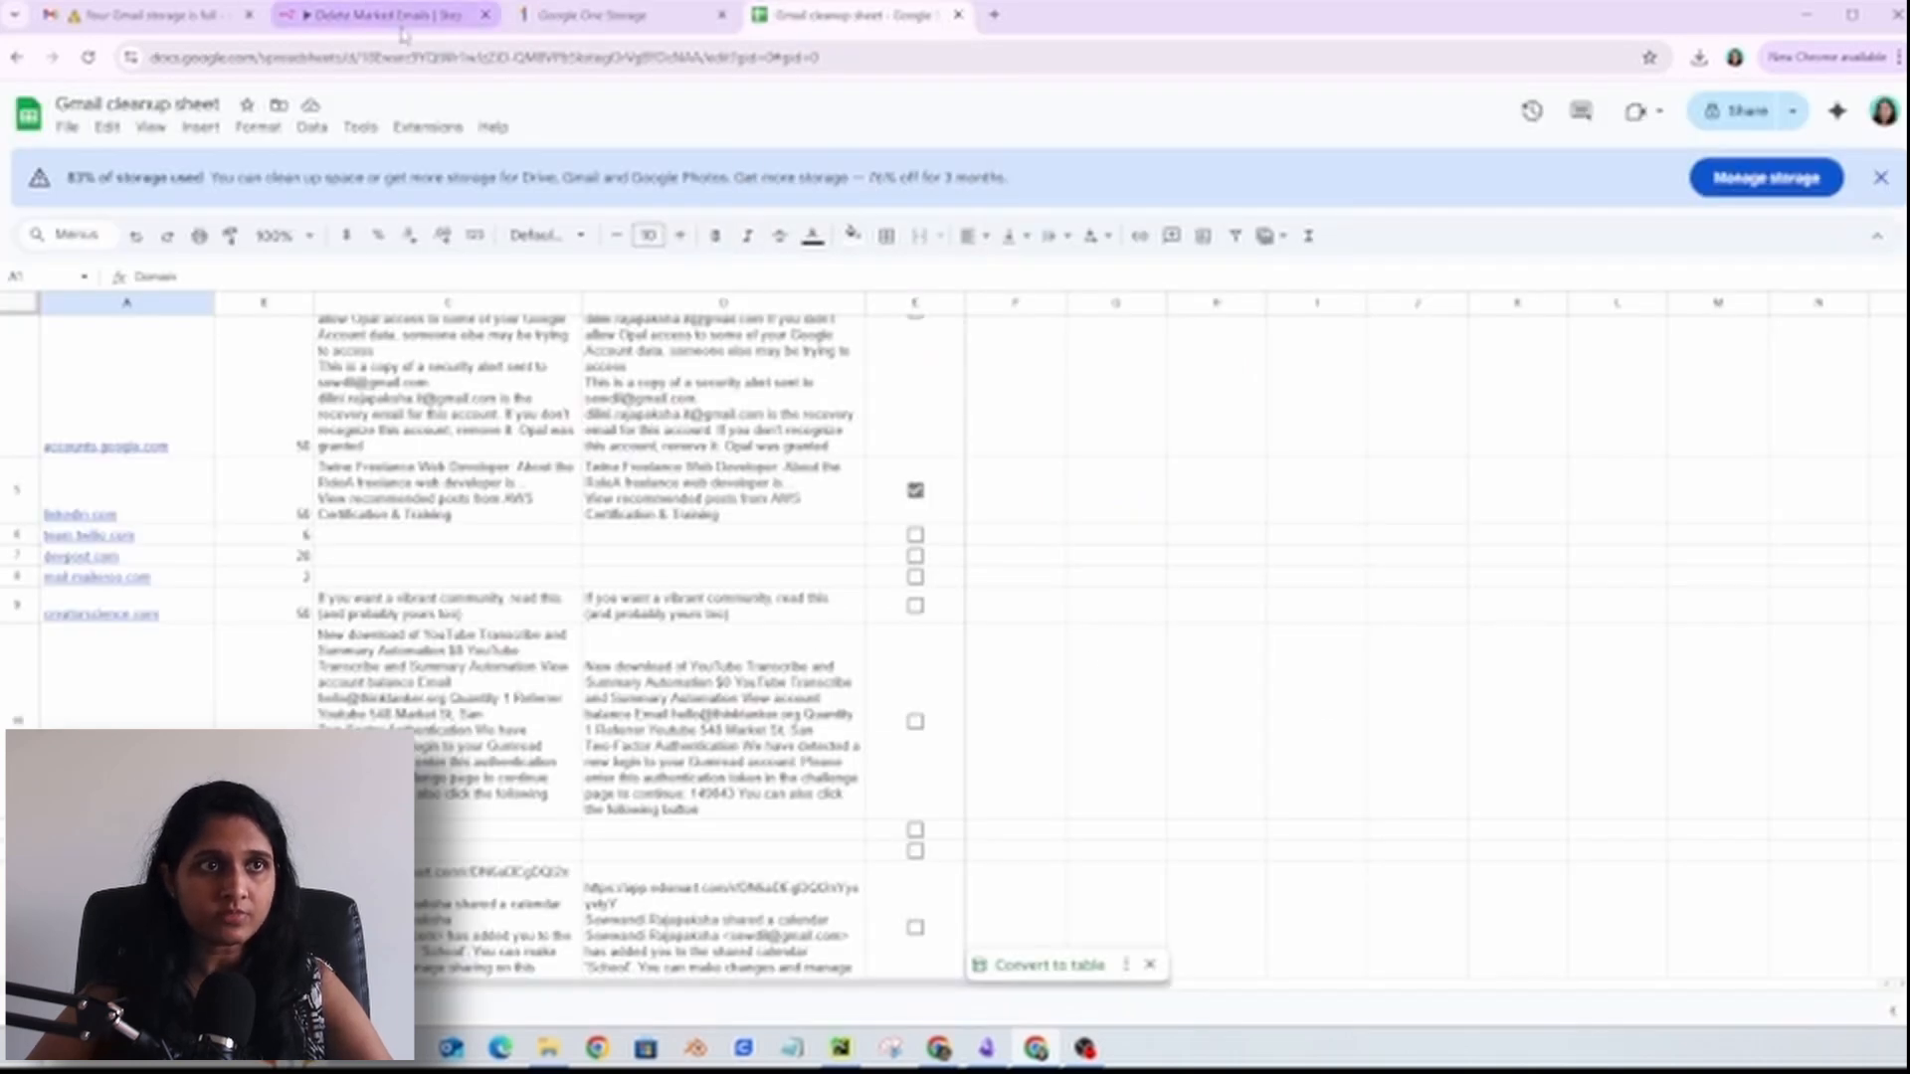
pyautogui.click(384, 14)
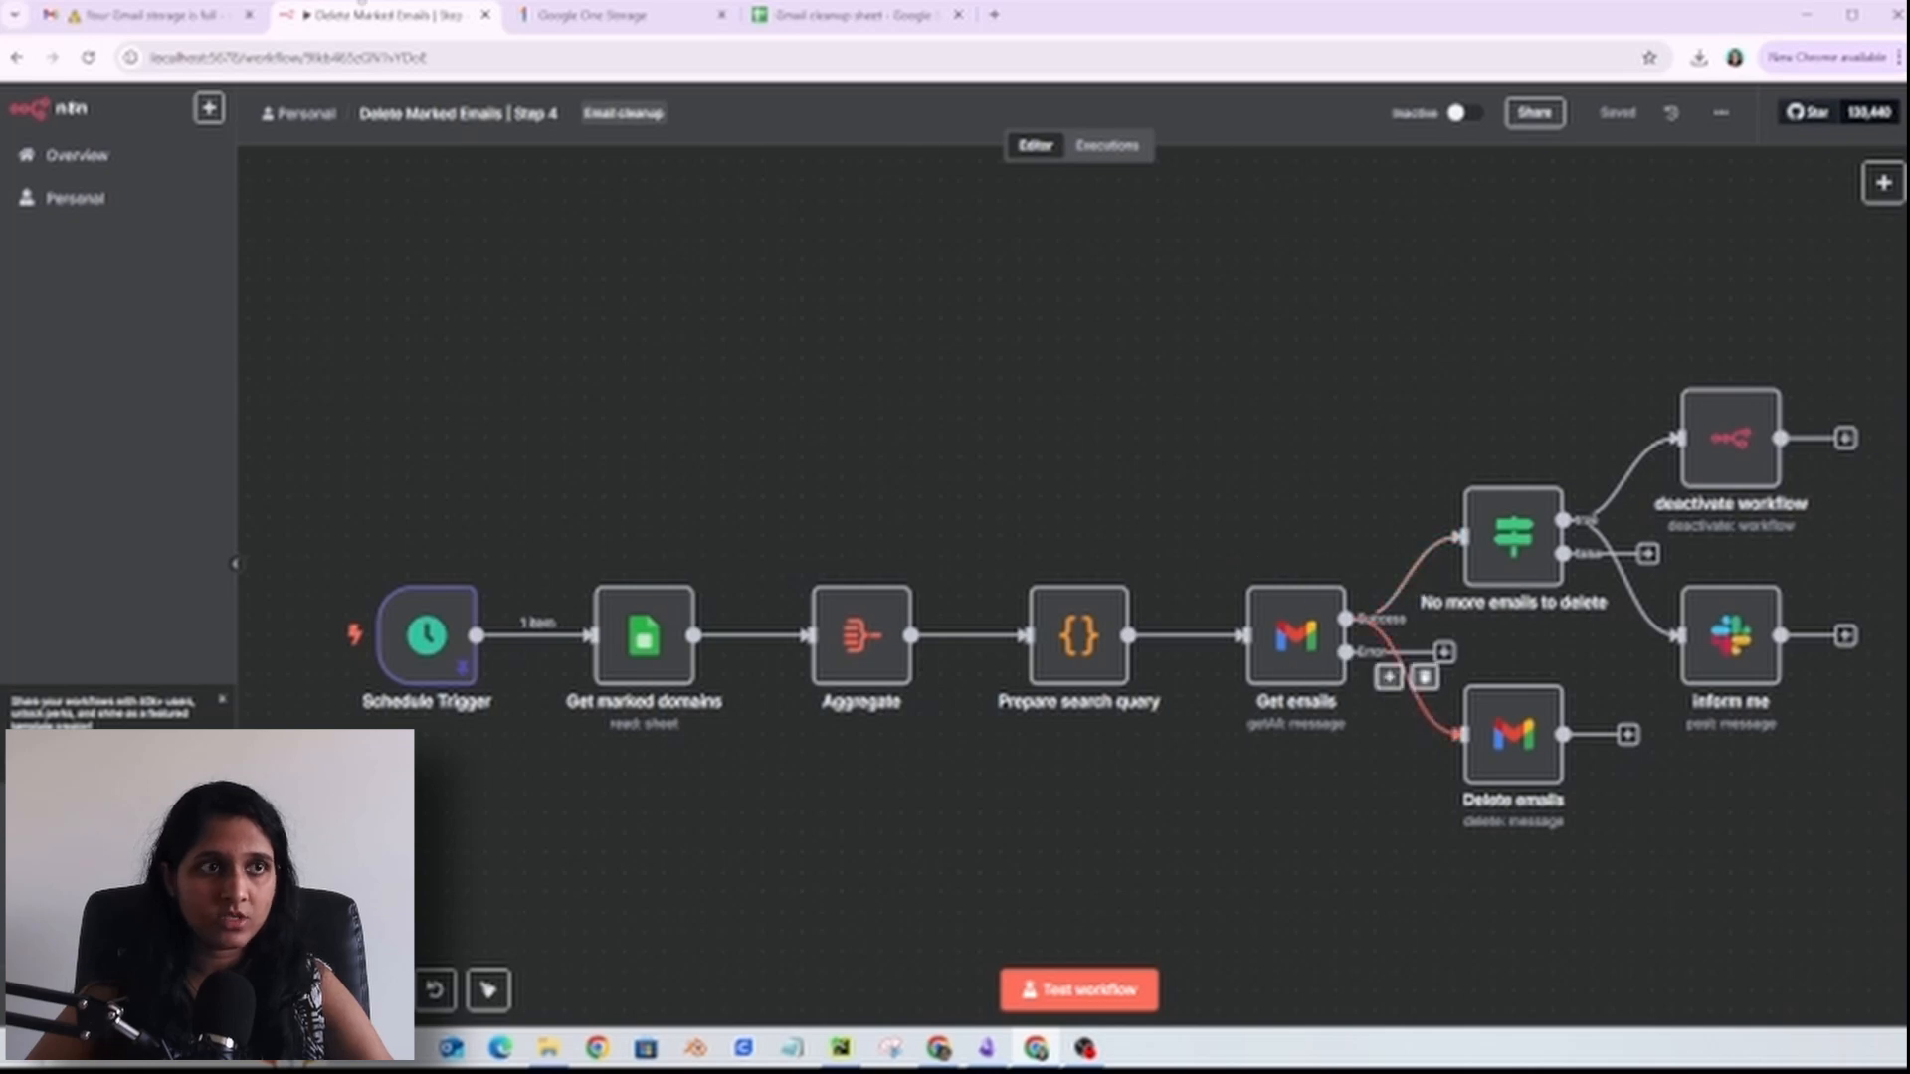
pyautogui.click(145, 14)
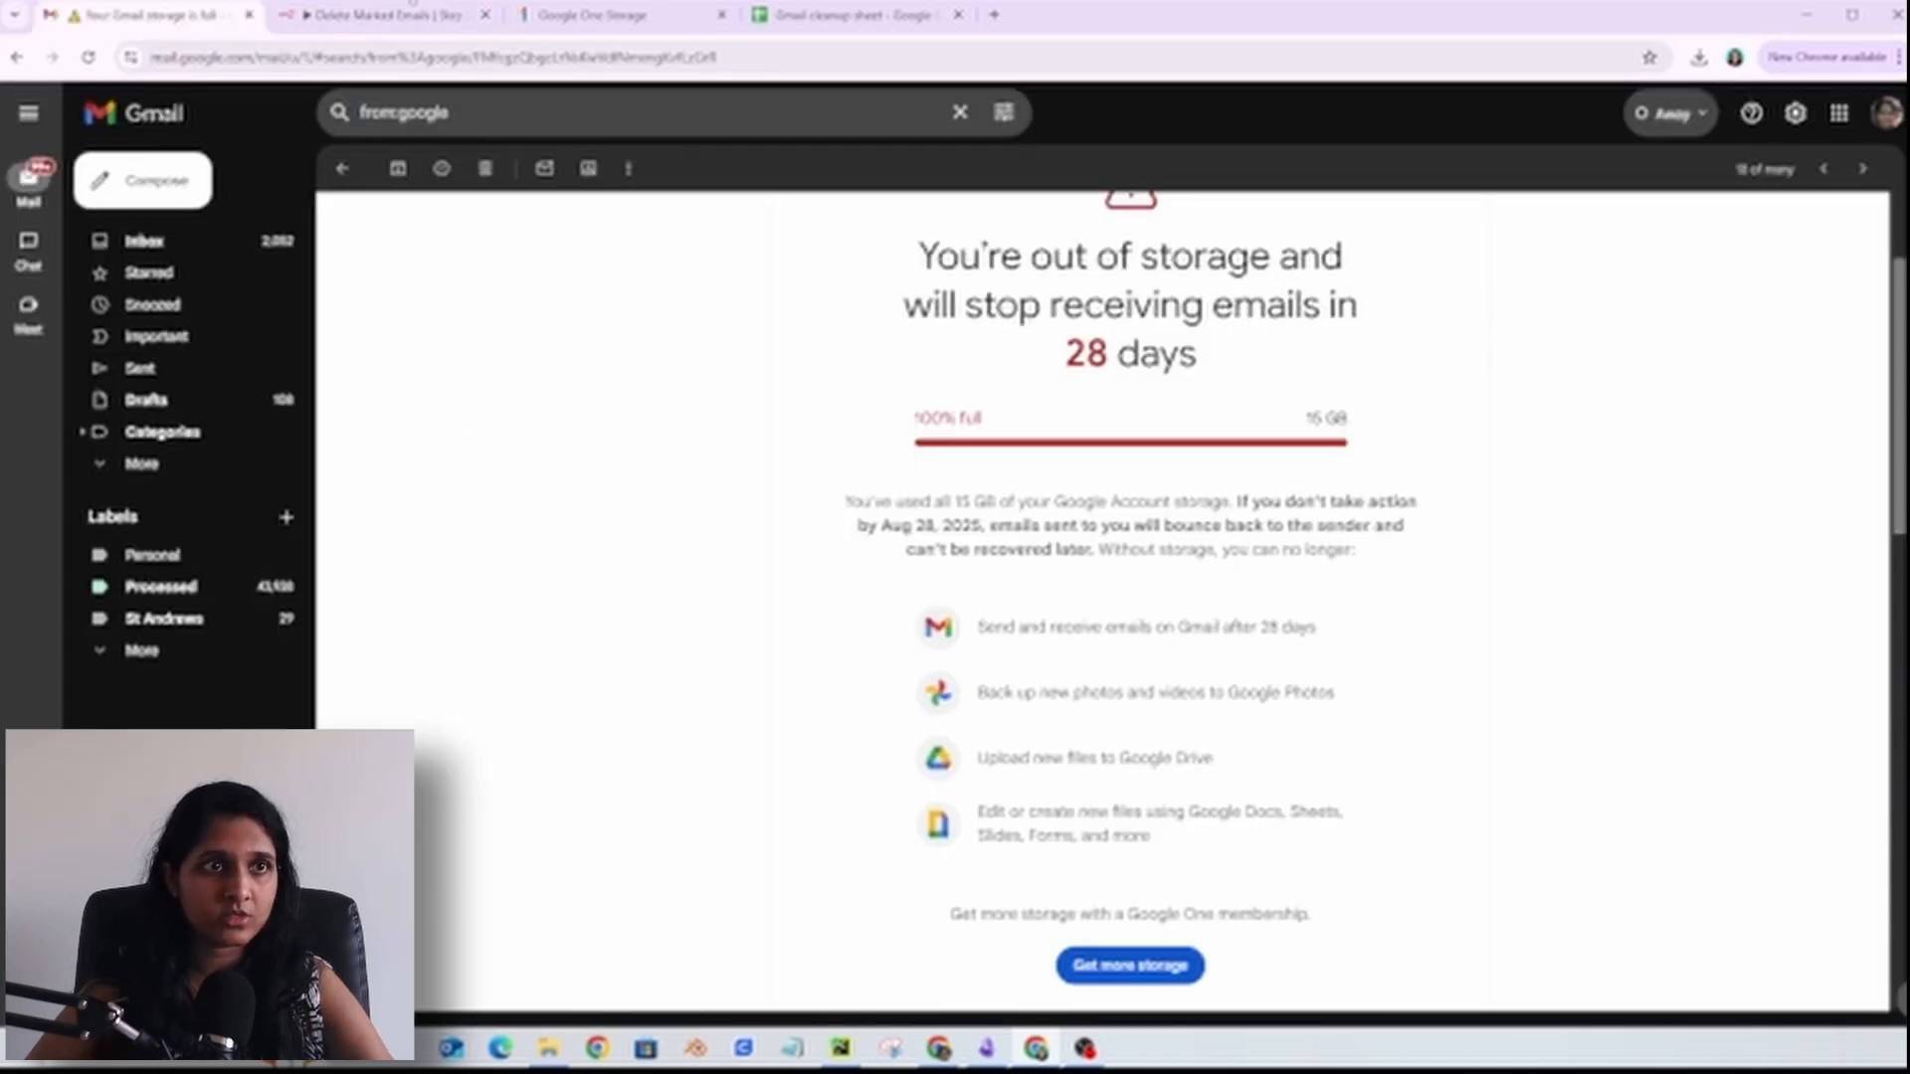
pyautogui.click(378, 14)
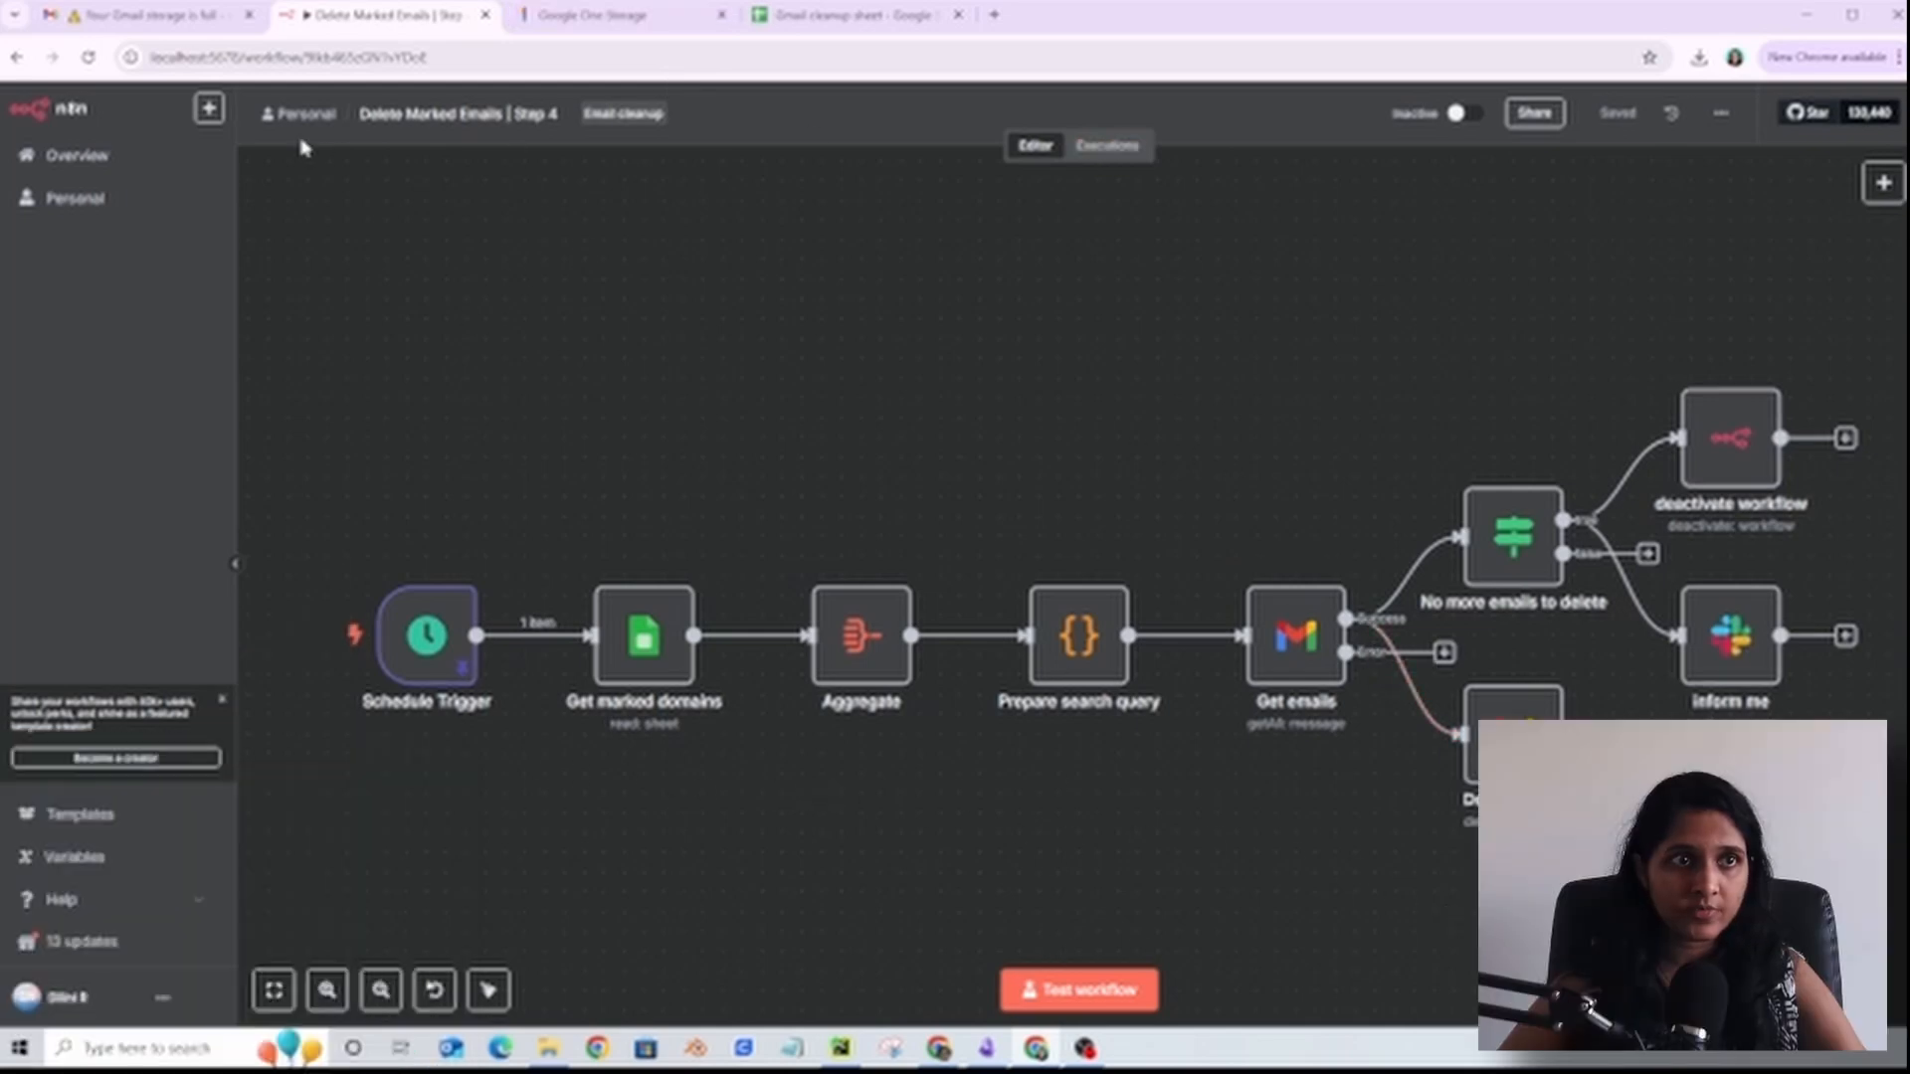
# Step: Return to the Email cleanup folder listing workflows Step 1 through Step 4
pyautogui.click(299, 114)
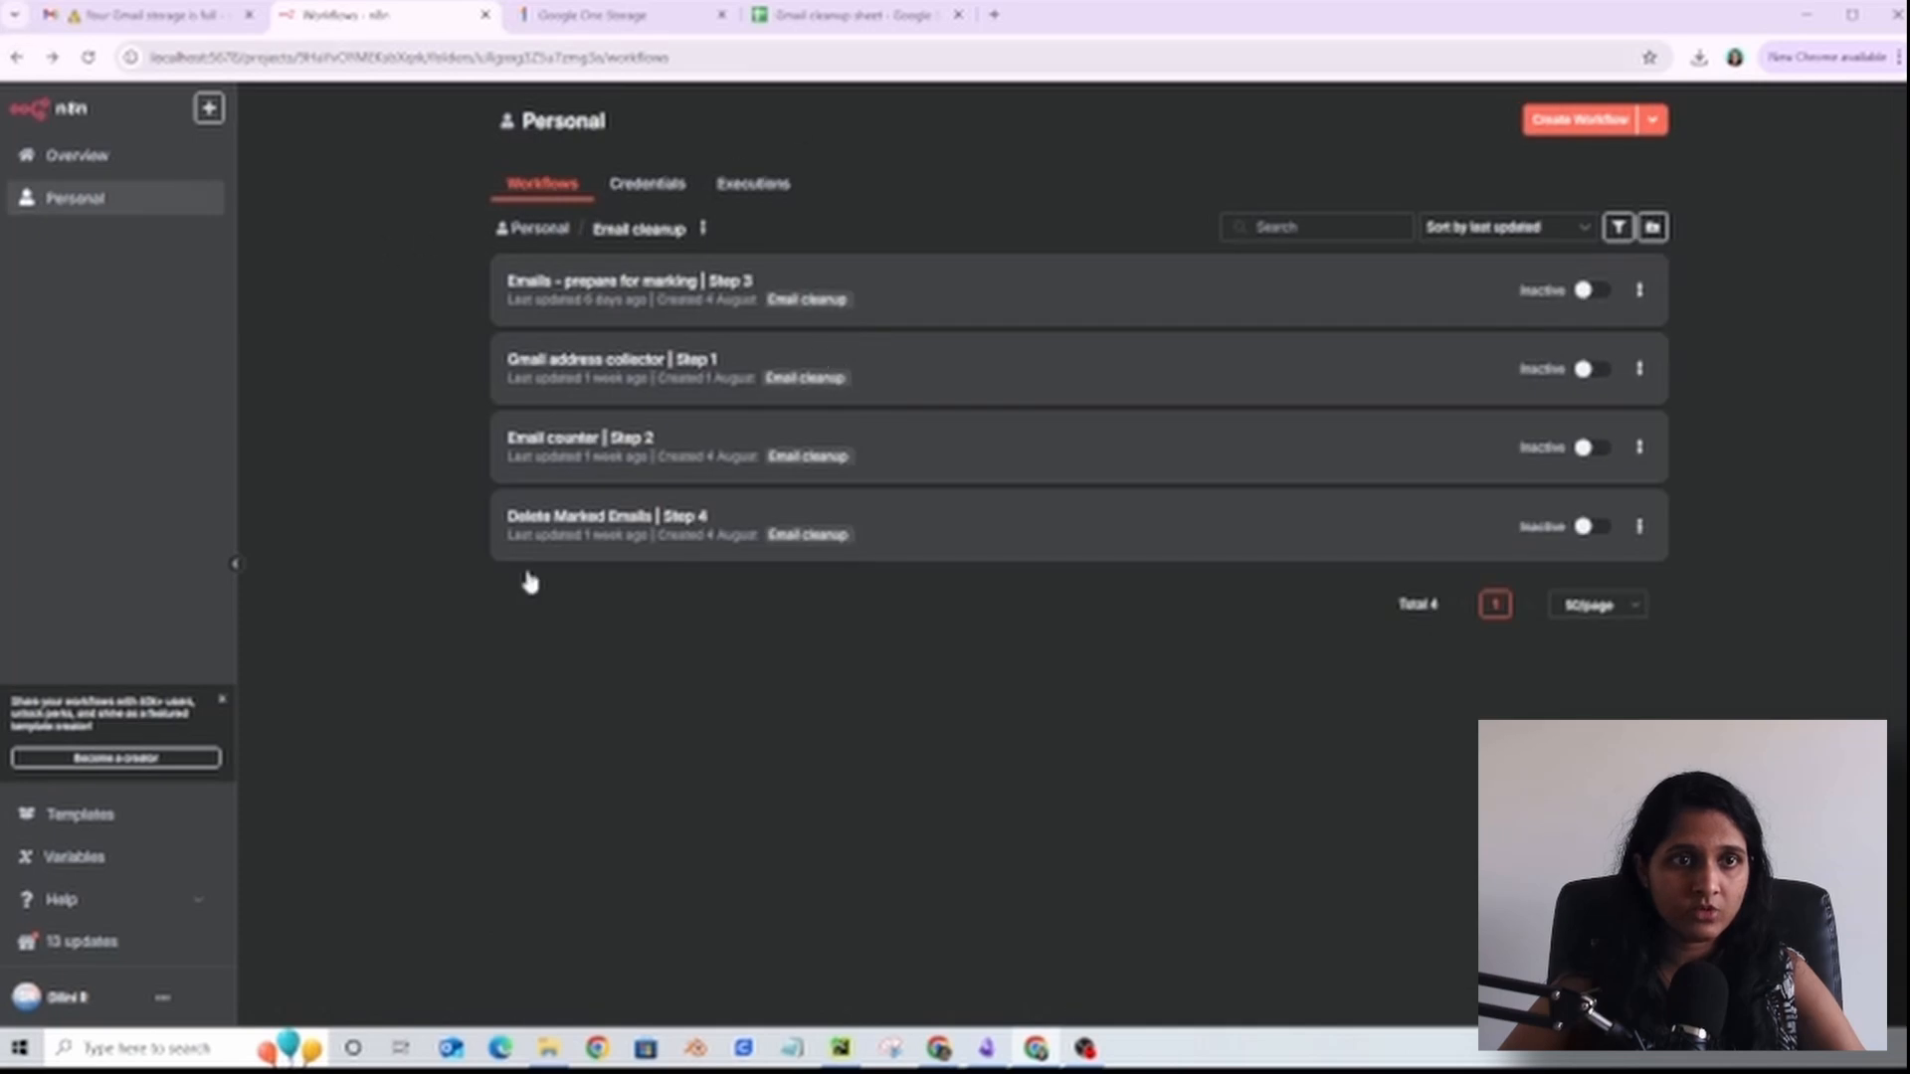
pyautogui.moveTo(697, 489)
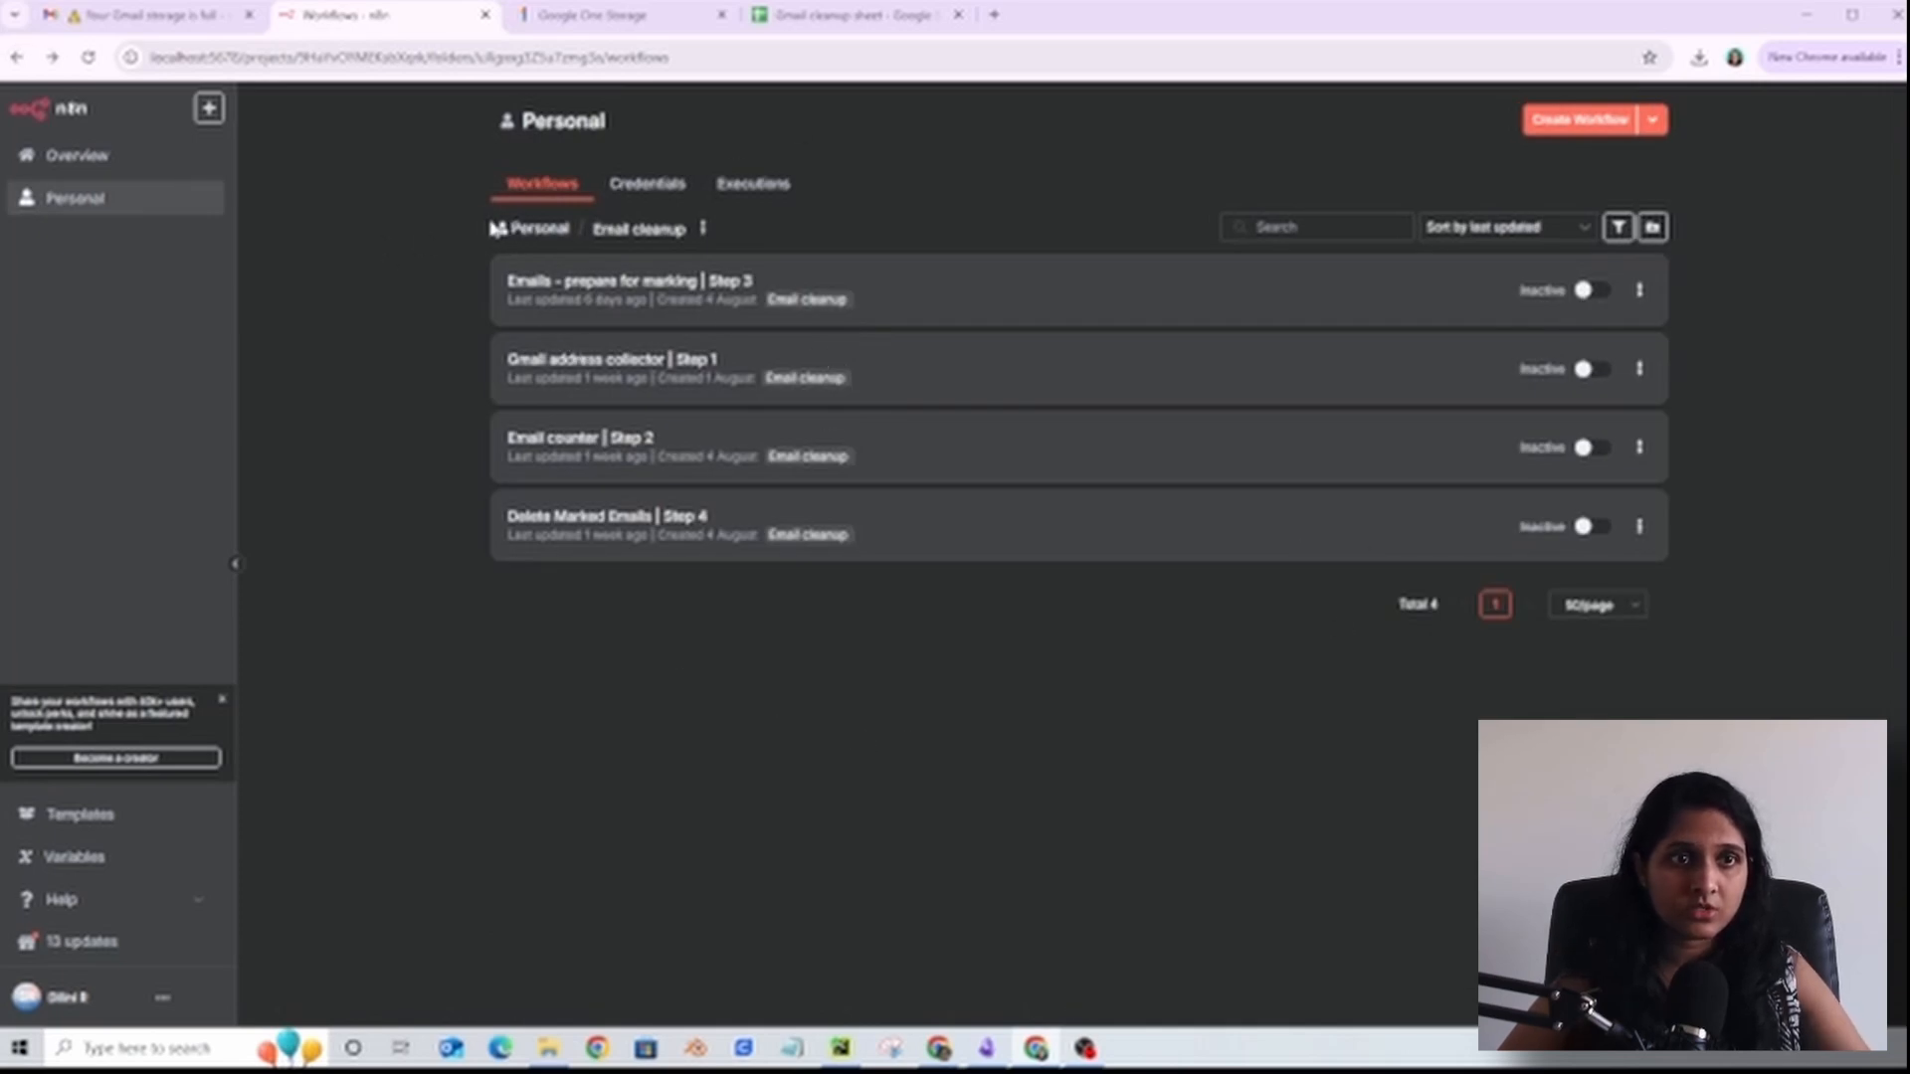
pyautogui.moveTo(1034, 317)
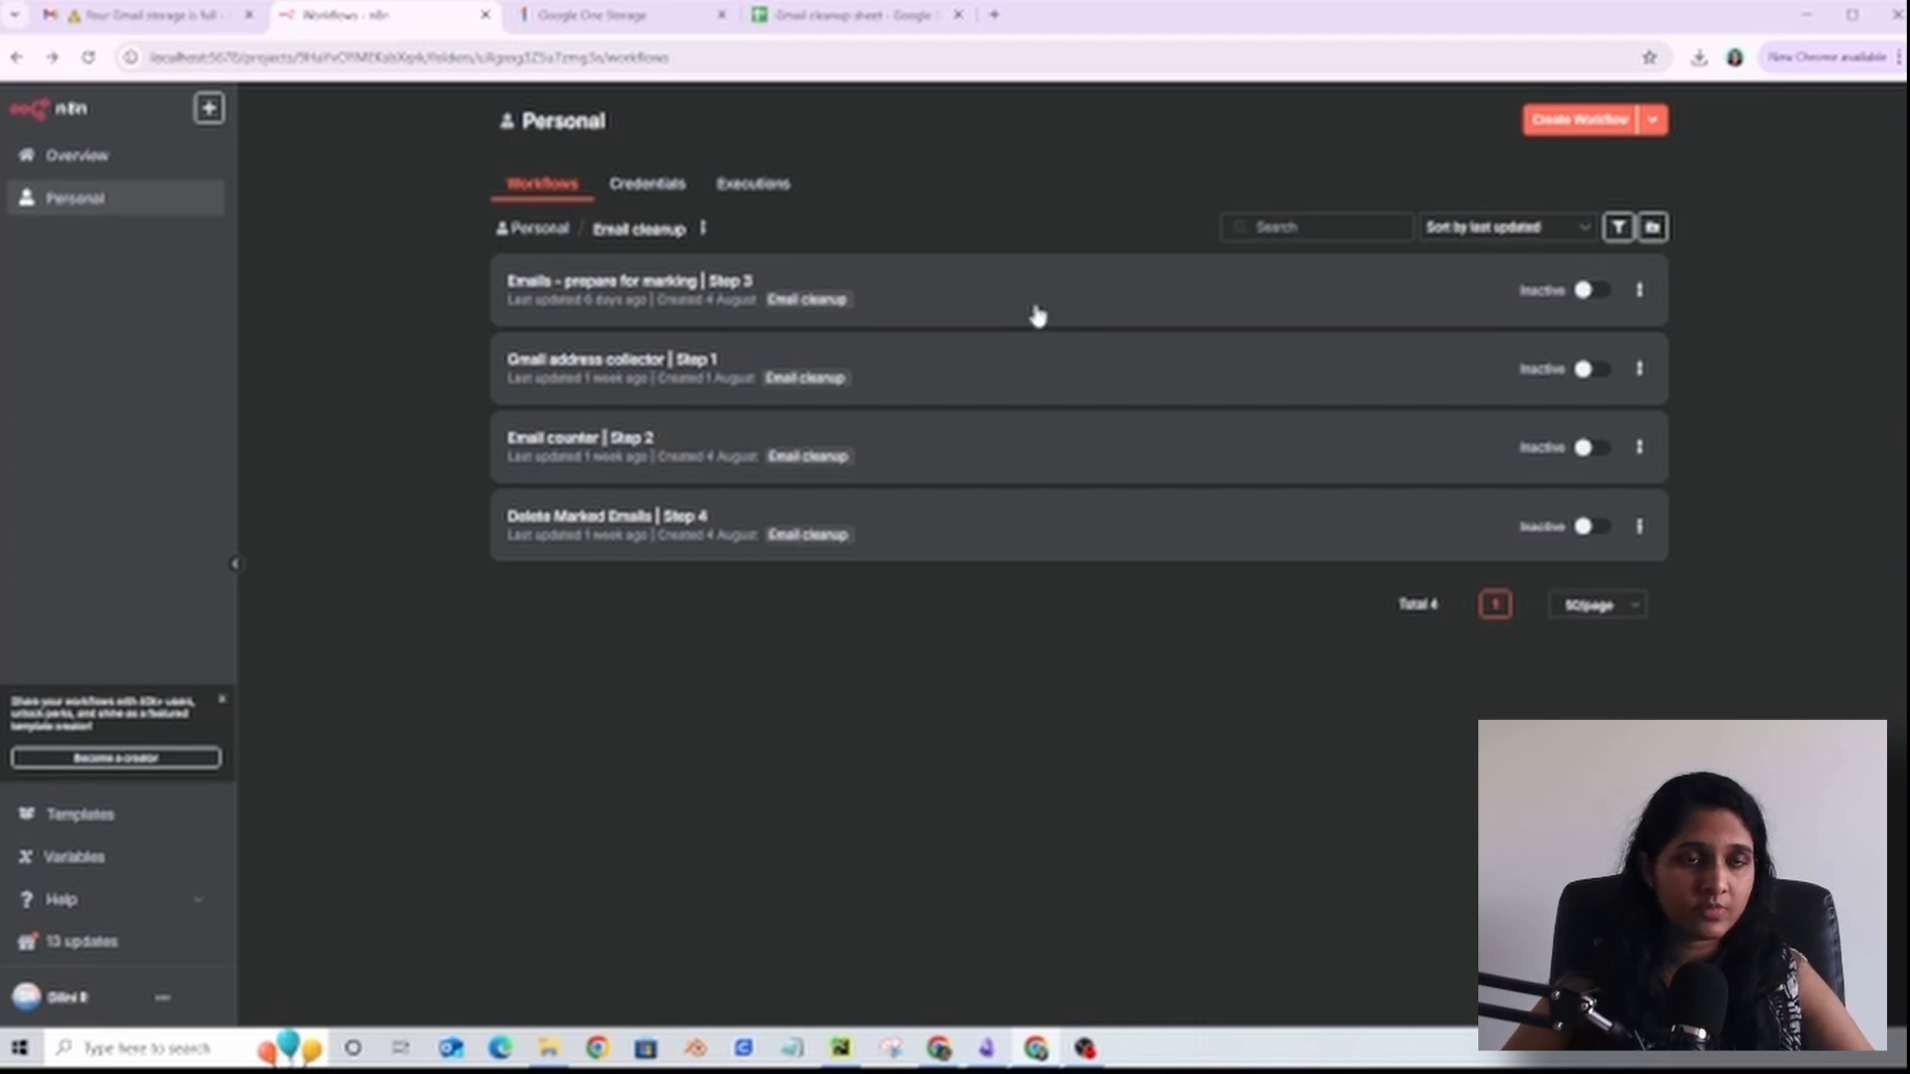
pyautogui.moveTo(1126, 292)
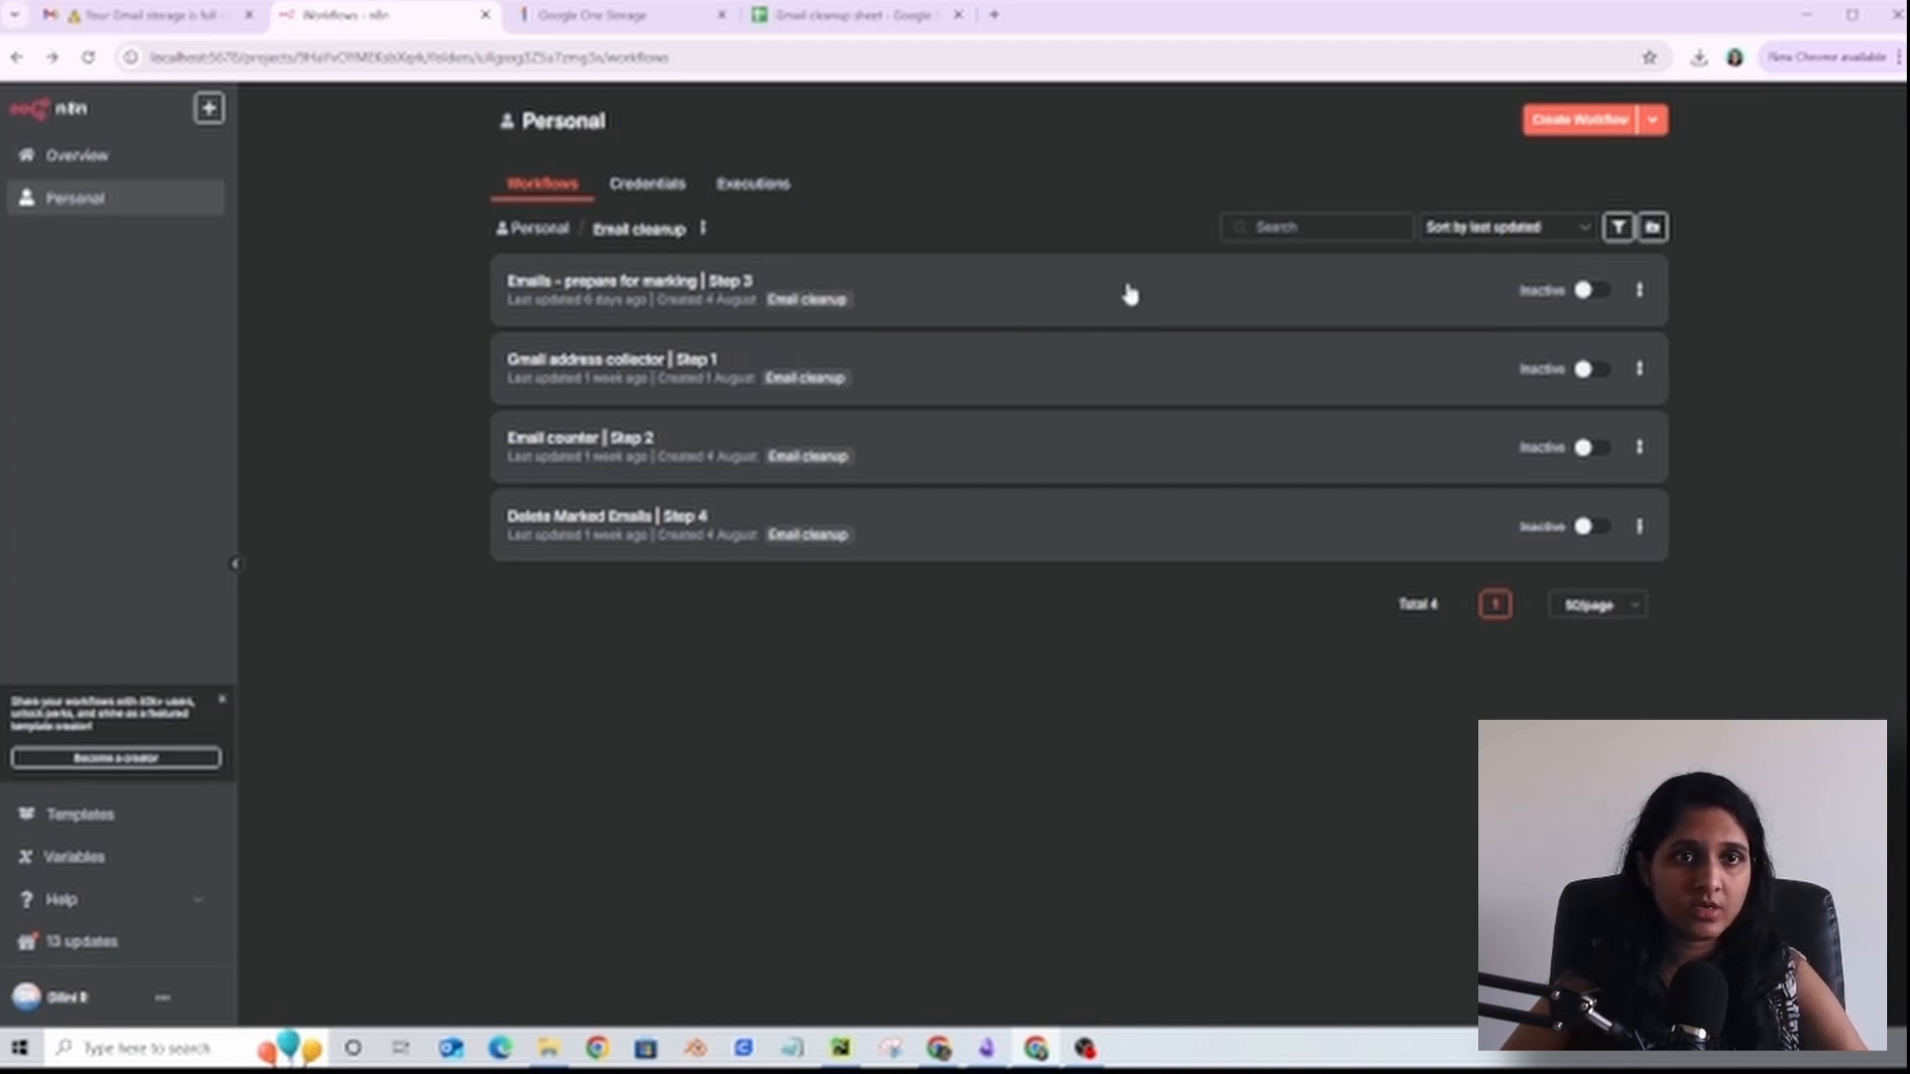
pyautogui.moveTo(1036, 209)
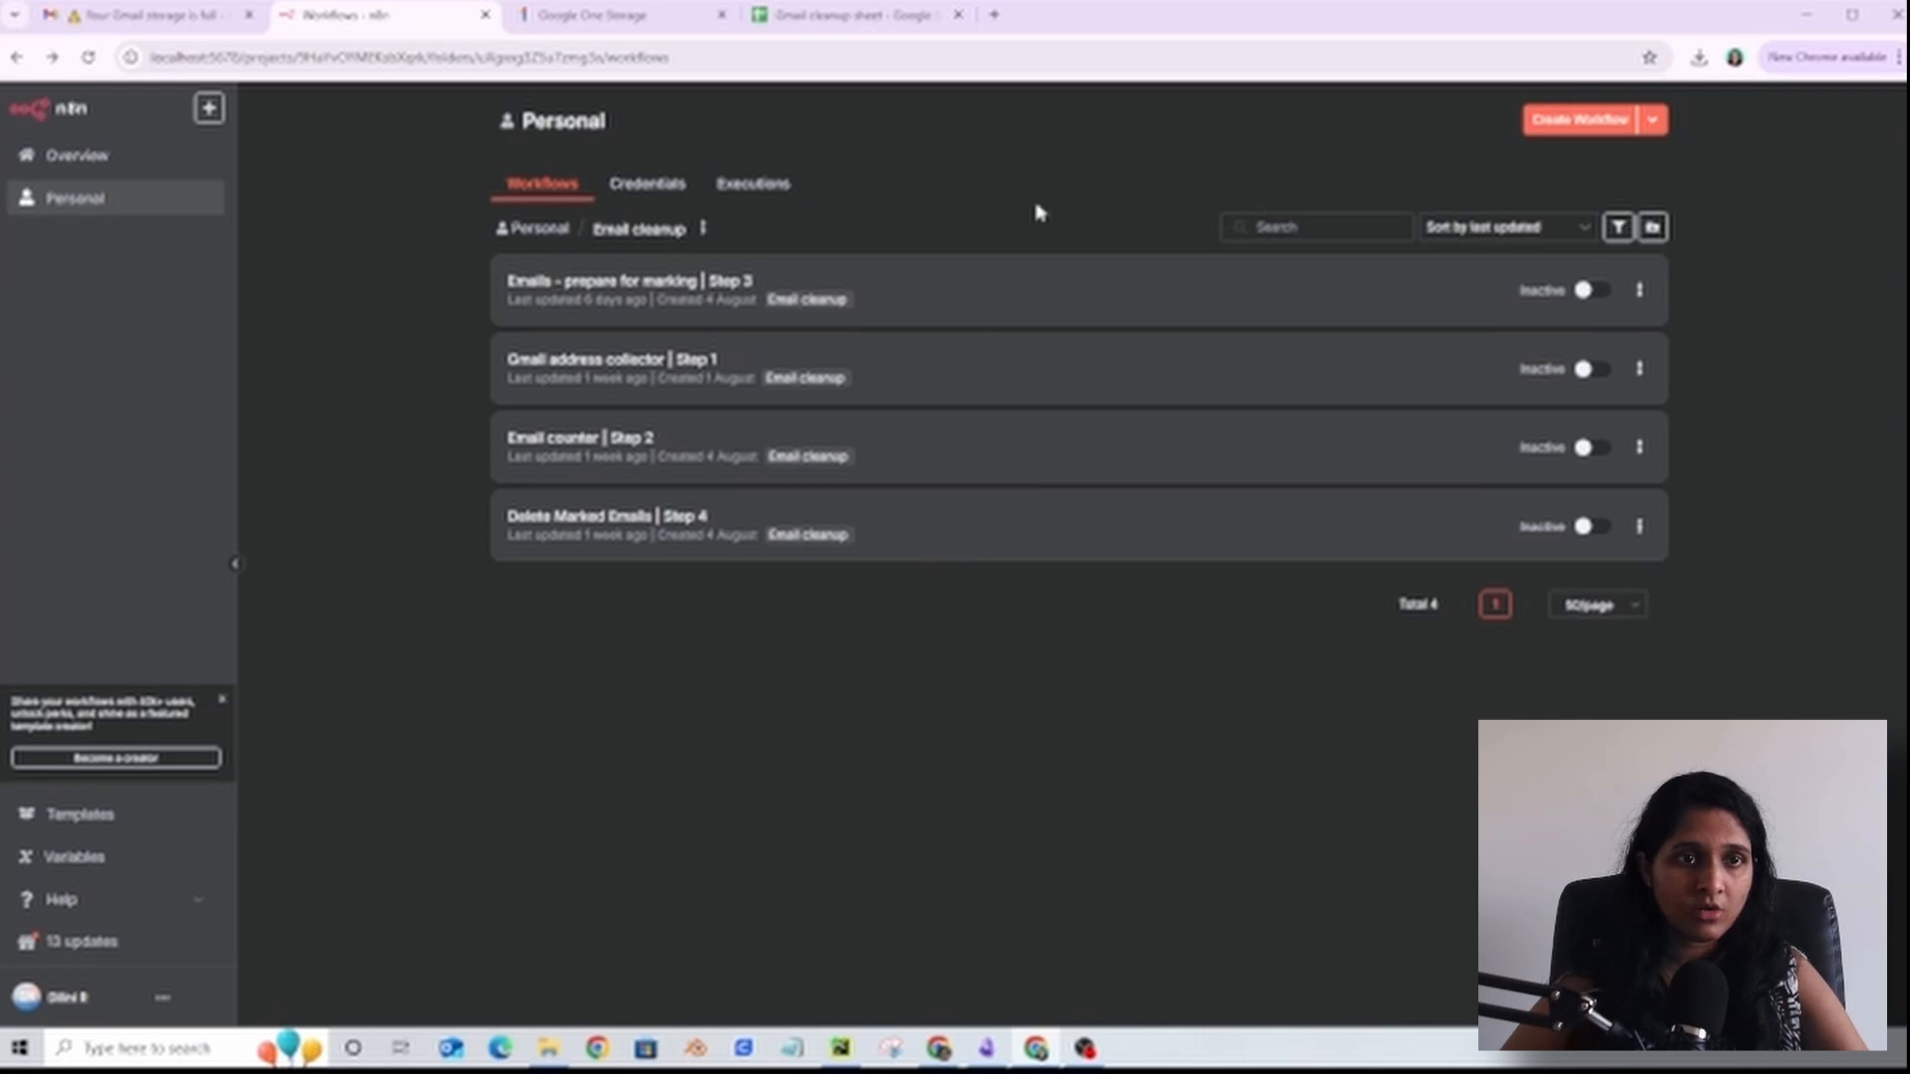
pyautogui.moveTo(1271, 294)
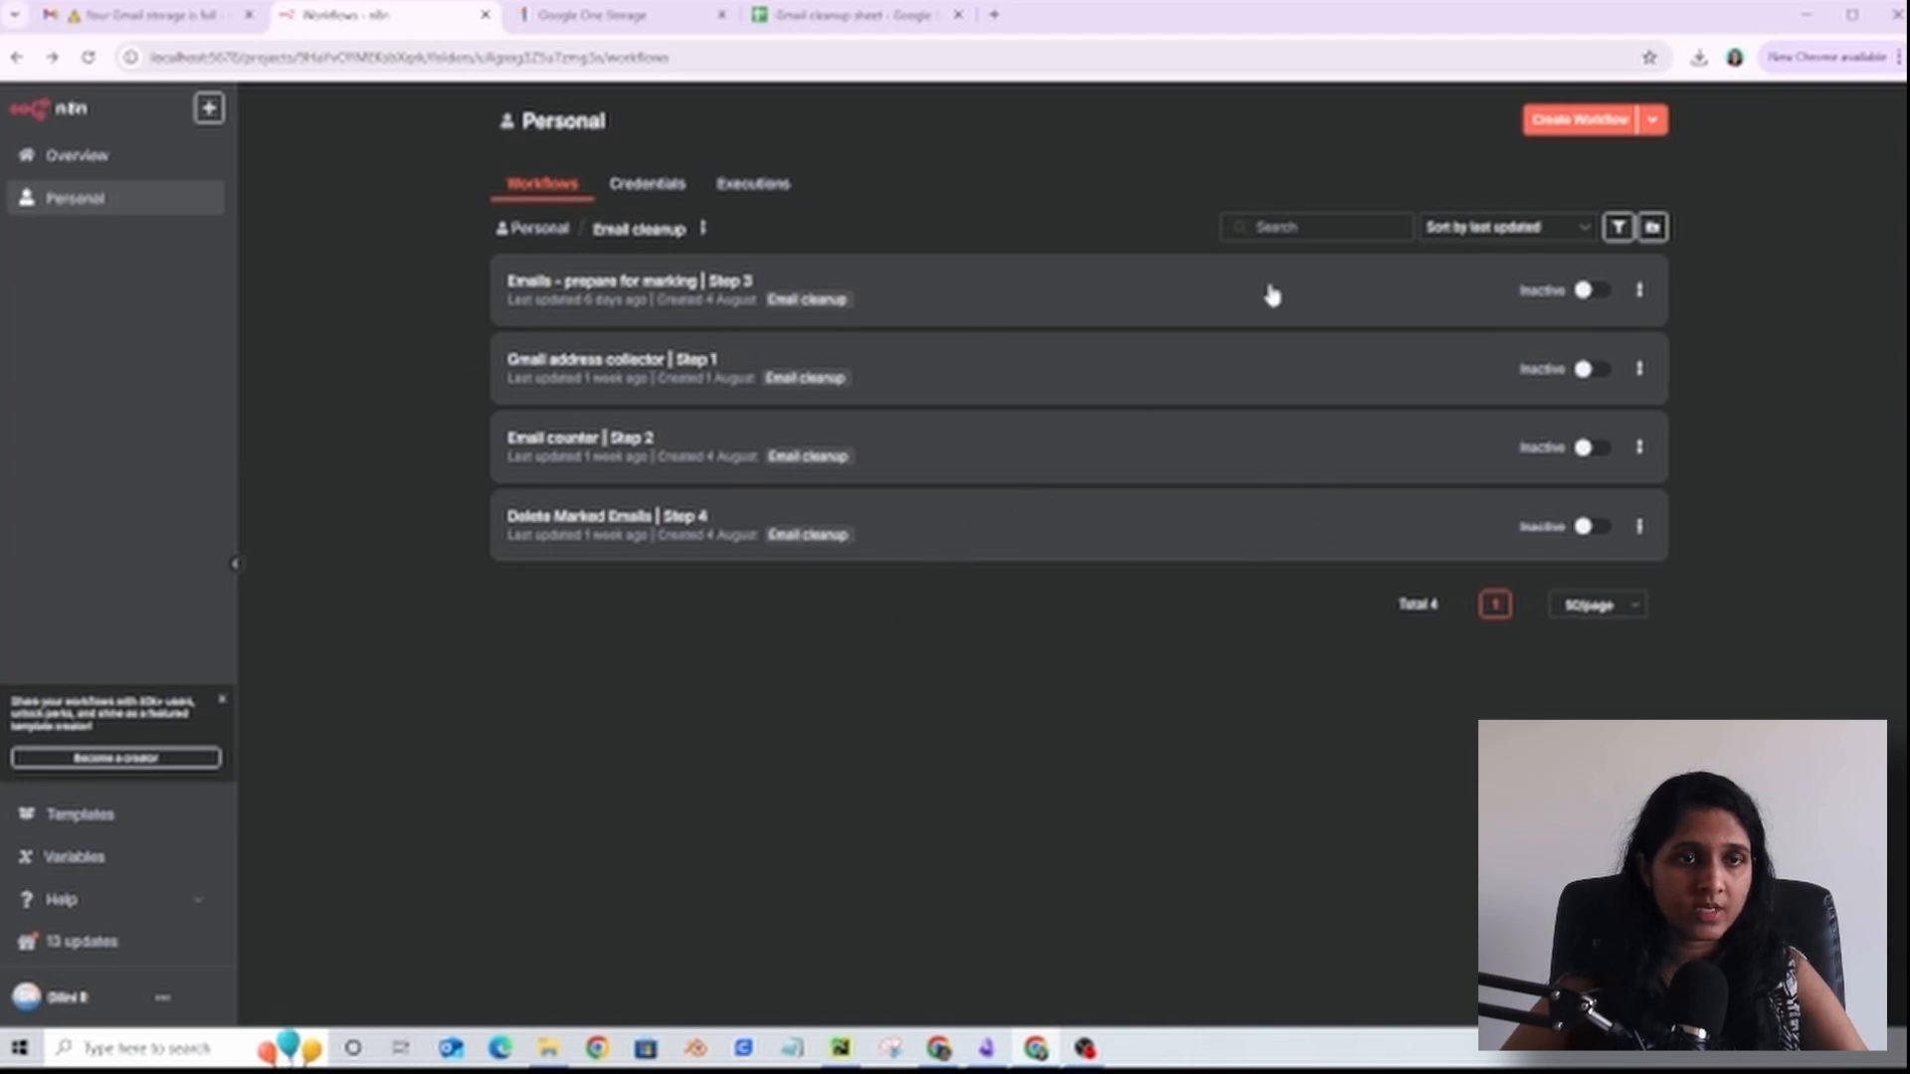
pyautogui.moveTo(1144, 611)
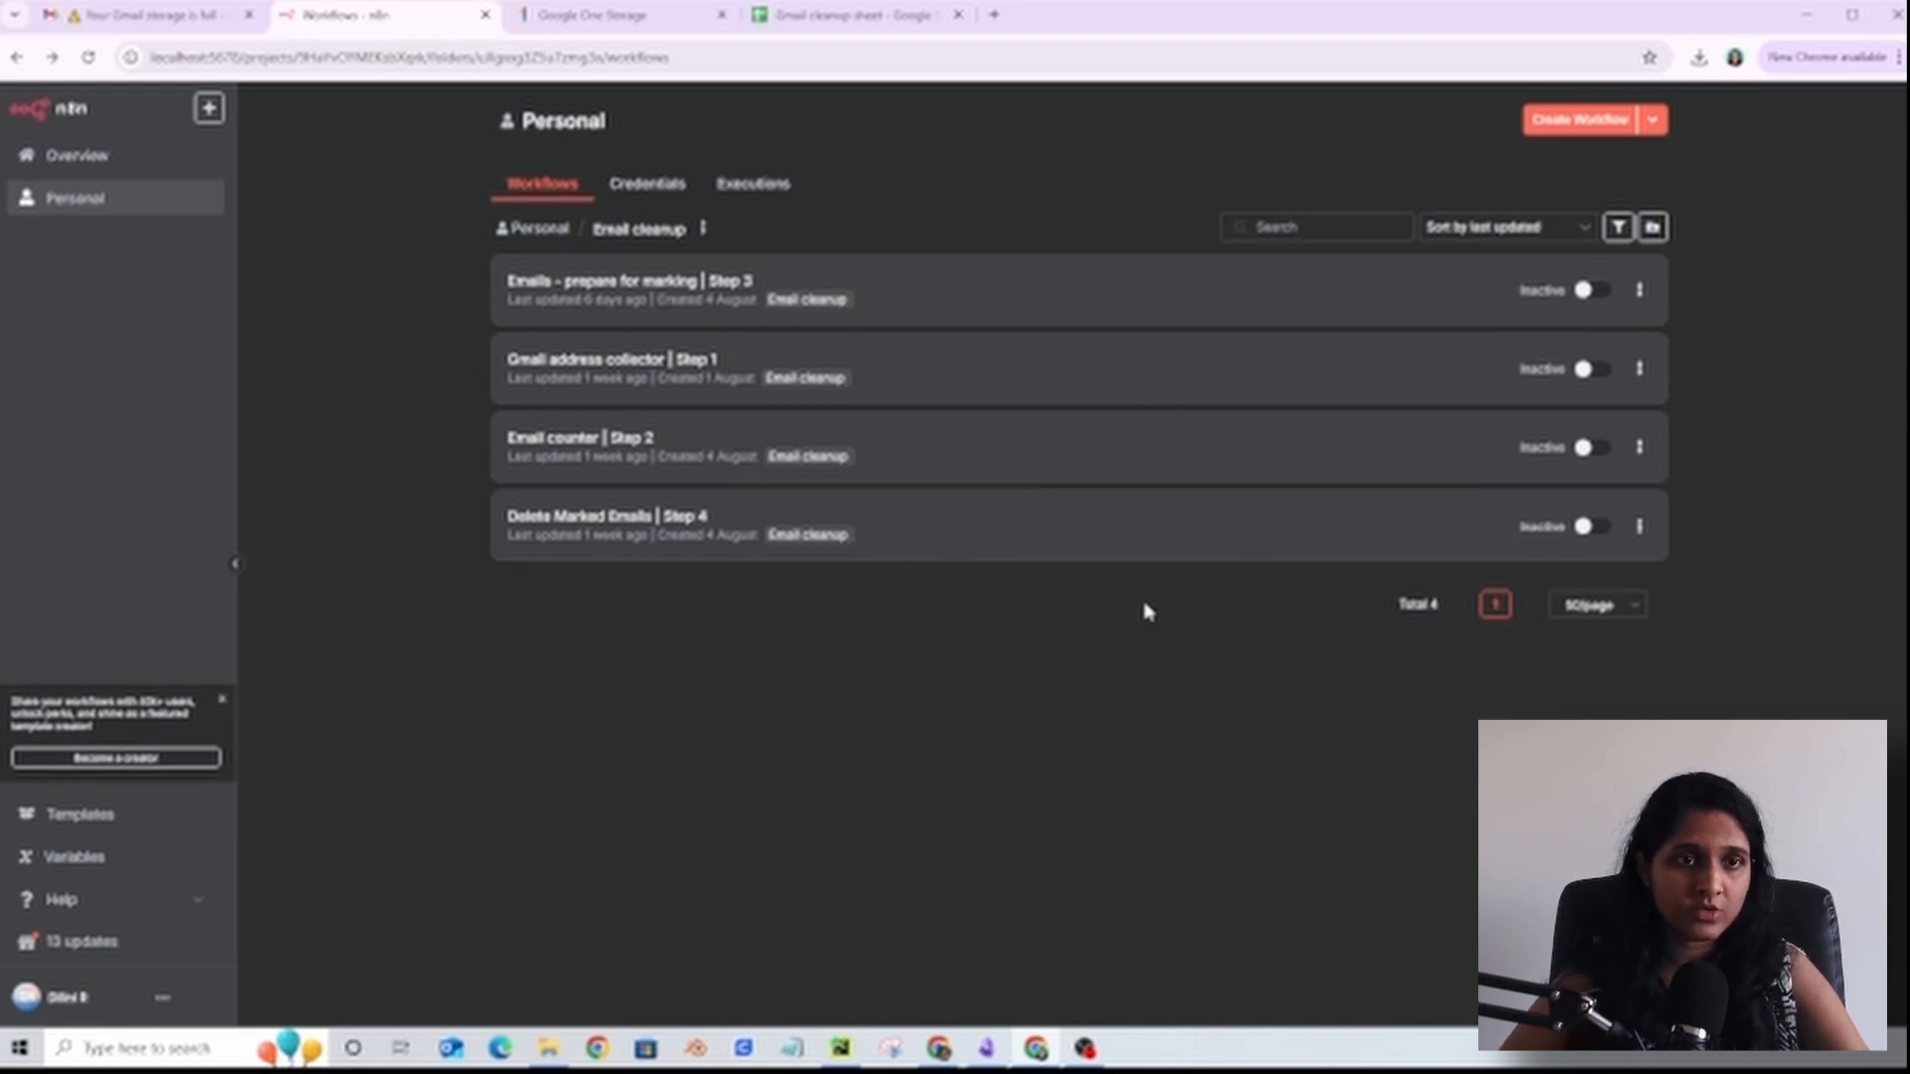
pyautogui.moveTo(1078, 718)
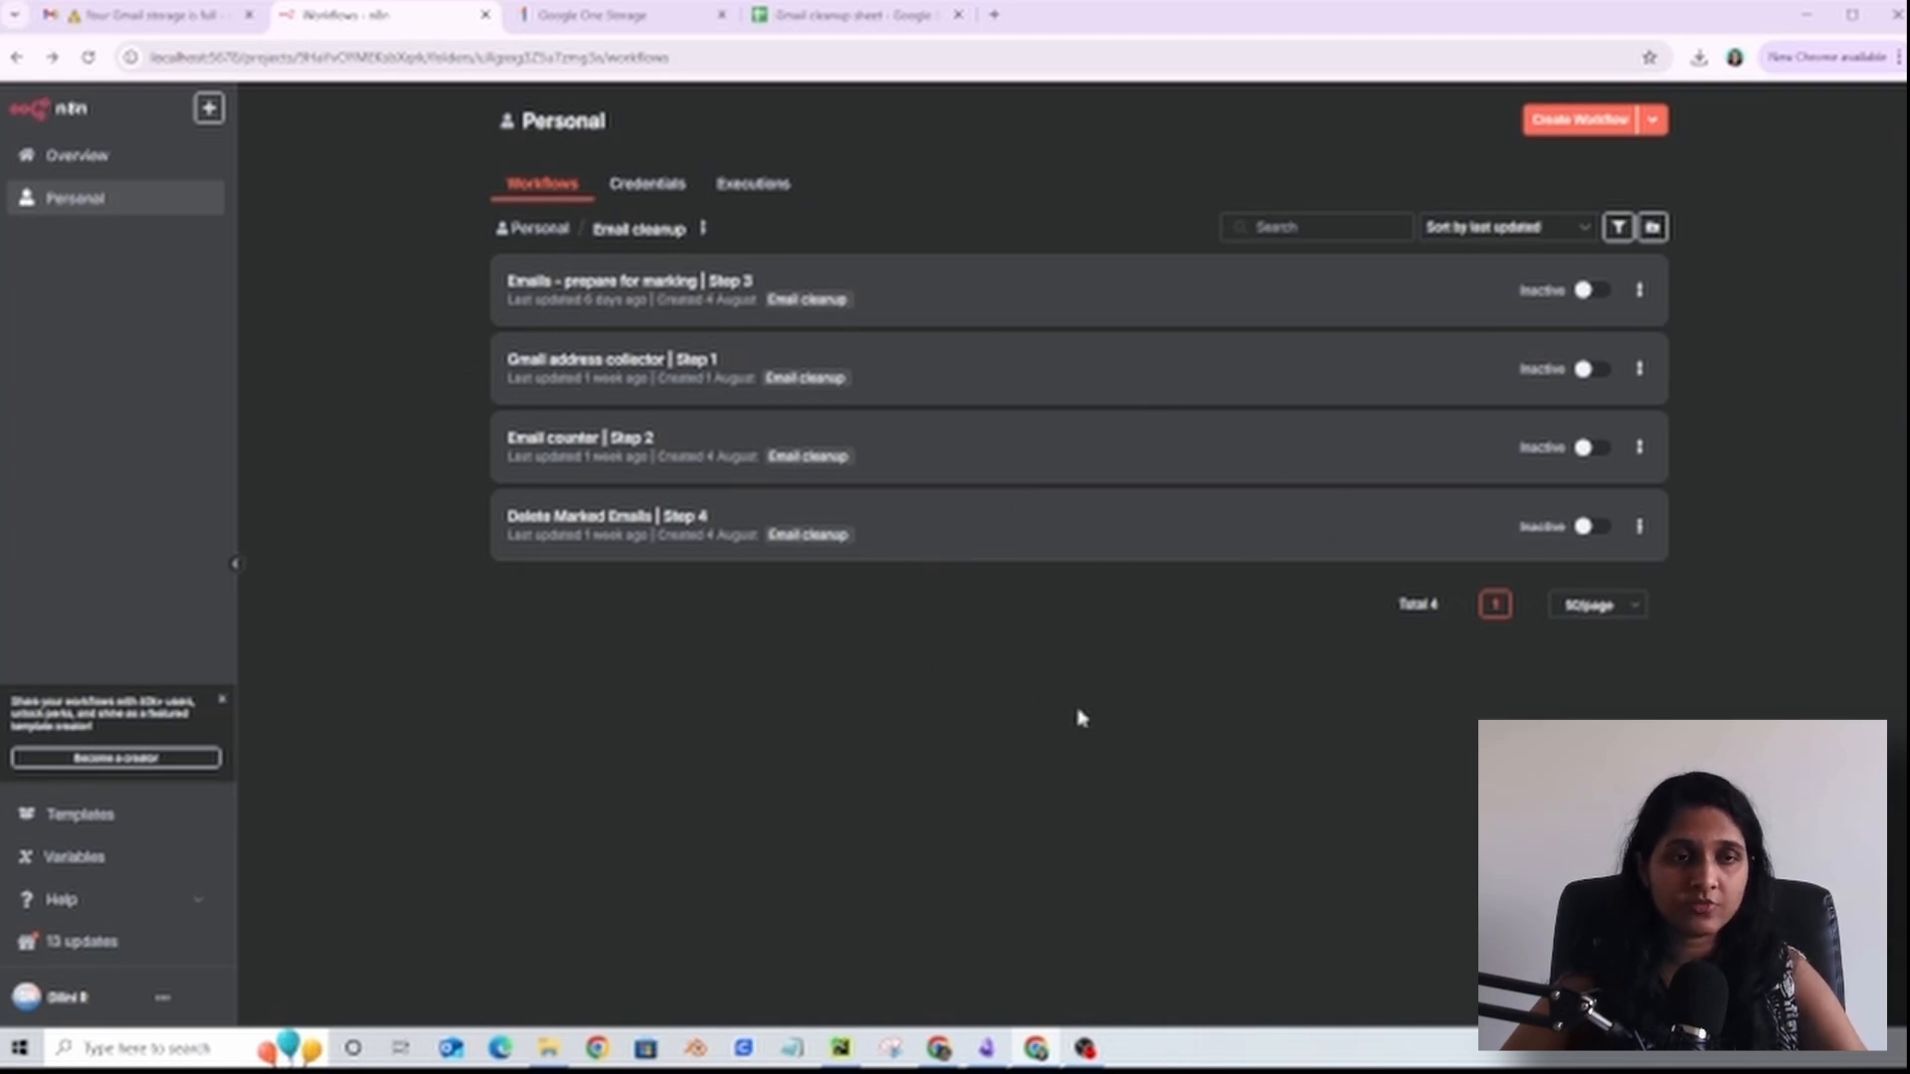